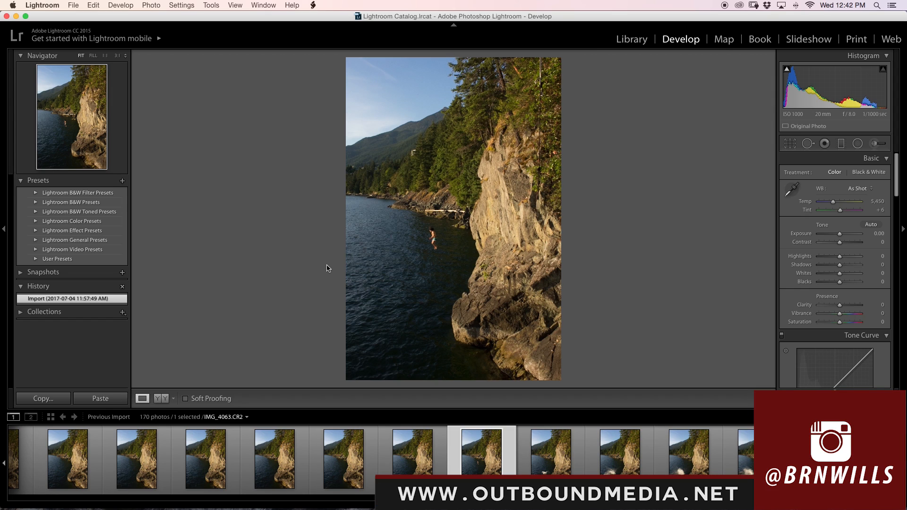
Step: Select the first lakeside landscape thumbnail IMG_4075 in the filmstrip
{"action": "left_click", "coordinate": [766, 398]}
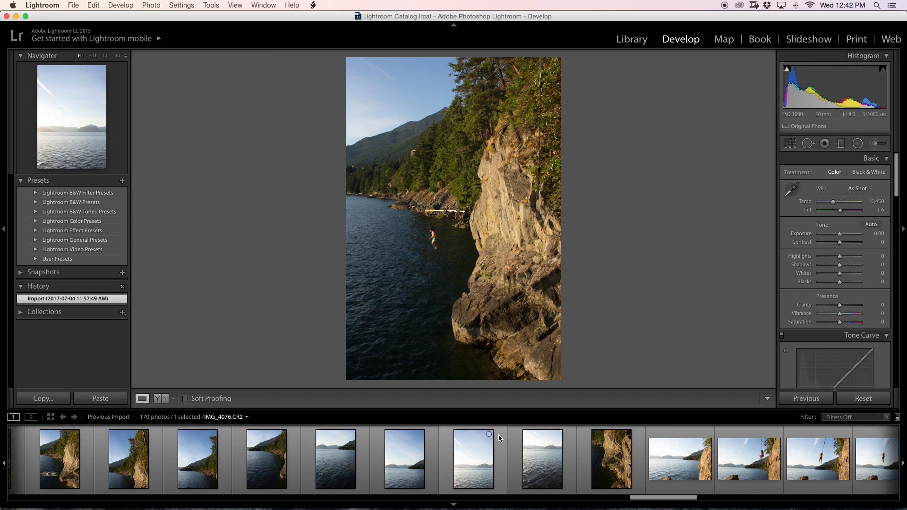
{"action": "left_click", "coordinate": [403, 459]}
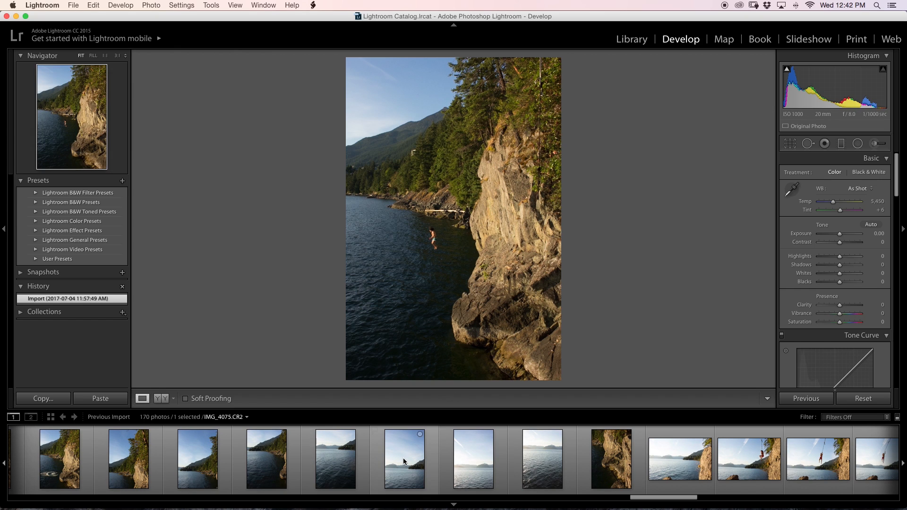
Step: Step through the strip thumbnails to the shoreline shot with the rock edge
{"action": "left_click", "coordinate": [334, 459]}
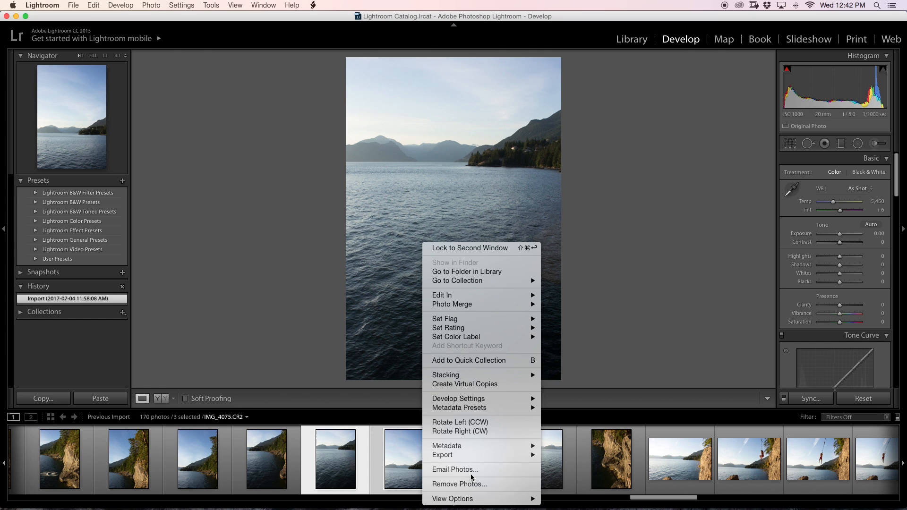
{"action": "mouse_move", "coordinate": [452, 304]}
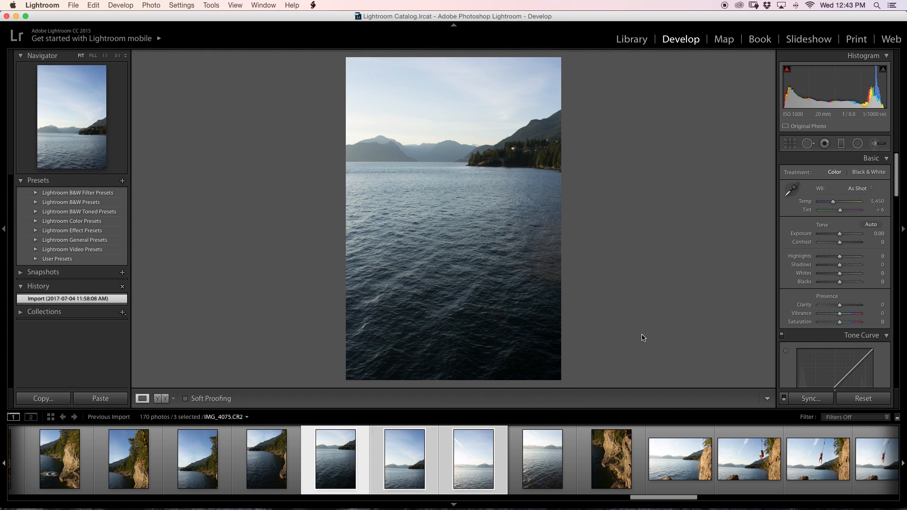
{"action": "left_click", "coordinate": [541, 459]}
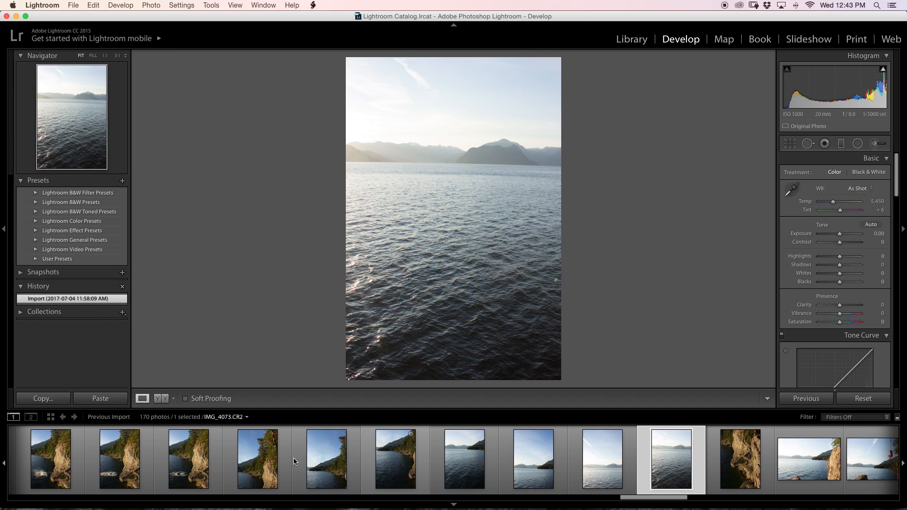
{"action": "left_click", "coordinate": [257, 459]}
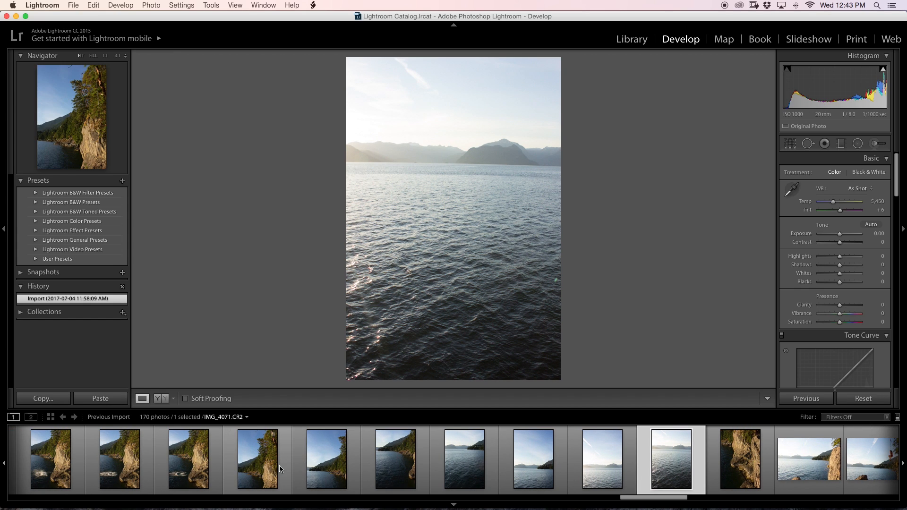
{"action": "left_click", "coordinate": [395, 459]}
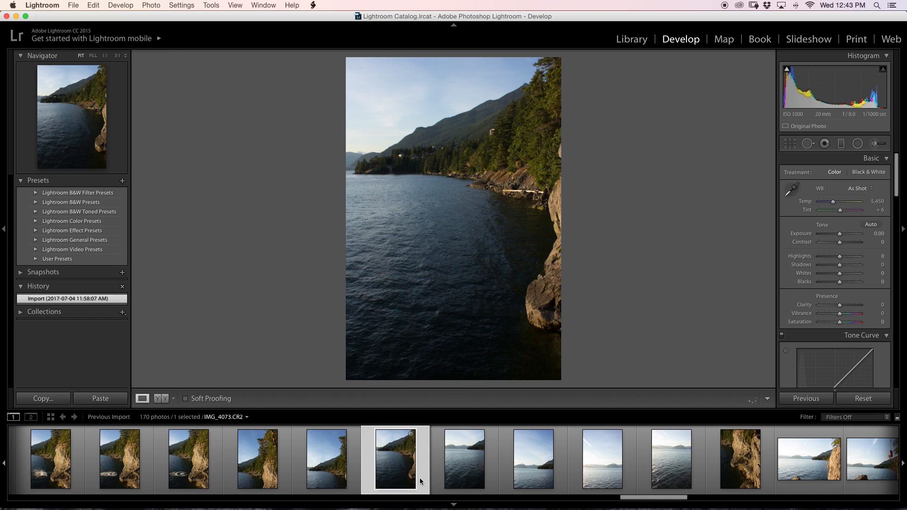
Step: View the open-water shot, then compare cliff jump frame IMG_4063 with the next one
{"action": "left_click", "coordinate": [465, 459]}
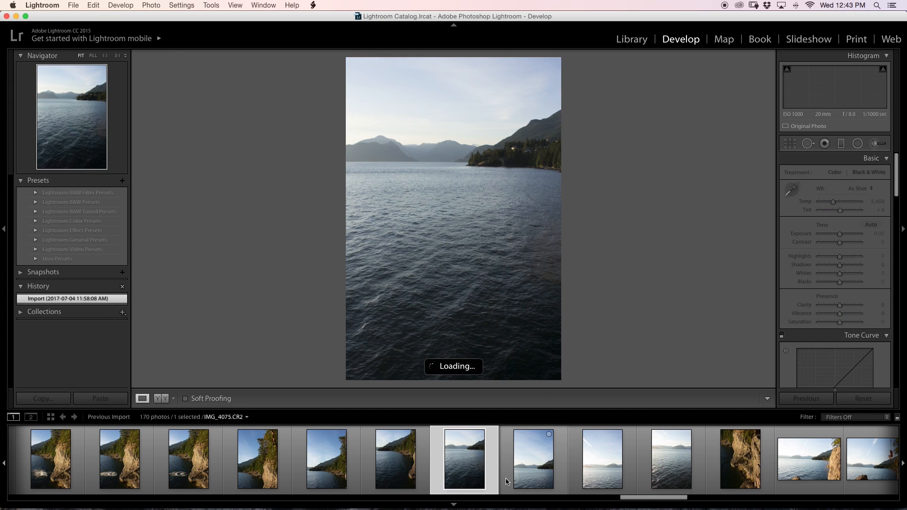
{"action": "left_click", "coordinate": [602, 459]}
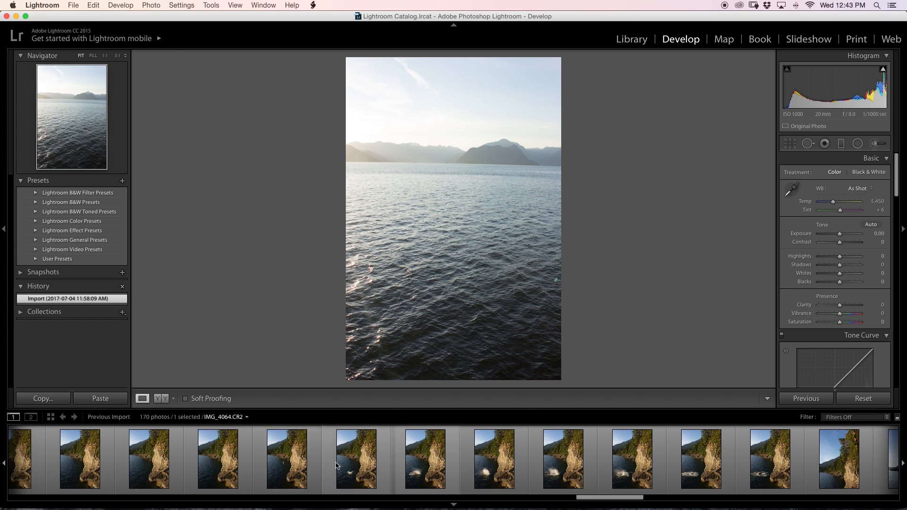
{"action": "left_click", "coordinate": [320, 459]}
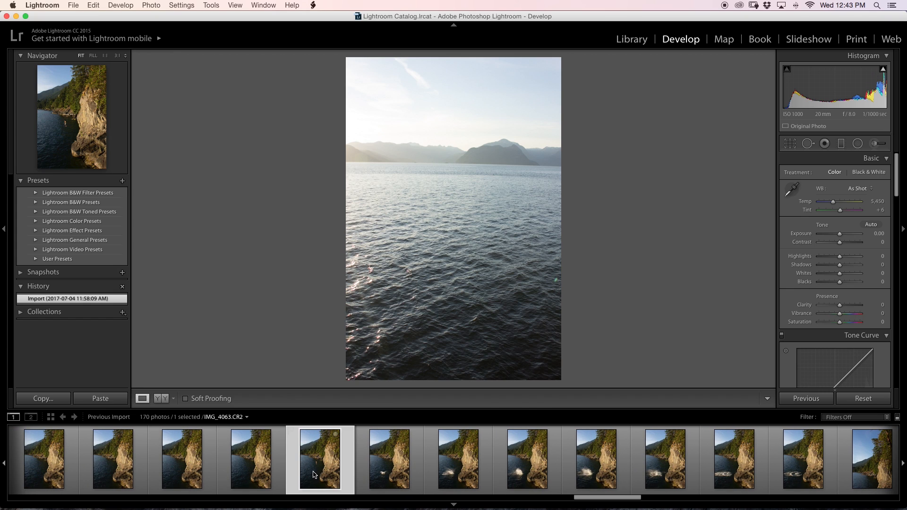
{"action": "left_click", "coordinate": [319, 459]}
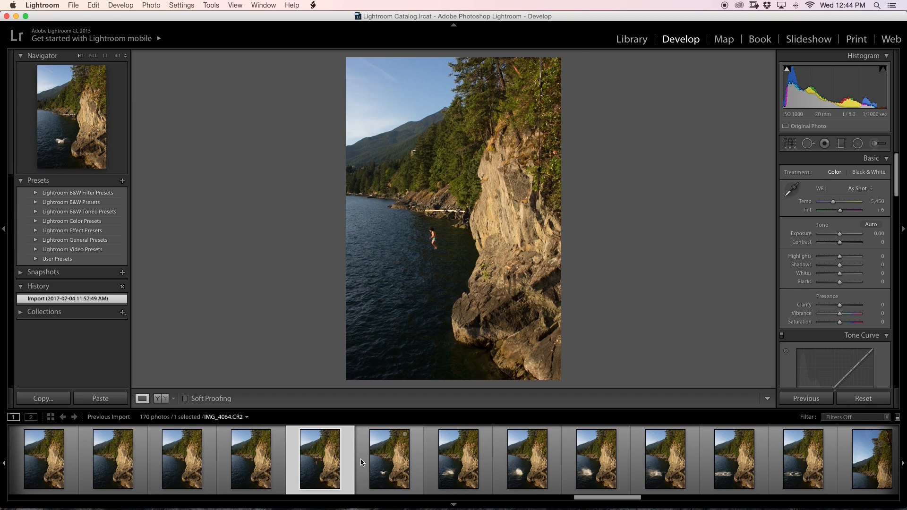
{"action": "mouse_move", "coordinate": [405, 460]}
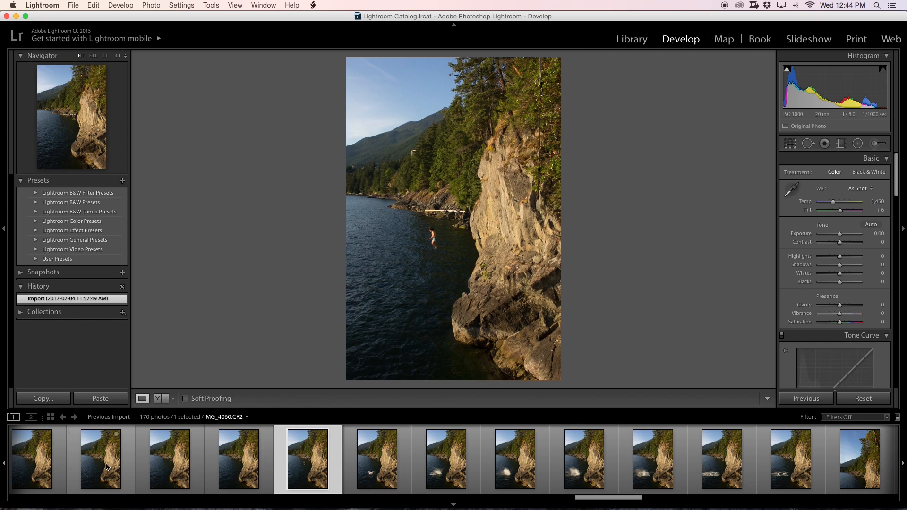
{"action": "mouse_move", "coordinate": [377, 457]}
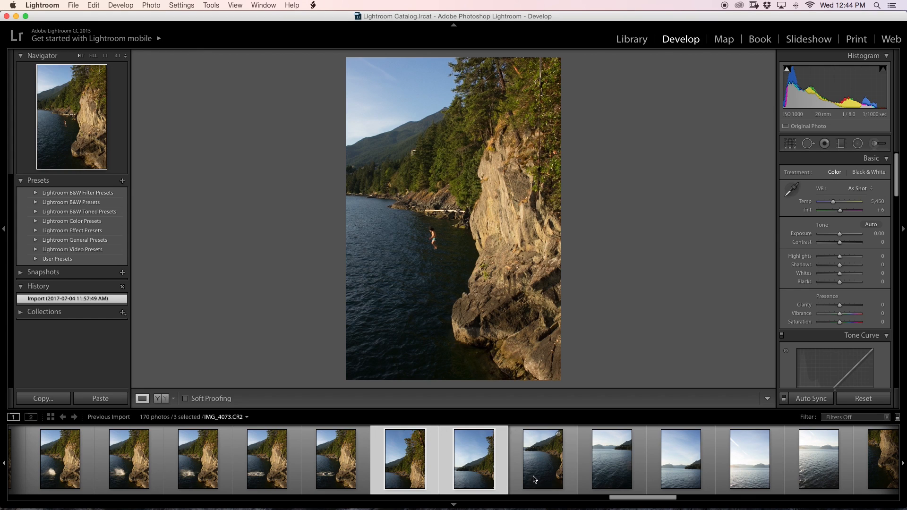
Step: Select all eight photos and send them to Edit in Adobe Photoshop CC 2017
{"action": "left_click", "coordinate": [817, 459]}
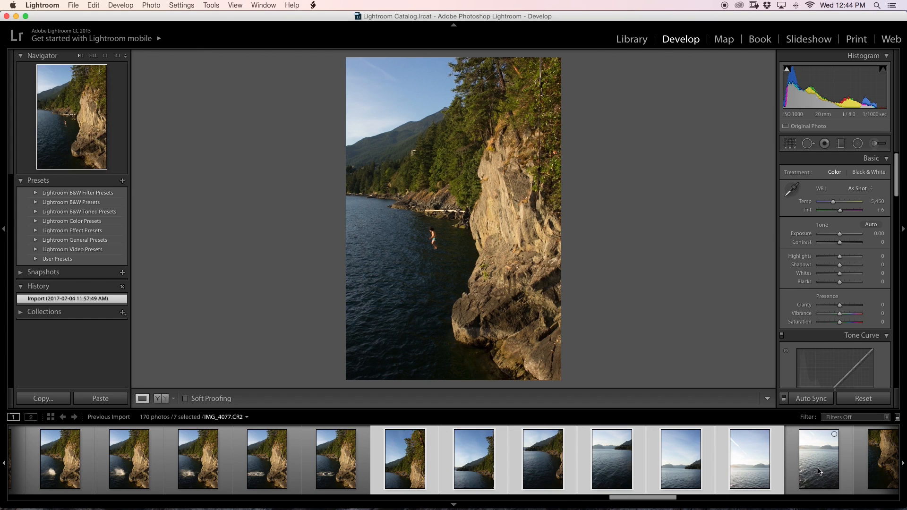
{"action": "left_click", "coordinate": [405, 459]}
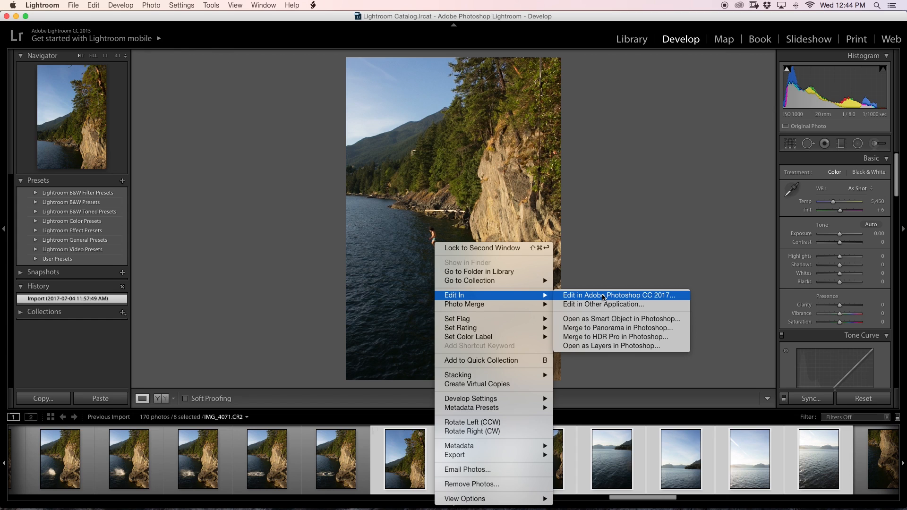
{"action": "mouse_move", "coordinate": [611, 271]}
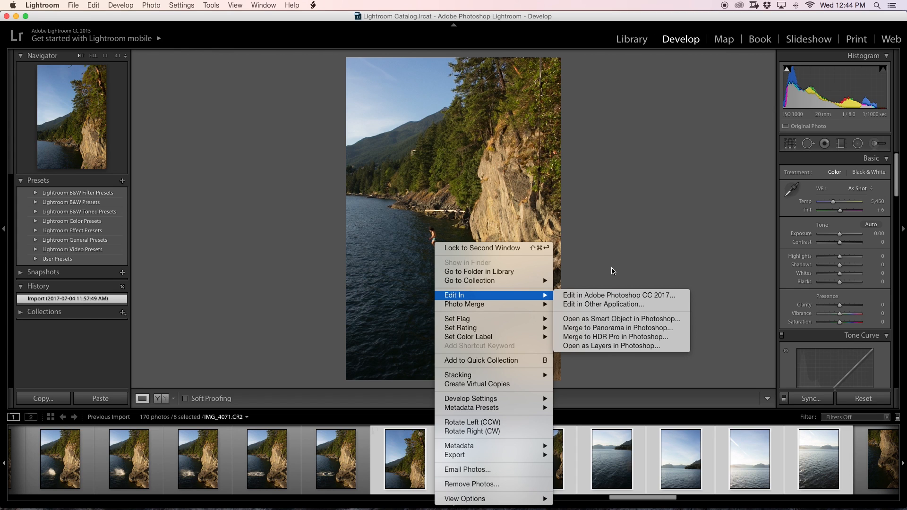
{"action": "left_click", "coordinate": [618, 294]}
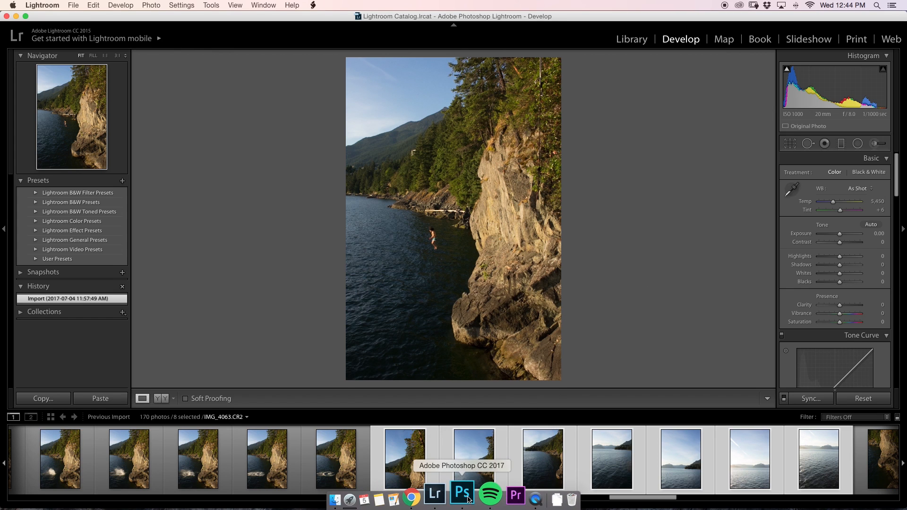
Step: Switch to Photoshop and view IMG_4073, IMG_4071, ending on the cliff-jump IMG_4063
{"action": "left_click", "coordinate": [462, 494]}
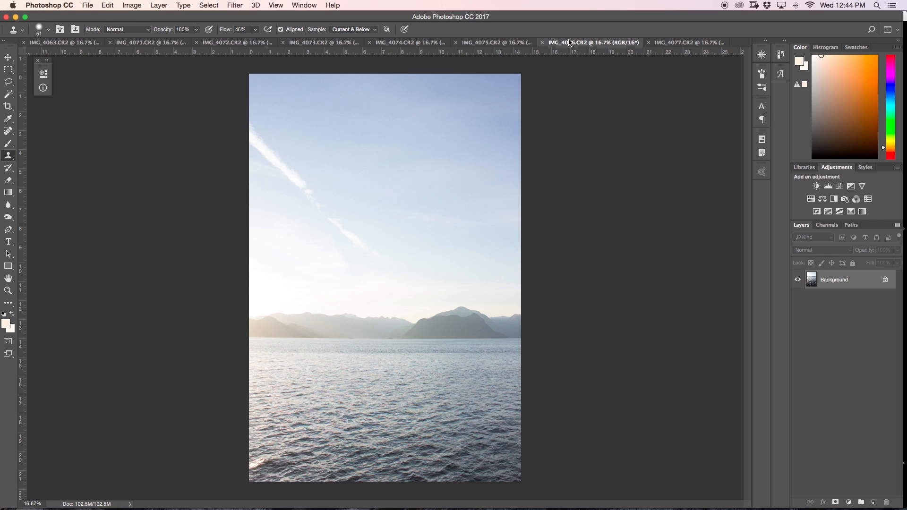
{"action": "left_click", "coordinate": [324, 42]}
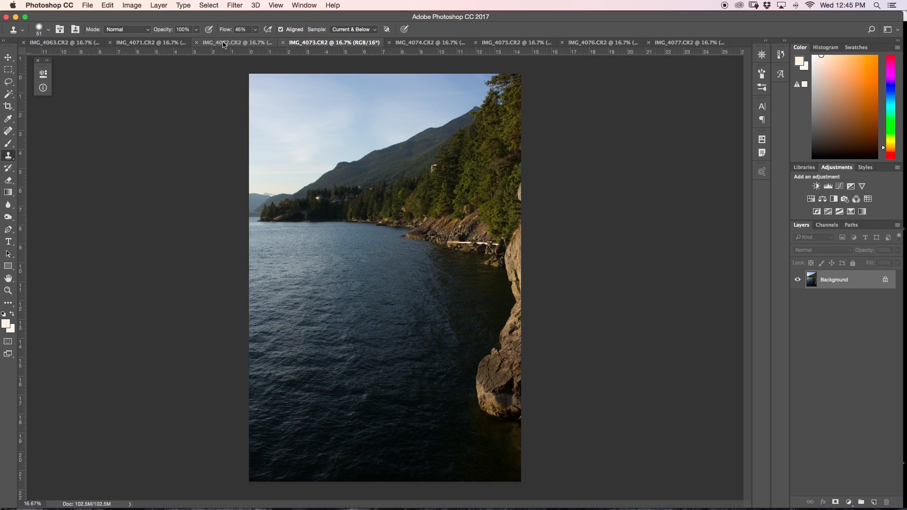
{"action": "left_click", "coordinate": [151, 43]}
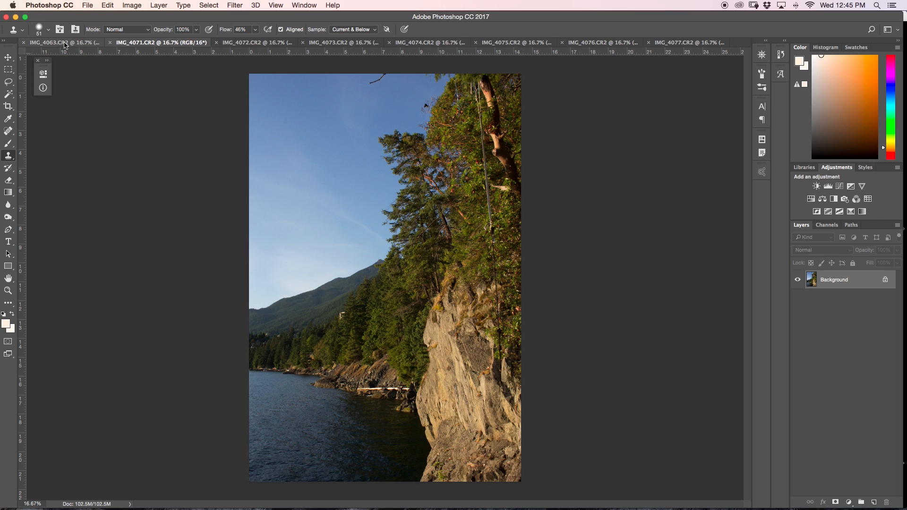
{"action": "left_click", "coordinate": [58, 42]}
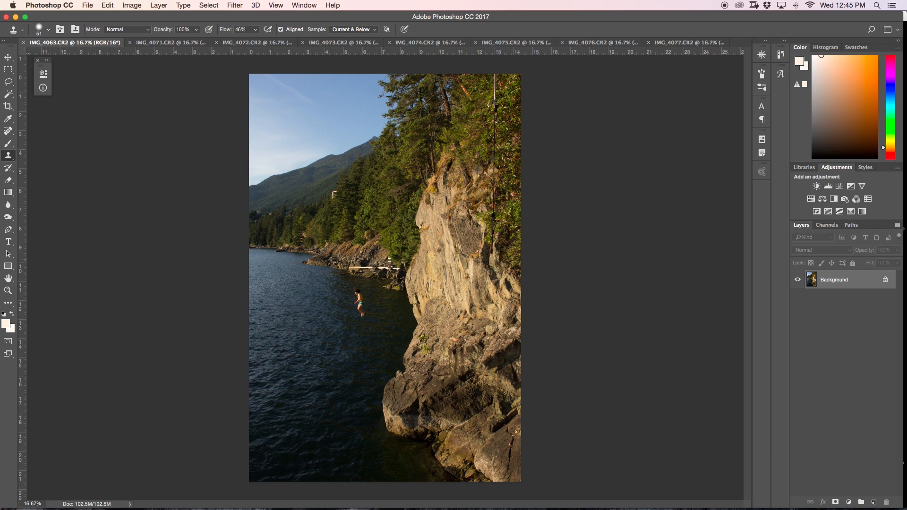
{"action": "mouse_move", "coordinate": [529, 159]}
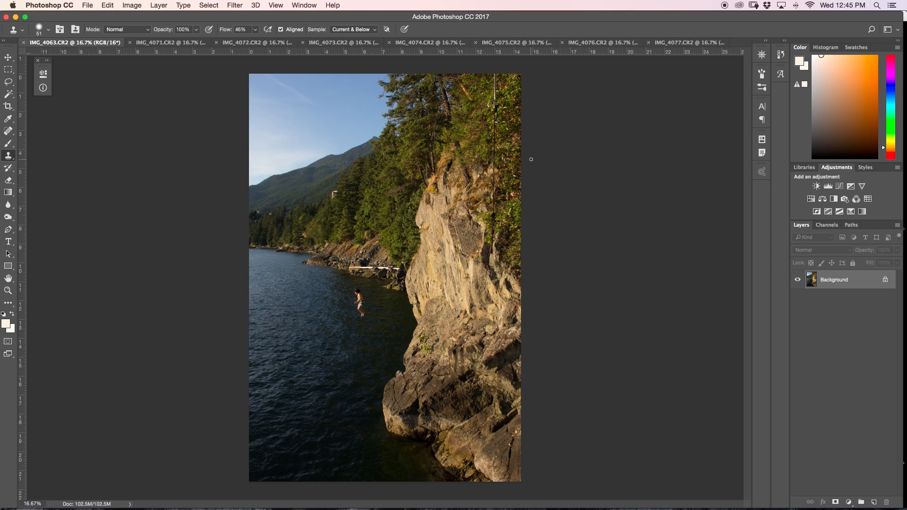
{"action": "mouse_move", "coordinate": [576, 295]}
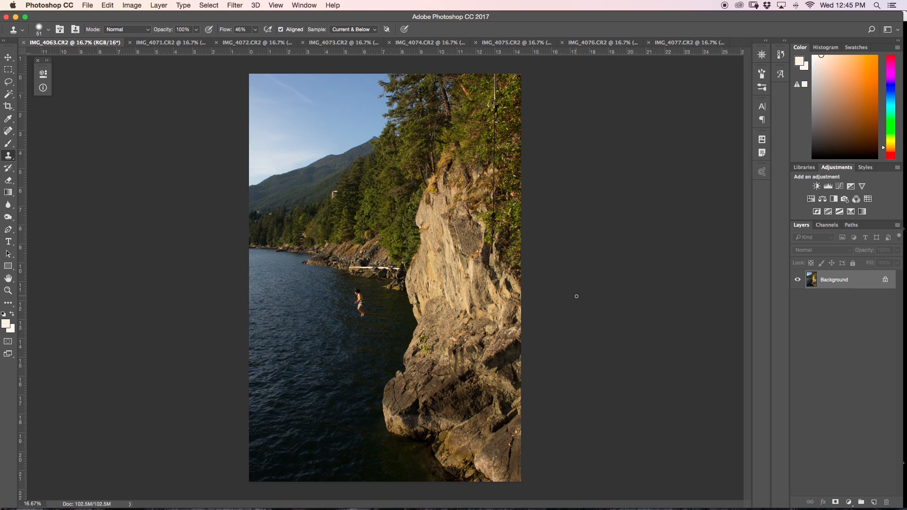
{"action": "mouse_move", "coordinate": [488, 291]}
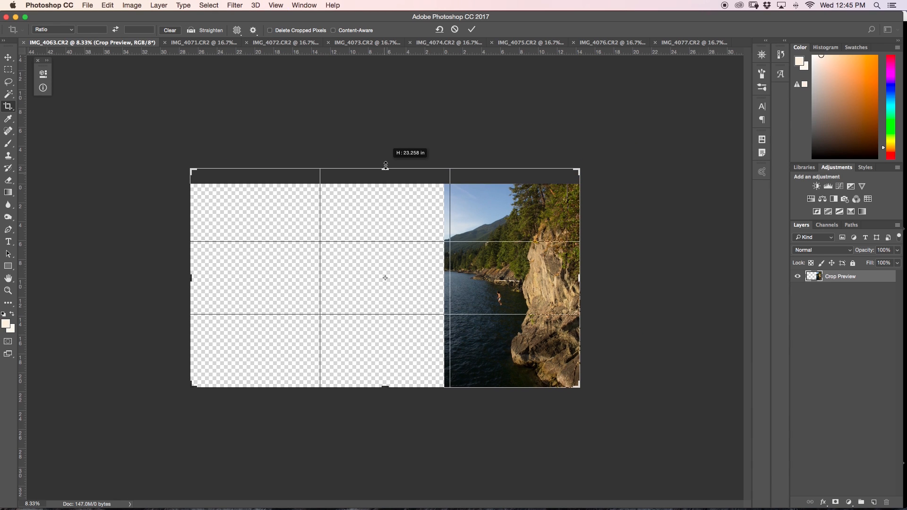
Step: Commit the leftward canvas enlargement and rename Layer 0 to 'cliff jumper'
{"action": "left_click", "coordinate": [470, 29]}
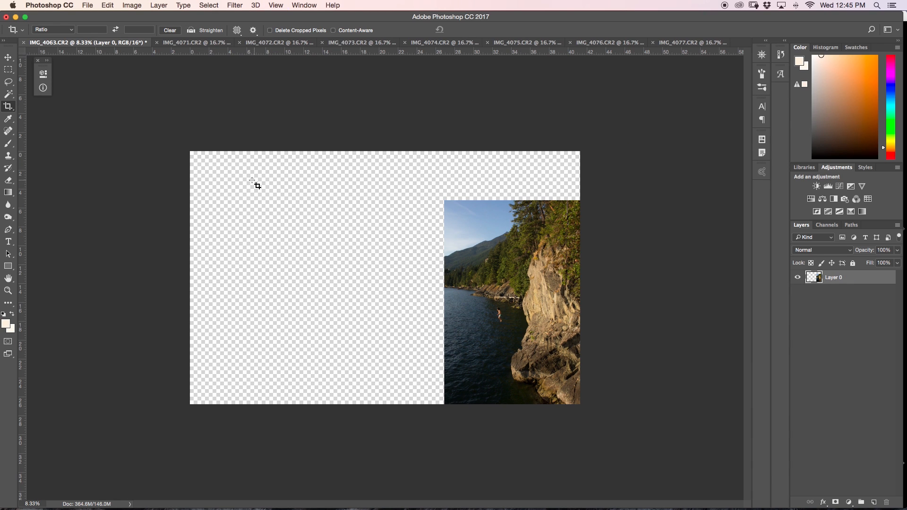
{"action": "mouse_move", "coordinate": [457, 252]}
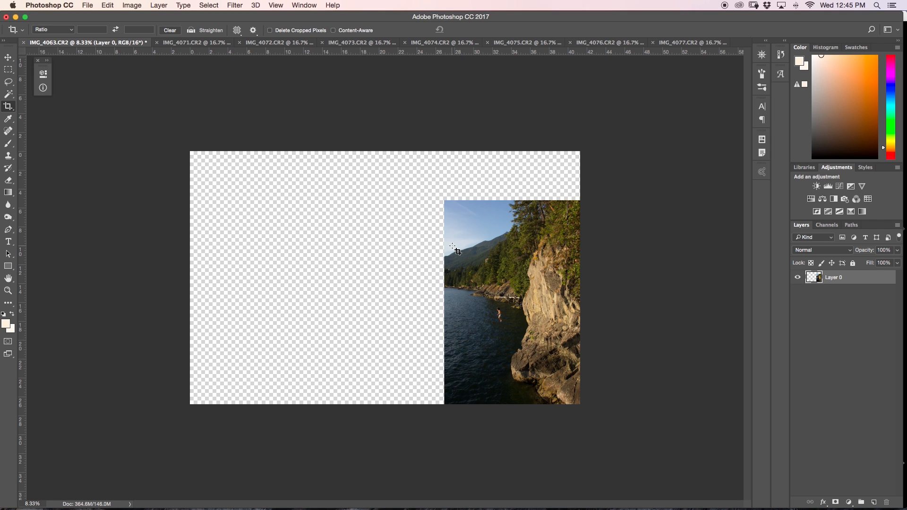
{"action": "mouse_move", "coordinate": [552, 259]}
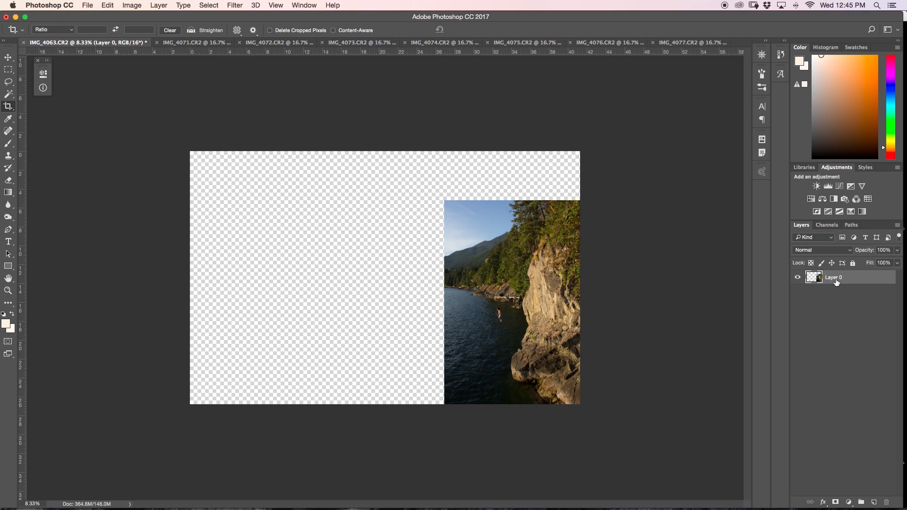
{"action": "double_click", "coordinate": [833, 277]}
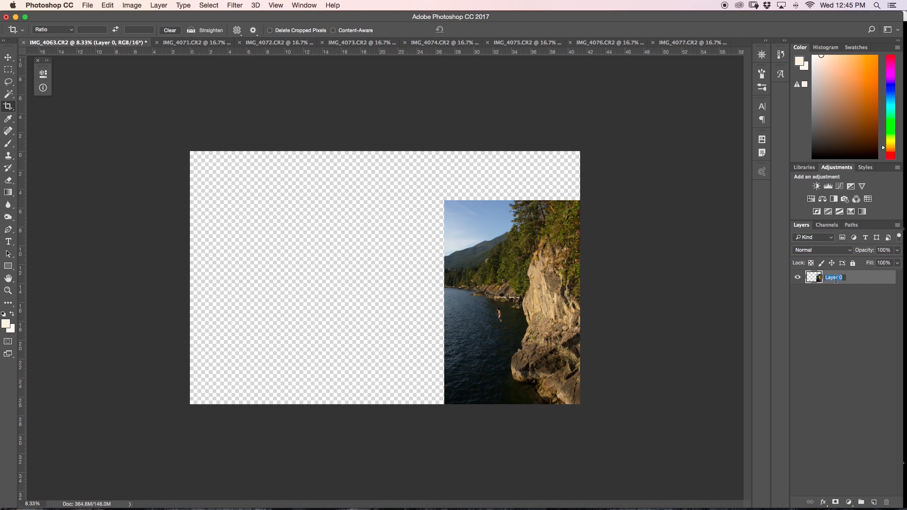
{"action": "type", "text": "cliff jumper"}
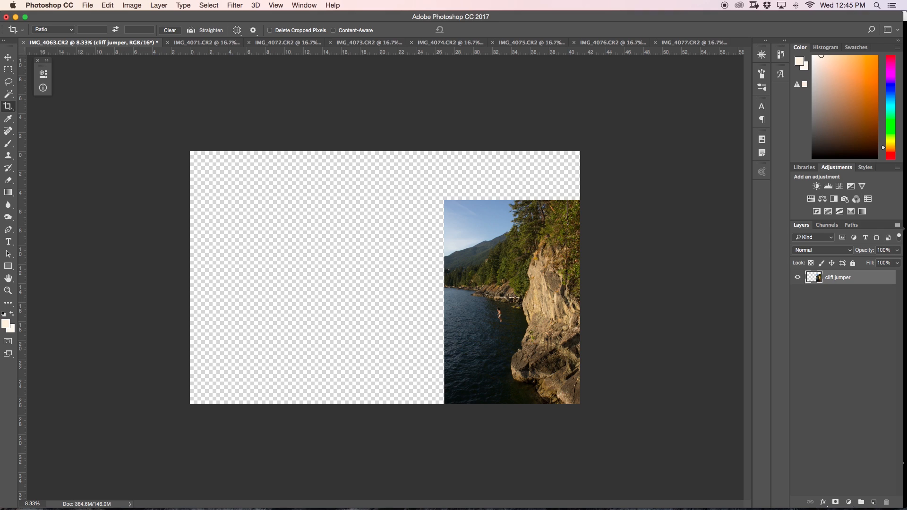
{"action": "mouse_move", "coordinate": [635, 163]}
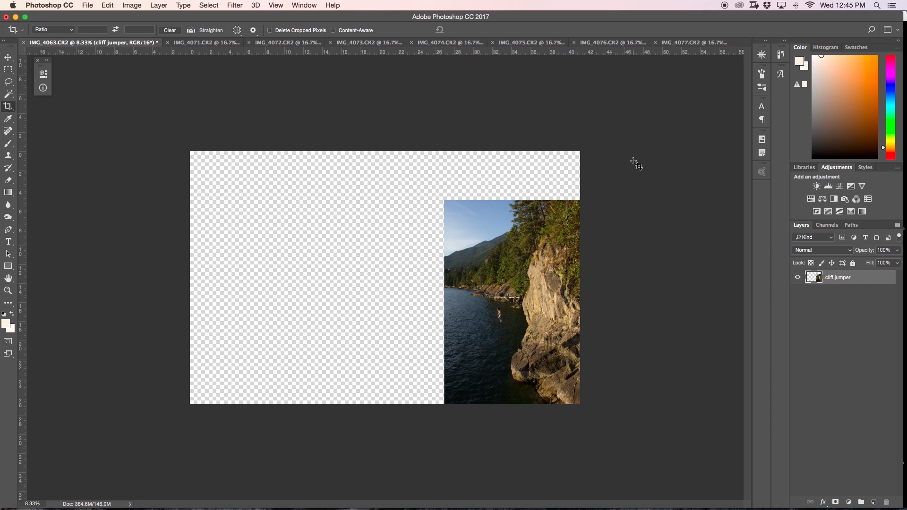
{"action": "mouse_move", "coordinate": [564, 191]}
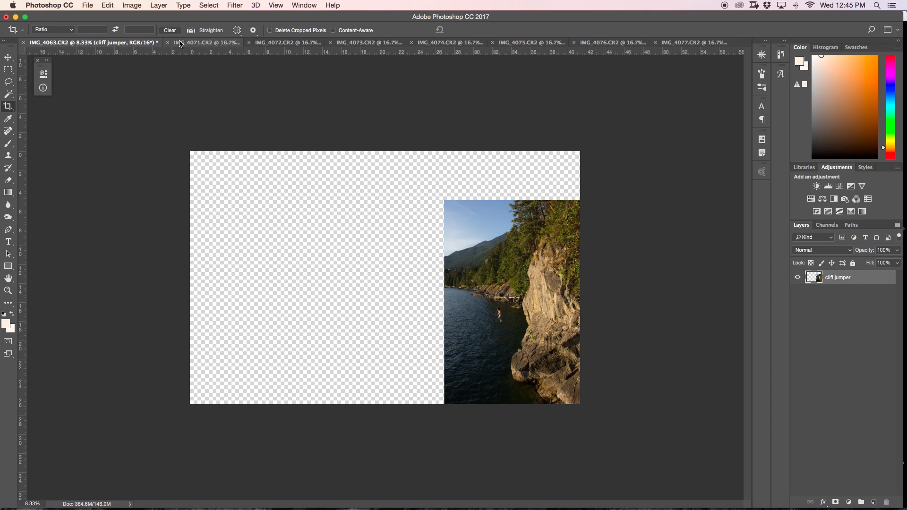
Step: Copy the IMG_4071 photo and paste it into the IMG_4063 panorama document
{"action": "left_click", "coordinate": [205, 43]}
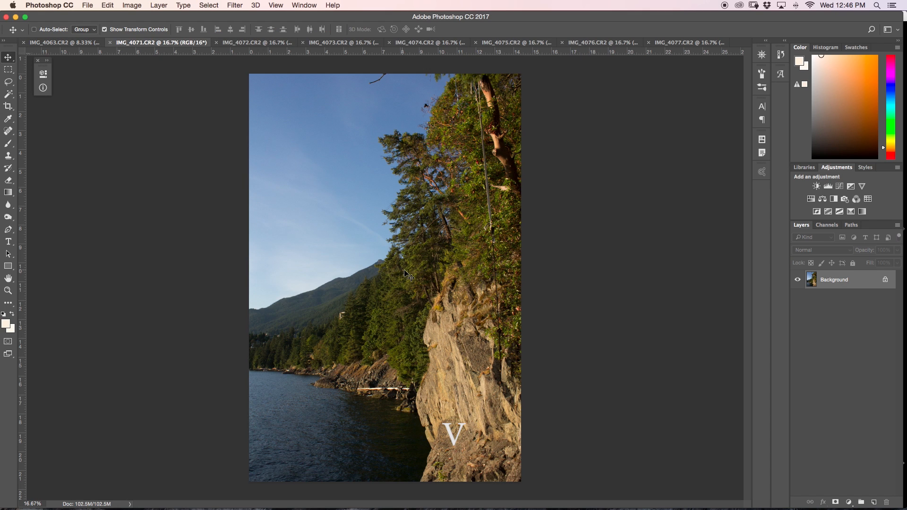
{"action": "left_click", "coordinate": [57, 43]}
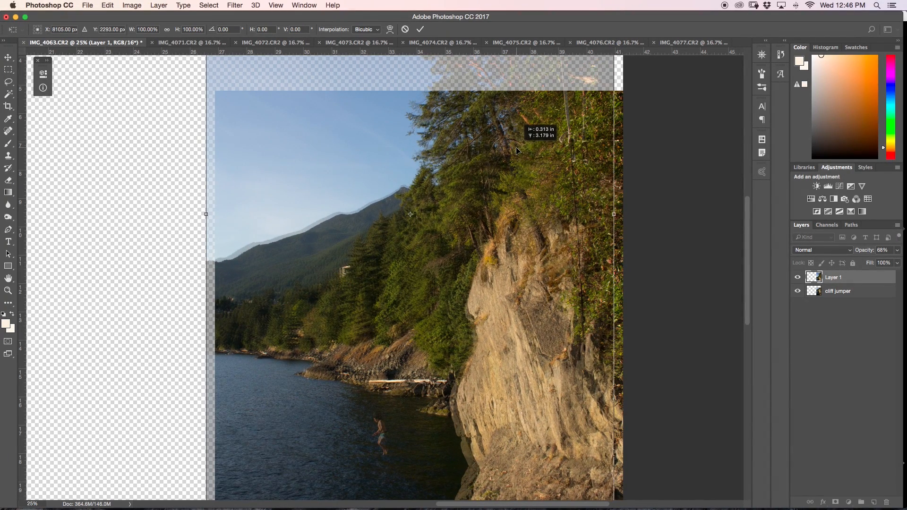
{"action": "mouse_move", "coordinate": [893, 263]}
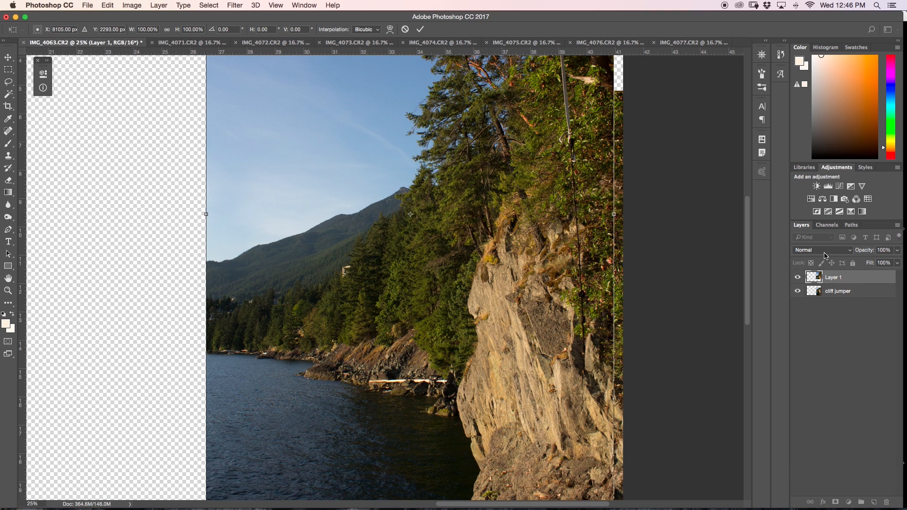
Step: Set Layer 1 to Difference blending and nudge it into alignment with the cliff jumper
{"action": "left_click", "coordinate": [821, 249]}
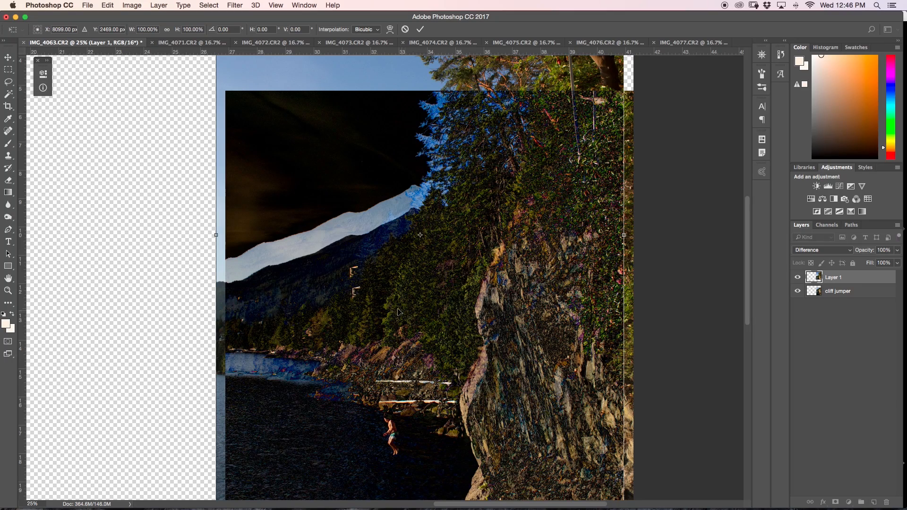
{"action": "mouse_move", "coordinate": [502, 318]}
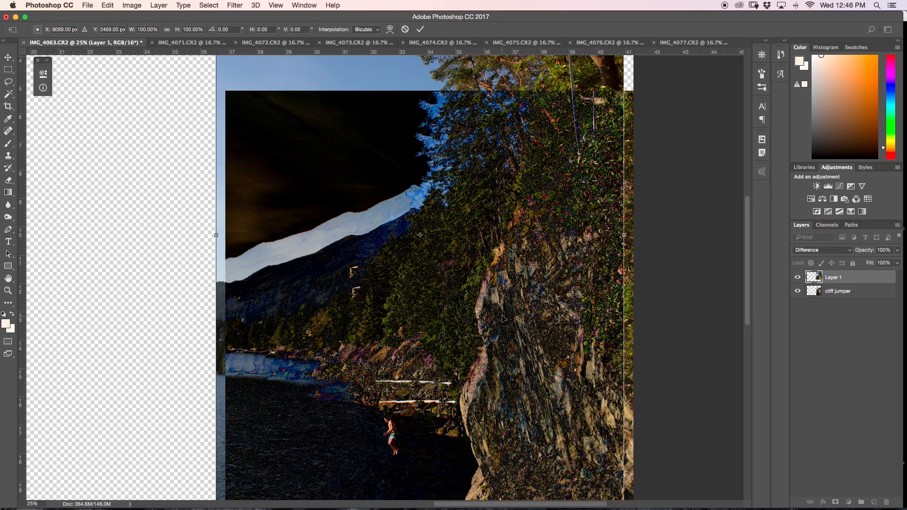
{"action": "mouse_move", "coordinate": [561, 334]}
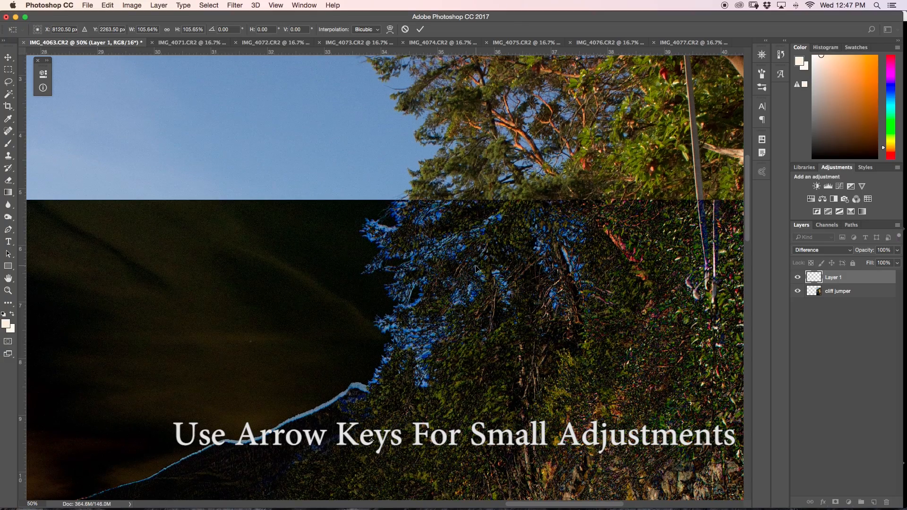
{"action": "key", "text": "Up"}
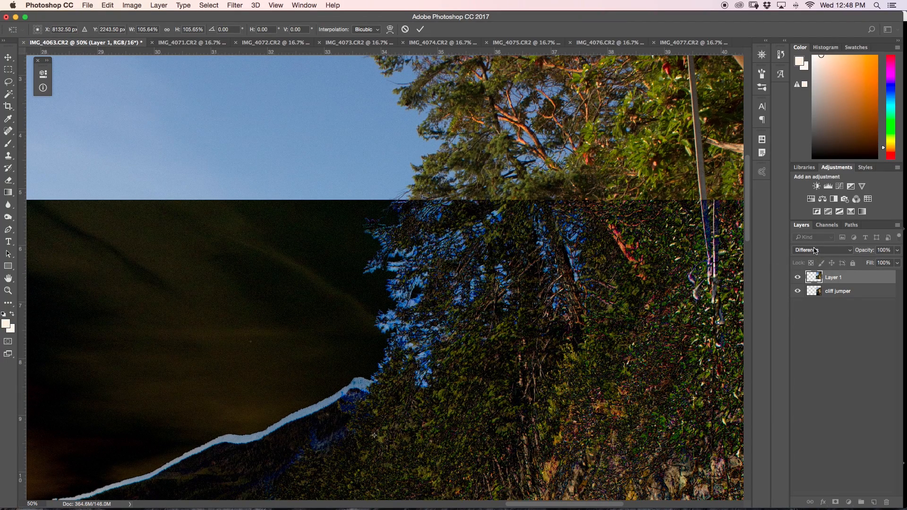
Step: Return Layer 1 to Normal blending and add a layer mask to the cliff jumper layer
{"action": "left_click", "coordinate": [818, 249]}
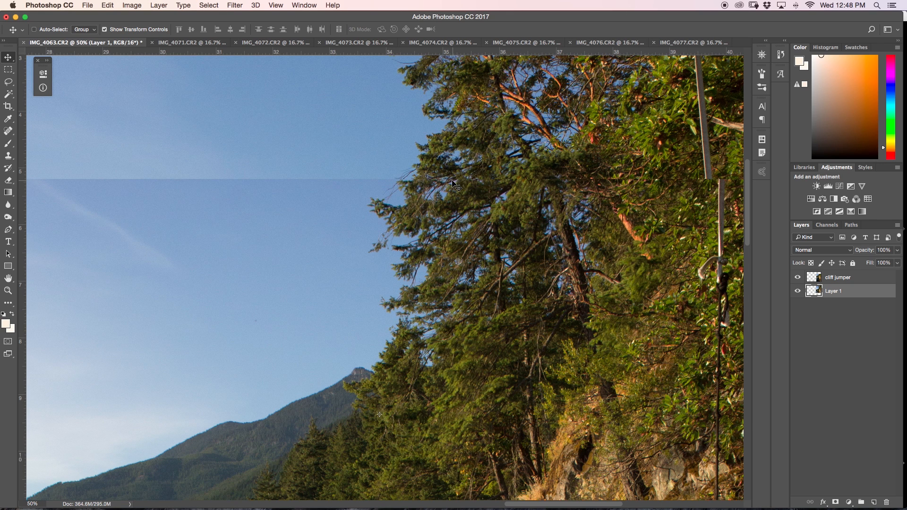
{"action": "mouse_move", "coordinate": [428, 177]}
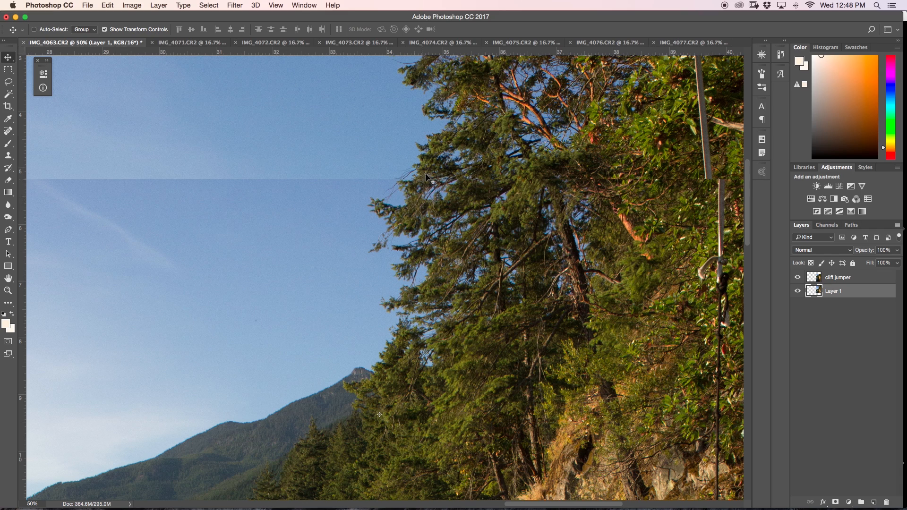
{"action": "mouse_move", "coordinate": [730, 221]}
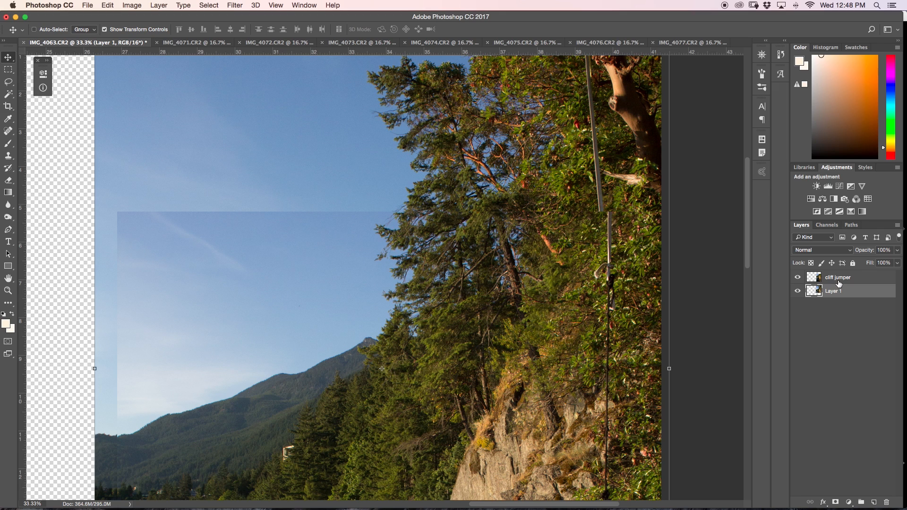
{"action": "left_click", "coordinate": [837, 277]}
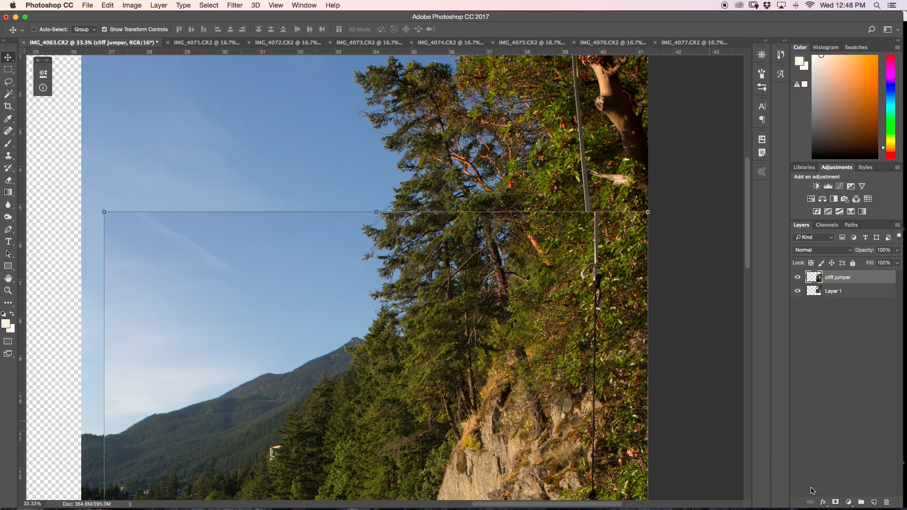
{"action": "left_click", "coordinate": [848, 502]}
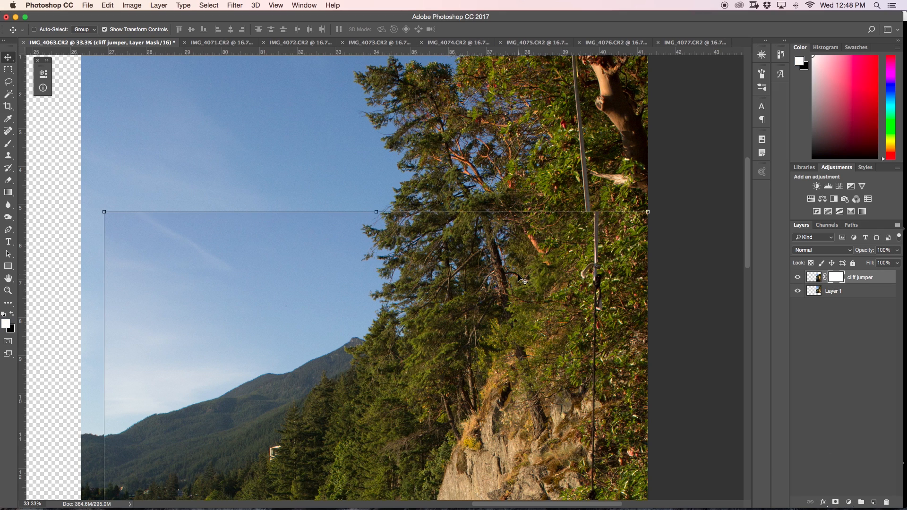
Step: With an 84% flow brush, paint black on the cliff jumper mask along the seam and check the blend
{"action": "left_click", "coordinate": [8, 144]}
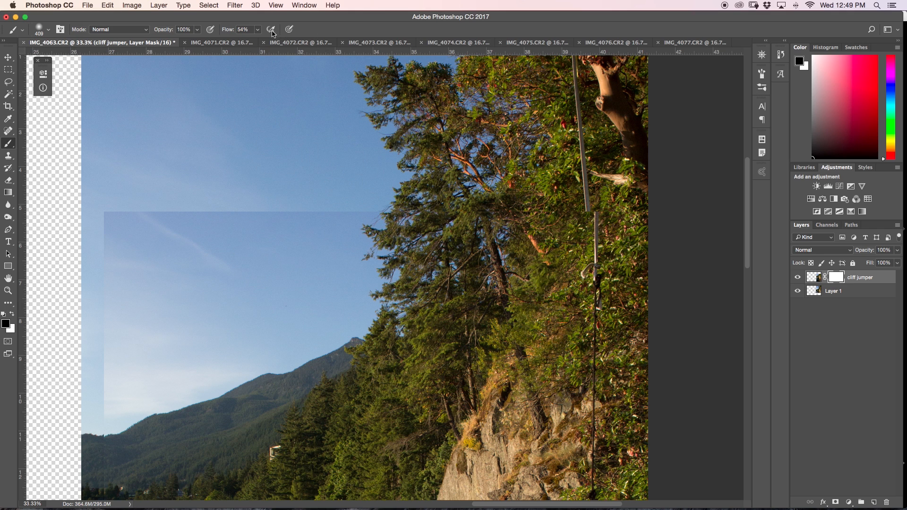
{"action": "left_click", "coordinate": [243, 29]}
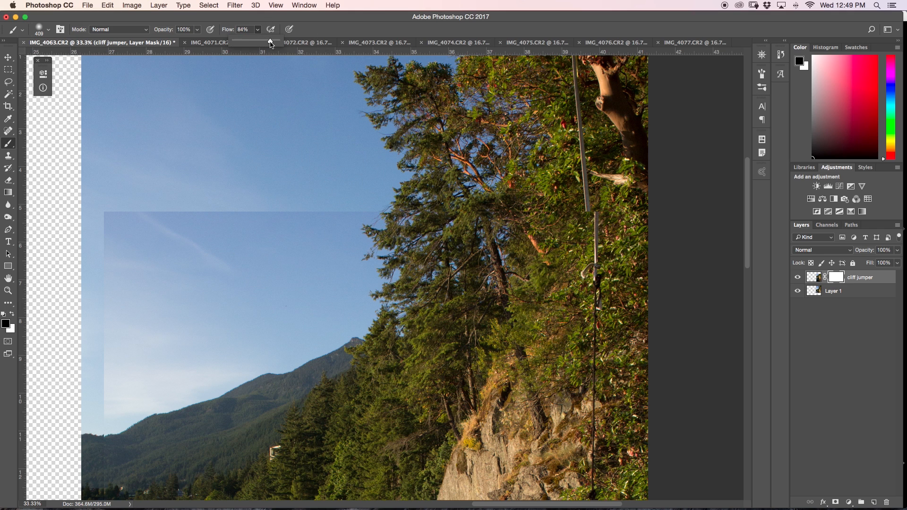
{"action": "mouse_move", "coordinate": [488, 256]}
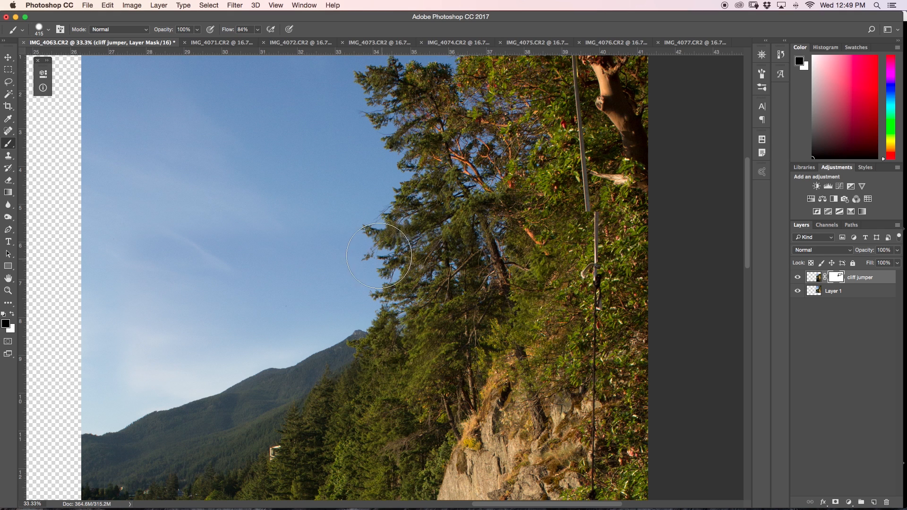
{"action": "mouse_move", "coordinate": [462, 245]}
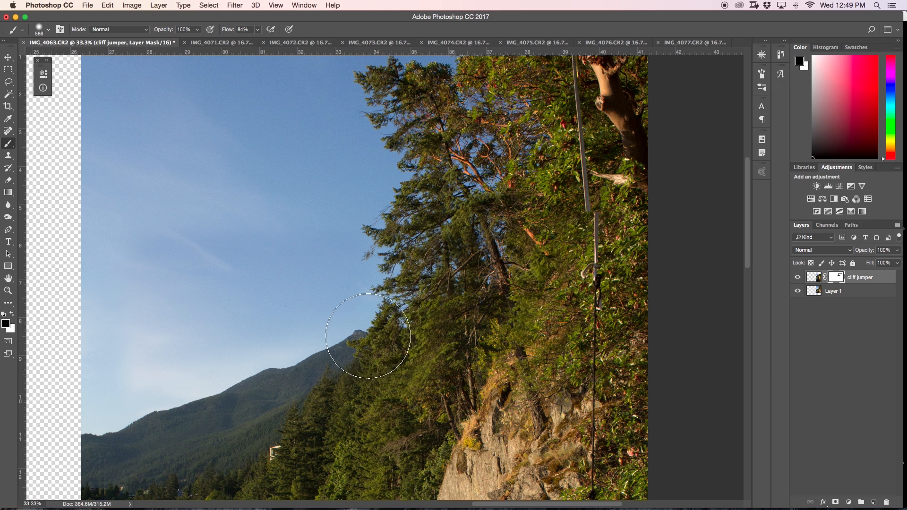
{"action": "mouse_move", "coordinate": [387, 178]}
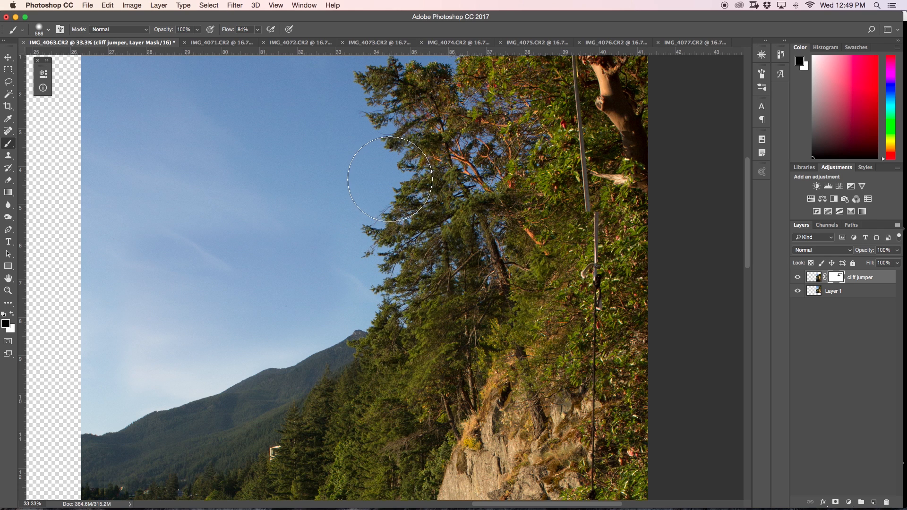
{"action": "scroll", "scroll_direction": "down", "scroll_amount": 3}
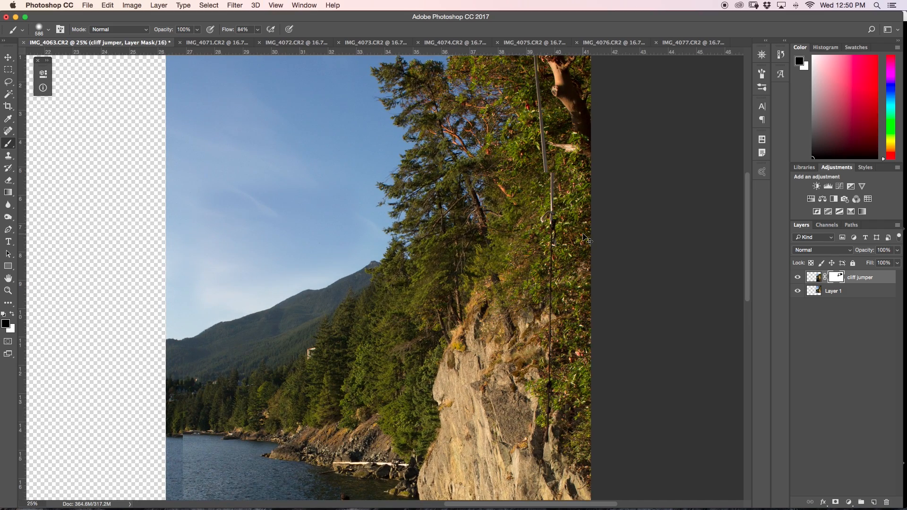
{"action": "mouse_move", "coordinate": [575, 193]}
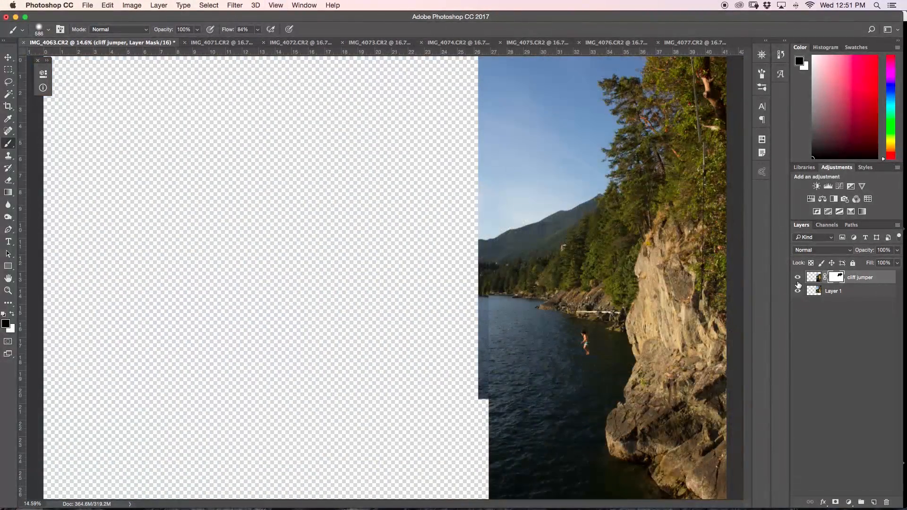
{"action": "left_click", "coordinate": [797, 276]}
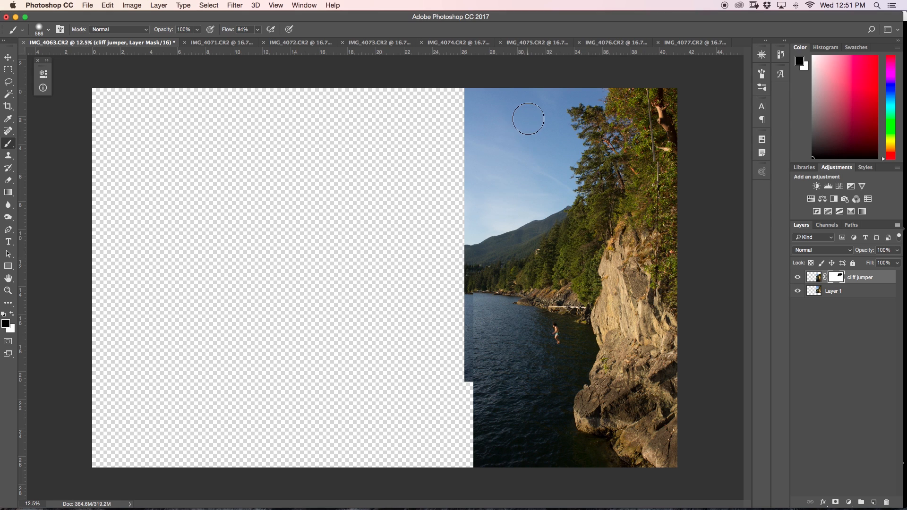
{"action": "mouse_move", "coordinate": [412, 139]}
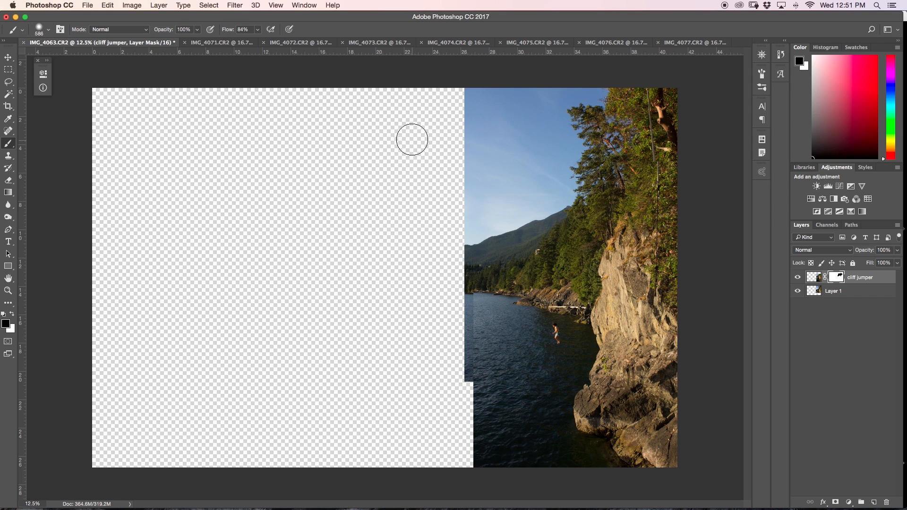
{"action": "mouse_move", "coordinate": [854, 300]}
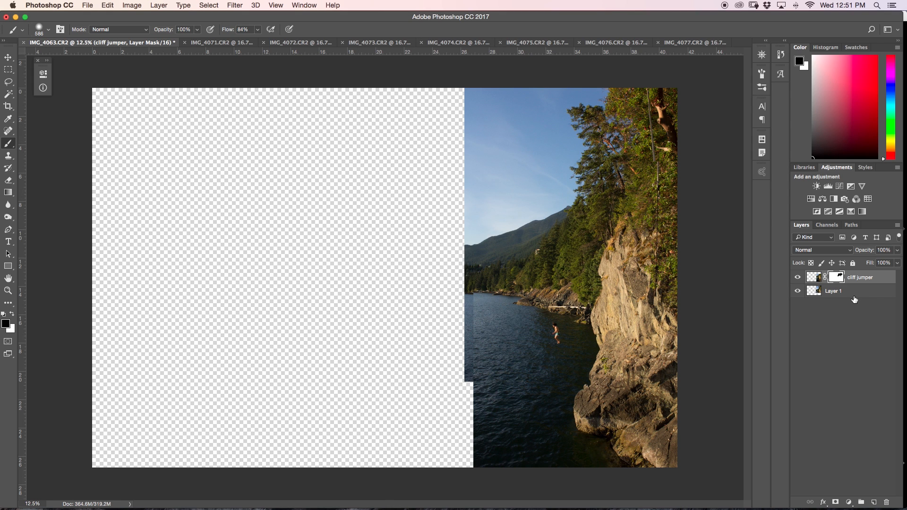
{"action": "left_click", "coordinate": [833, 291]}
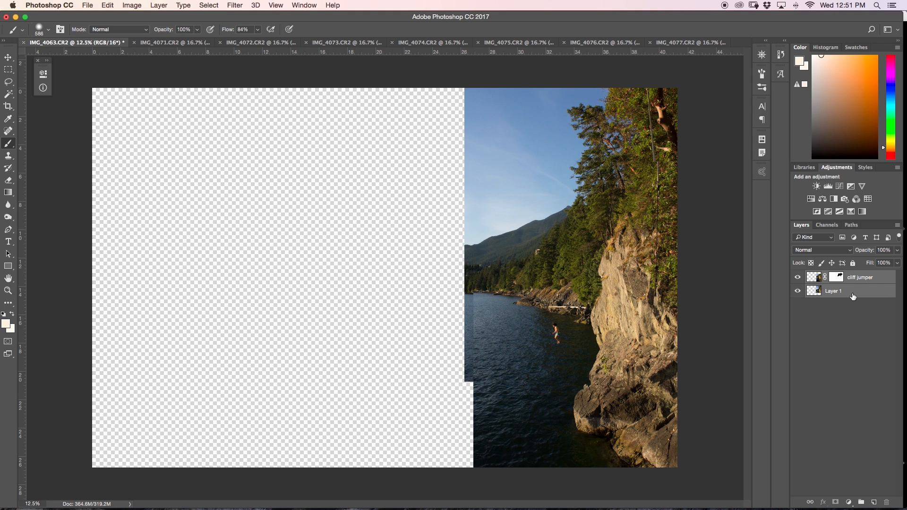
{"action": "key", "text": "cmd+g"}
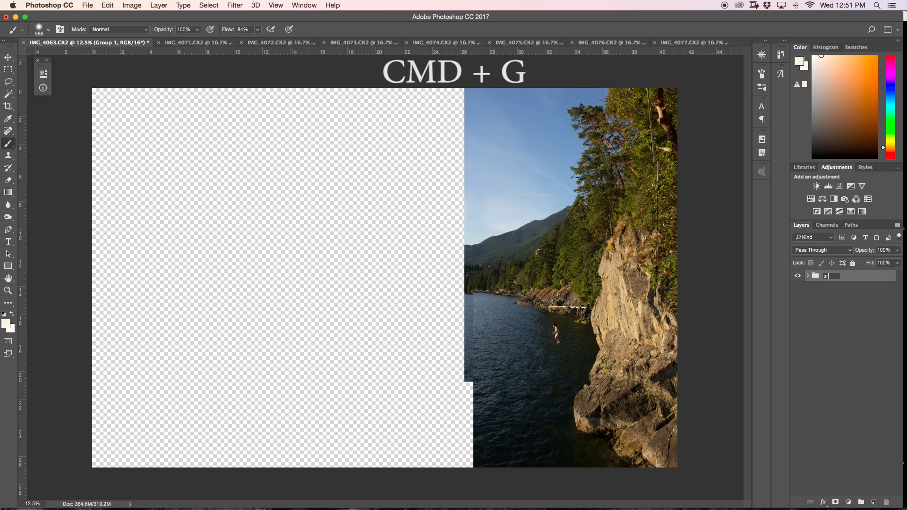
{"action": "type", "text": "strip 1"}
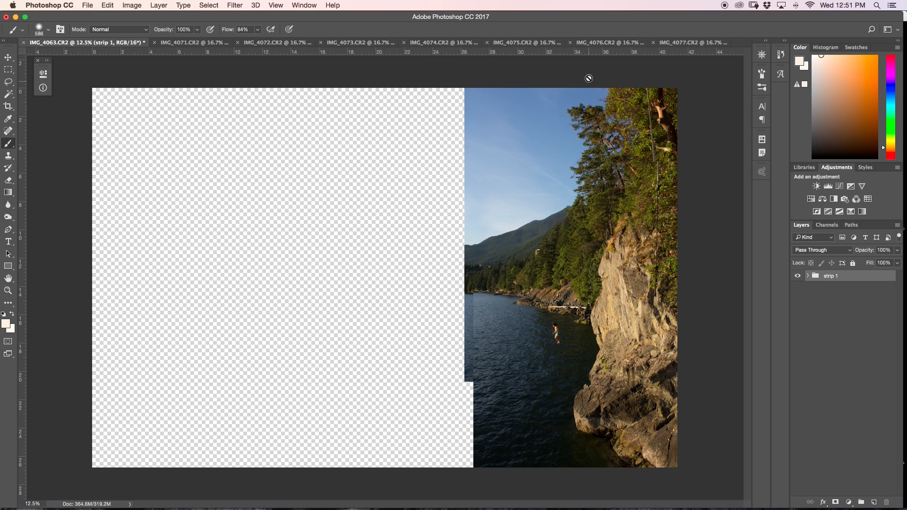
{"action": "mouse_move", "coordinate": [395, 465]}
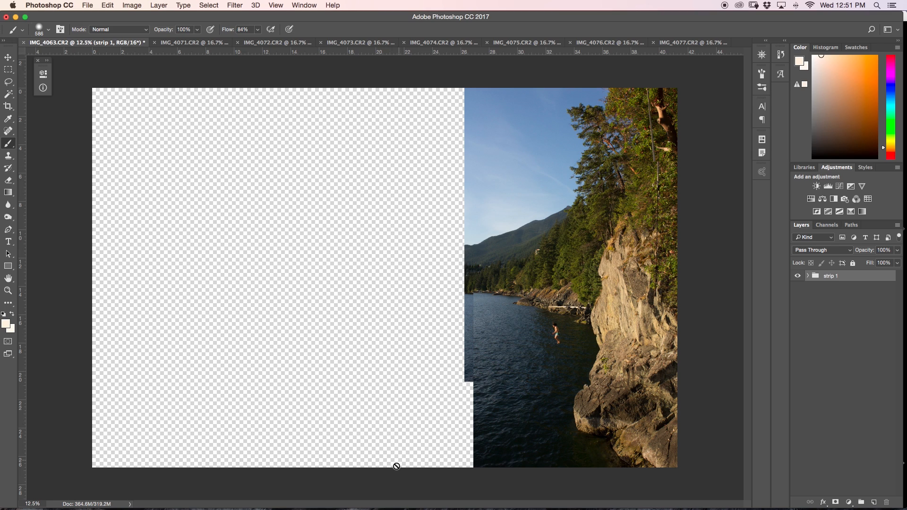
{"action": "mouse_move", "coordinate": [487, 30]}
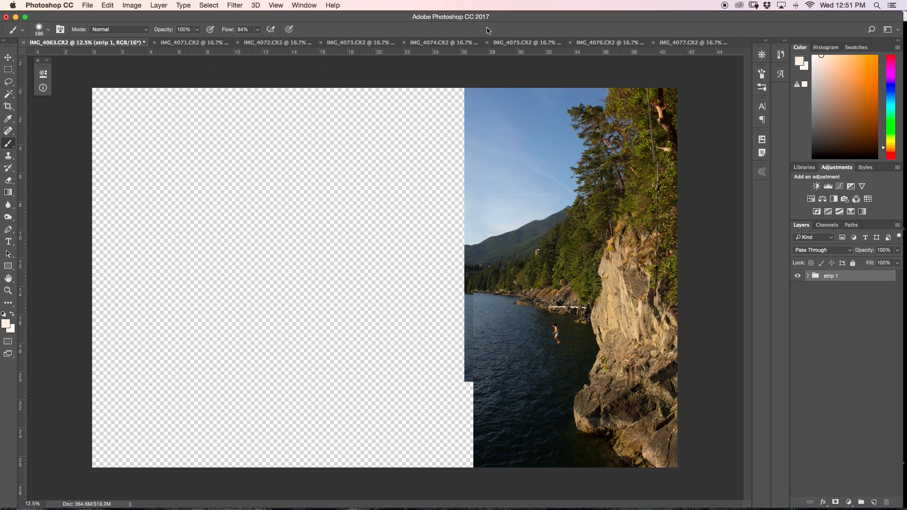
{"action": "mouse_move", "coordinate": [485, 180]}
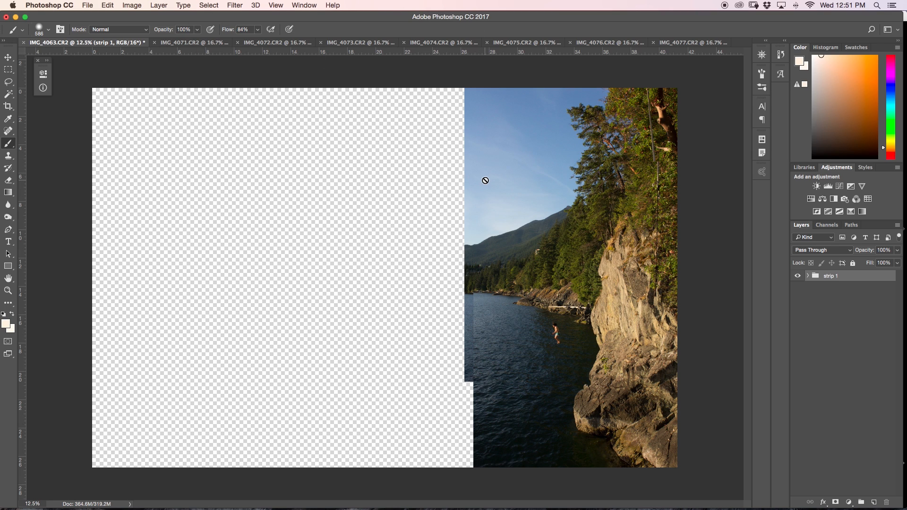
{"action": "mouse_move", "coordinate": [457, 108]}
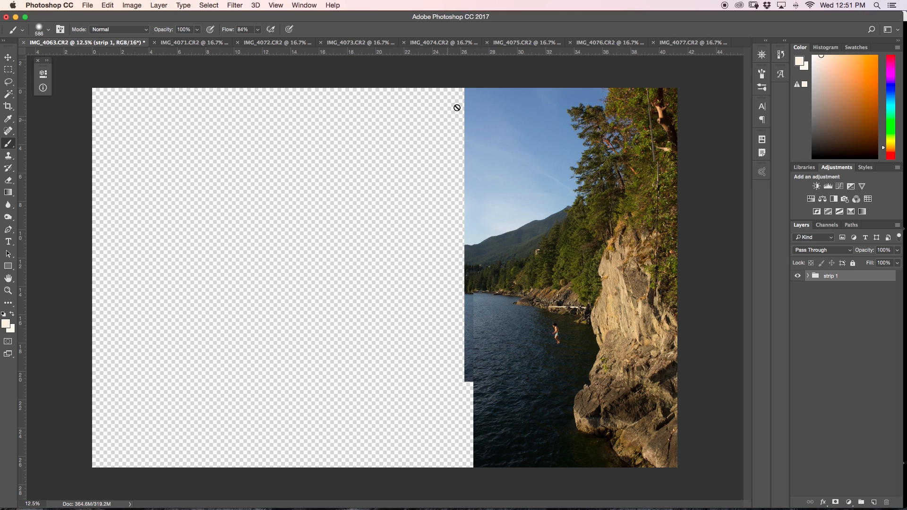
Step: Bring the IMG_4072 shoreline photo into the panorama document as a new layer
{"action": "left_click", "coordinate": [161, 42]}
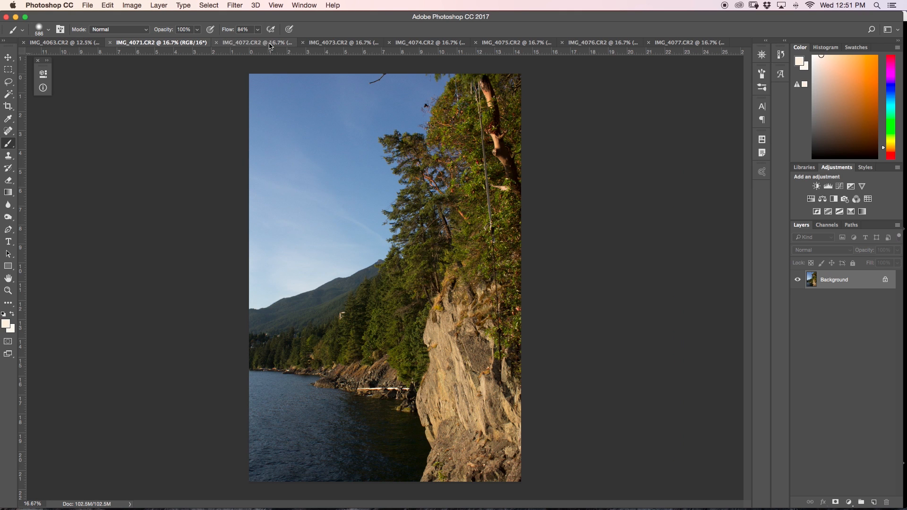
{"action": "left_click", "coordinate": [253, 43]}
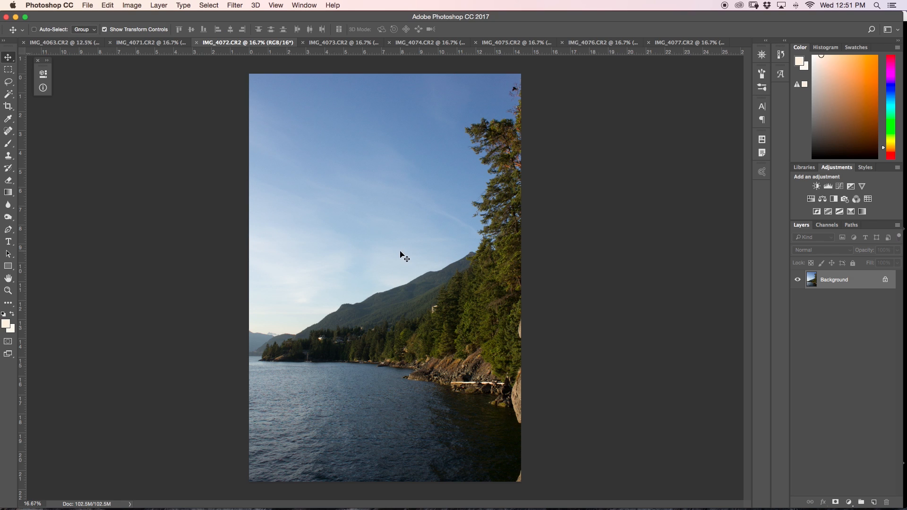
{"action": "left_click", "coordinate": [58, 43]}
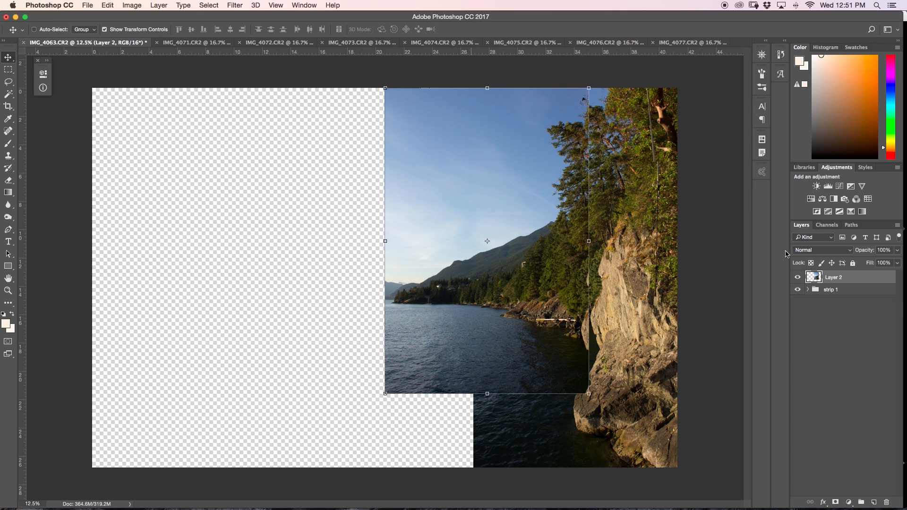
Step: Set the new IMG_4072 layer to Difference blending
{"action": "left_click", "coordinate": [822, 249]}
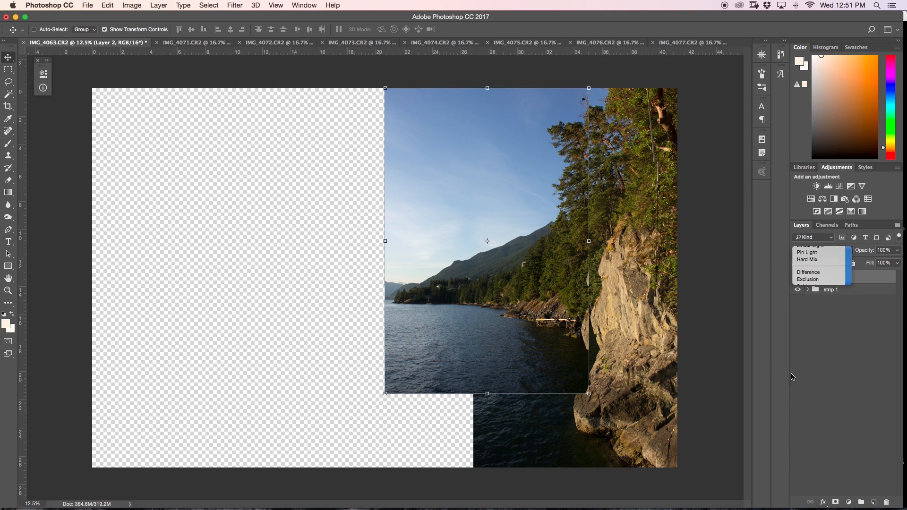
{"action": "left_click", "coordinate": [807, 272]}
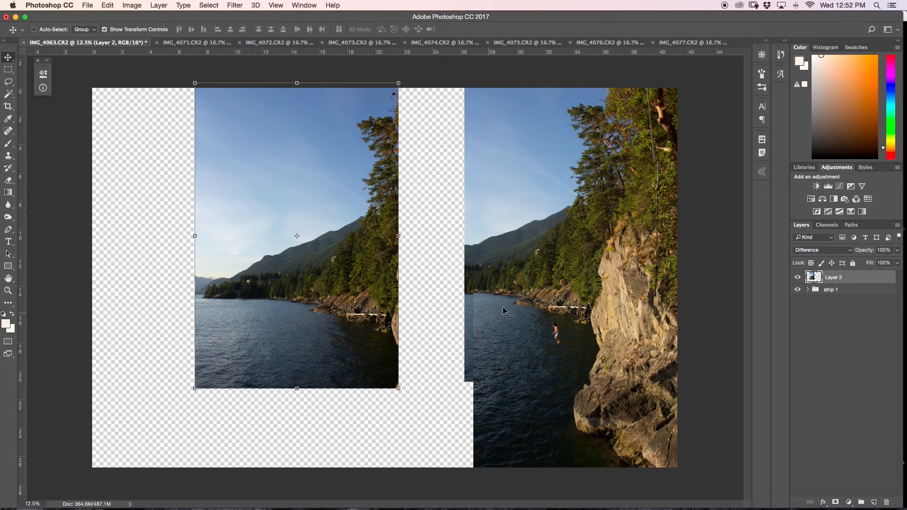
{"action": "mouse_move", "coordinate": [234, 303]}
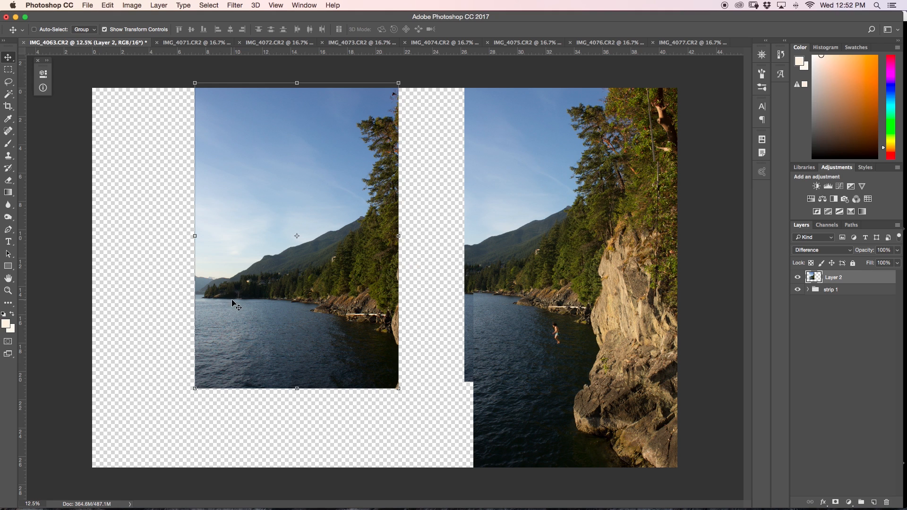
{"action": "mouse_move", "coordinate": [300, 305]}
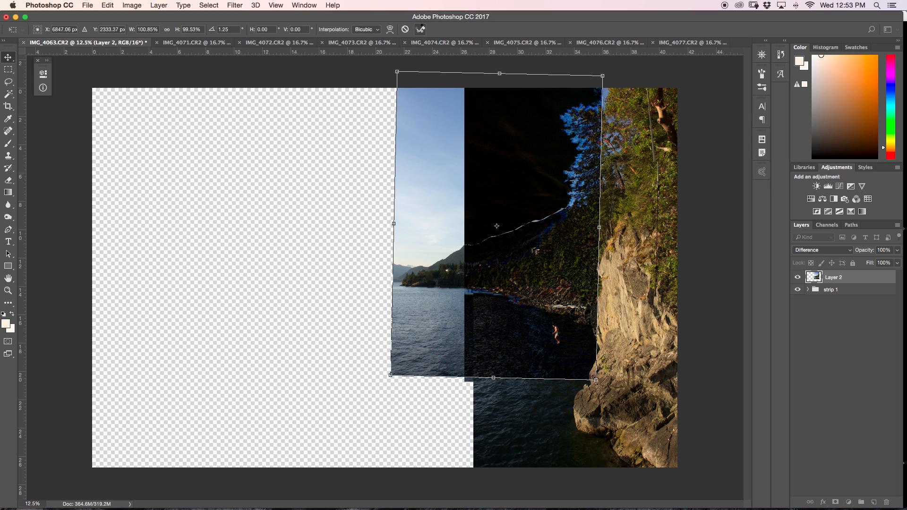
Step: Return the shoreline layer to Normal blending, add a layer mask and start painting it with the Brush
{"action": "left_click", "coordinate": [820, 250]}
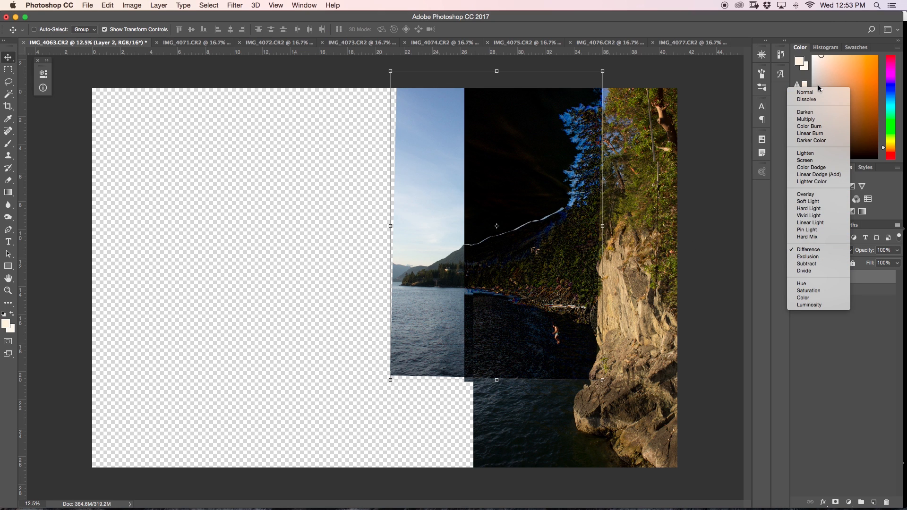
{"action": "left_click", "coordinate": [804, 92]}
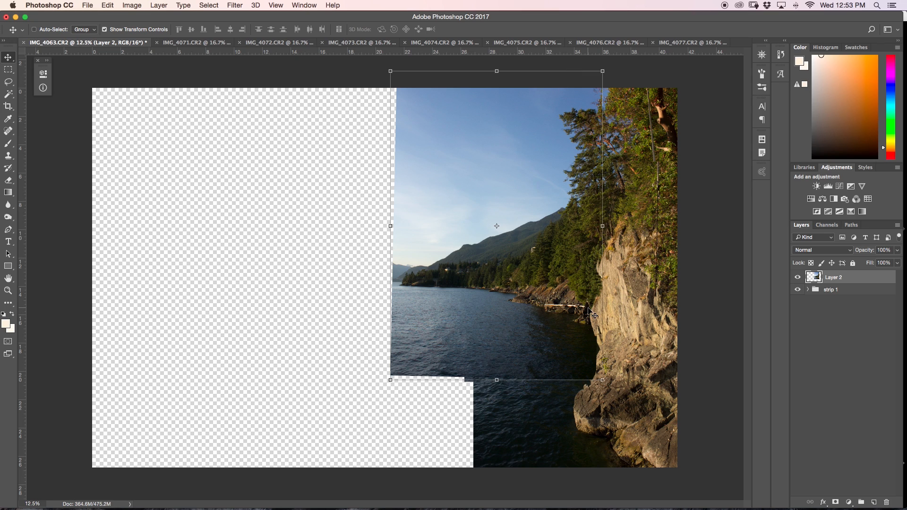
{"action": "mouse_move", "coordinate": [827, 286]}
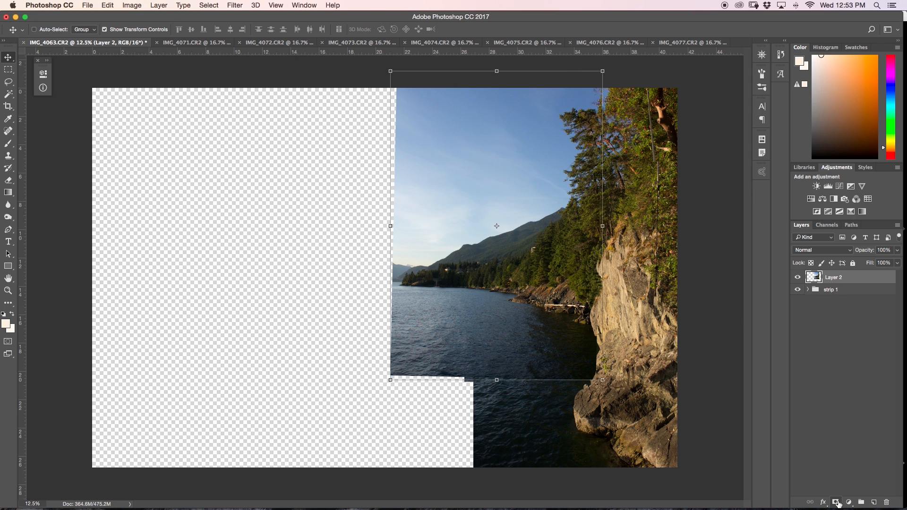
{"action": "left_click", "coordinate": [836, 501]}
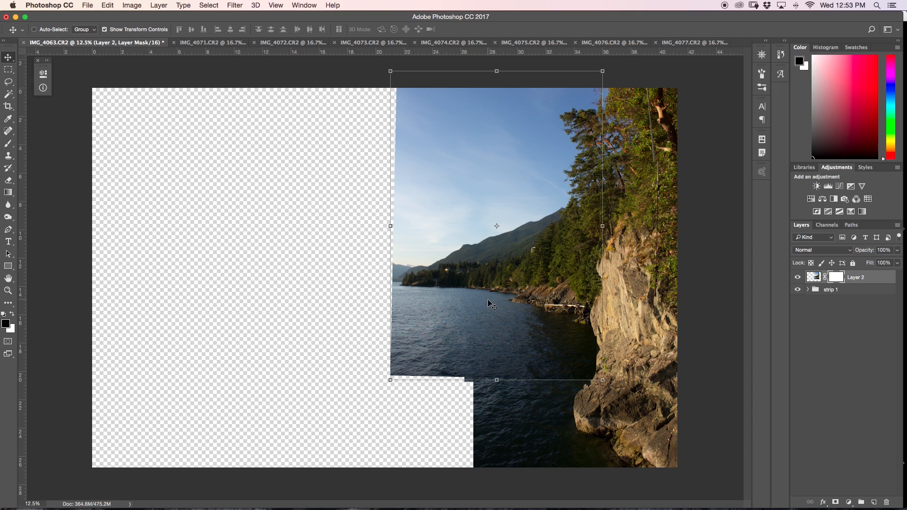
{"action": "left_click", "coordinate": [8, 143]}
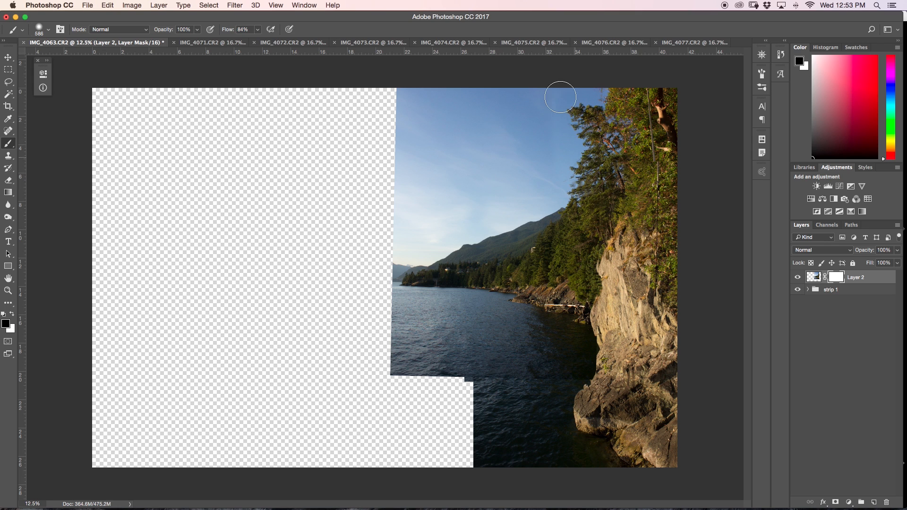
{"action": "mouse_move", "coordinate": [598, 183]}
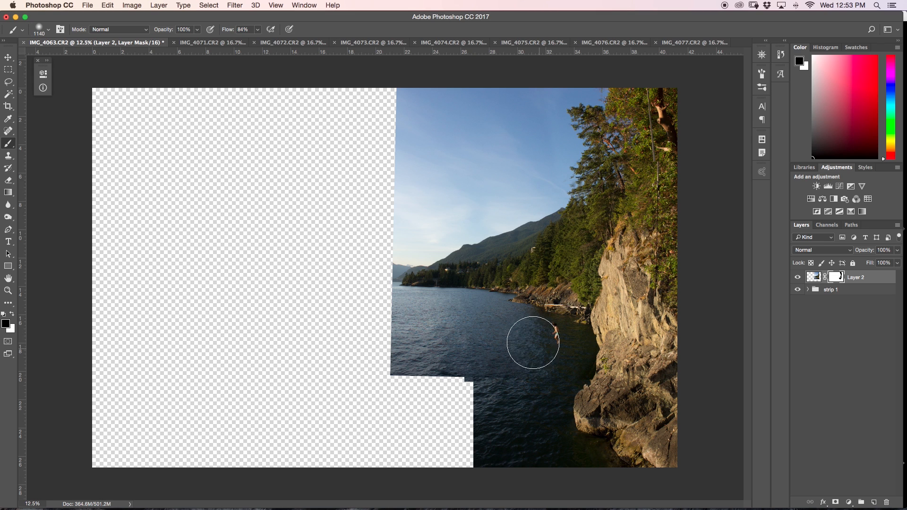
{"action": "mouse_move", "coordinate": [542, 351]}
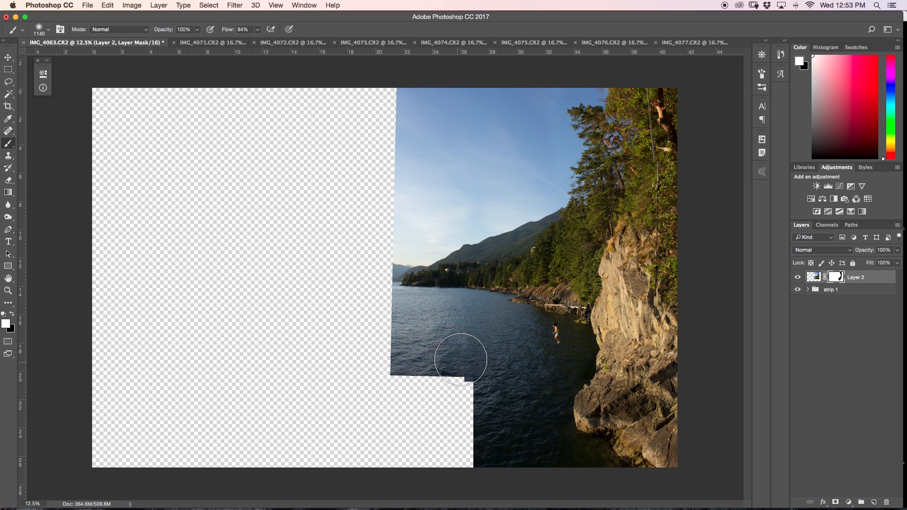
{"action": "mouse_move", "coordinate": [578, 382]}
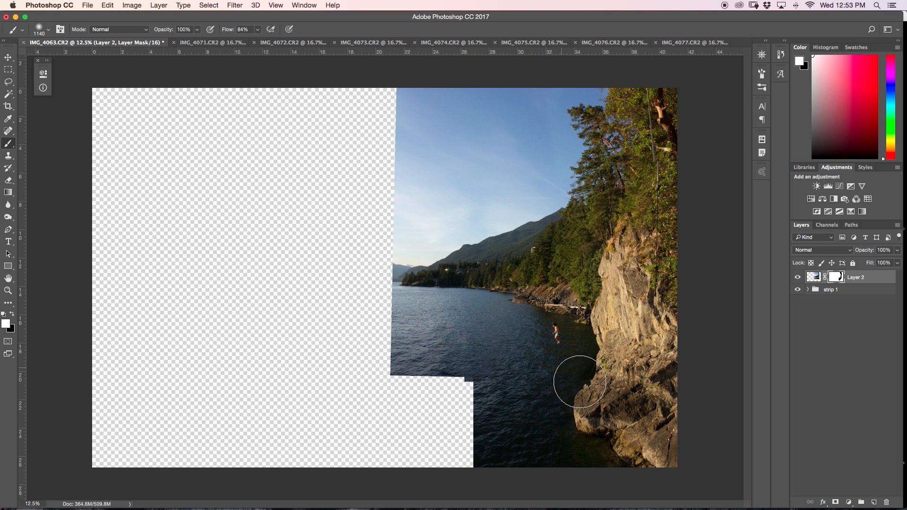
{"action": "mouse_move", "coordinate": [648, 312]}
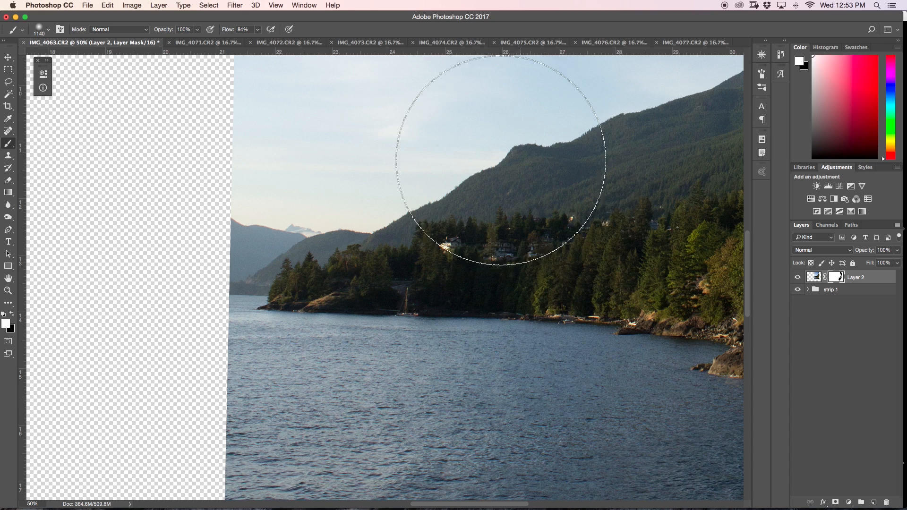
{"action": "mouse_move", "coordinate": [558, 171]}
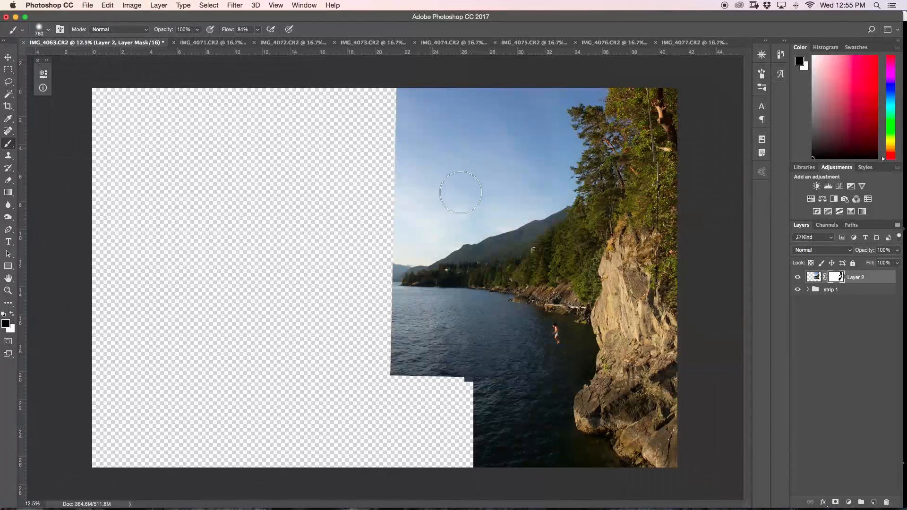
{"action": "mouse_move", "coordinate": [542, 189]}
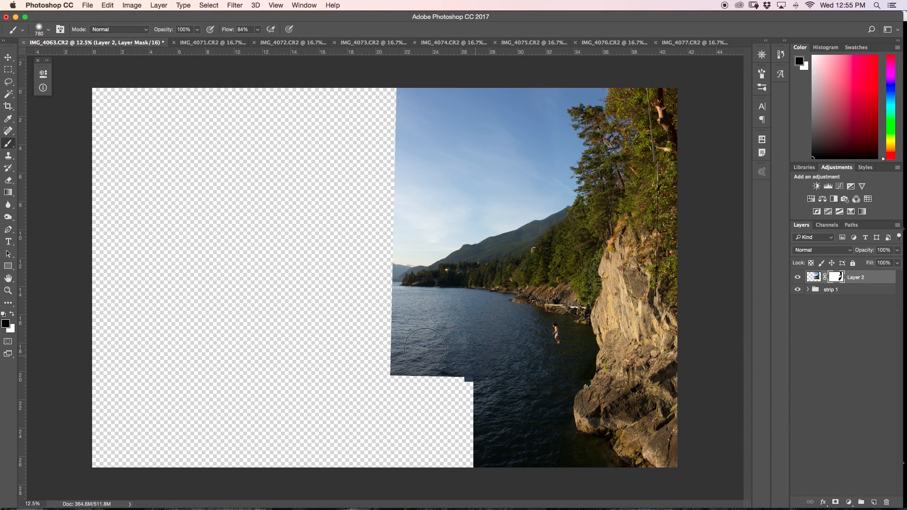
{"action": "mouse_move", "coordinate": [284, 47]}
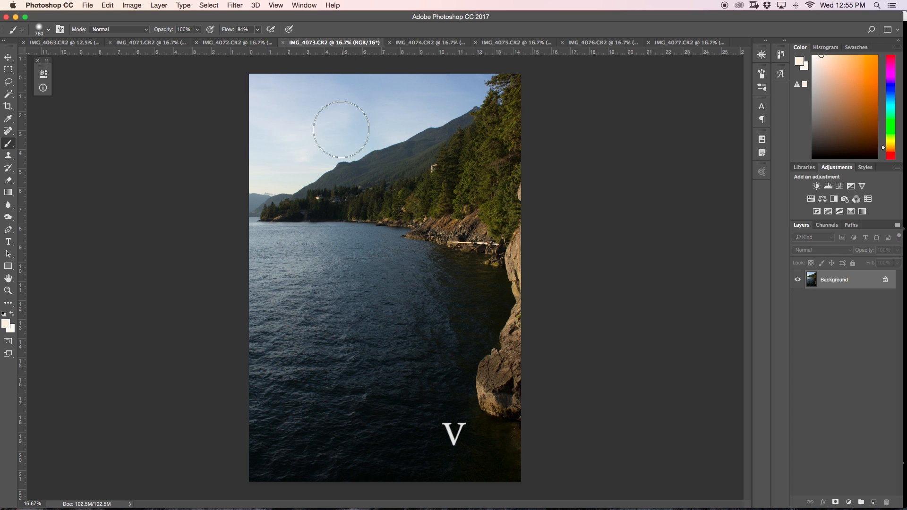
Step: Bring IMG_4073 into the panorama as a Difference-blended layer, rotate it and commit the transform
{"action": "left_click", "coordinate": [8, 58]}
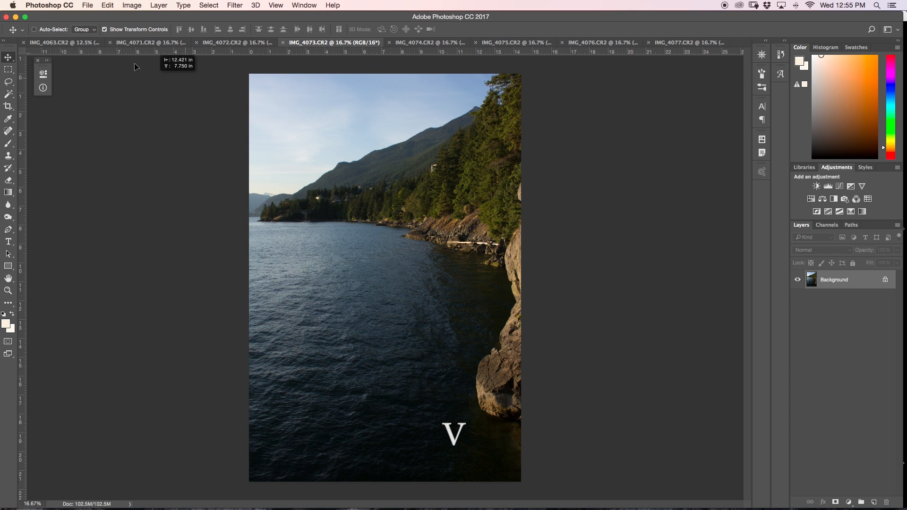
{"action": "left_click", "coordinate": [63, 42]}
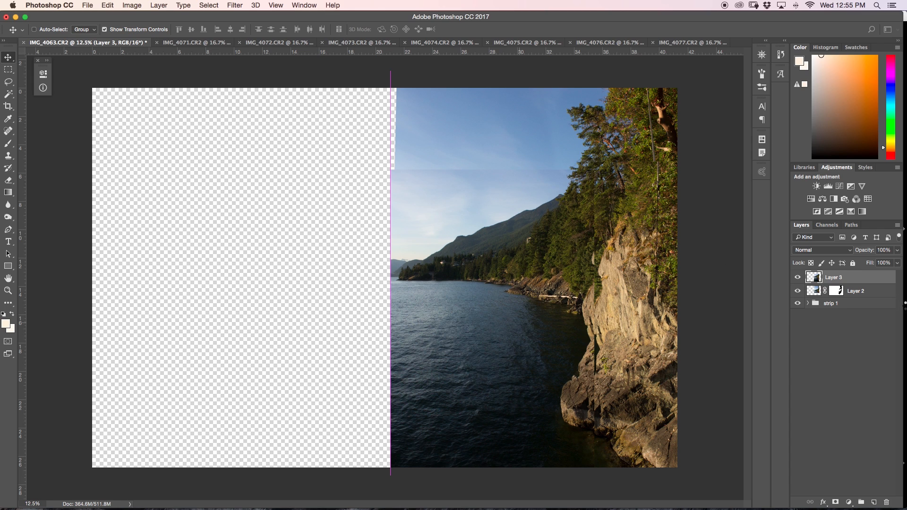
{"action": "left_click", "coordinate": [820, 249]}
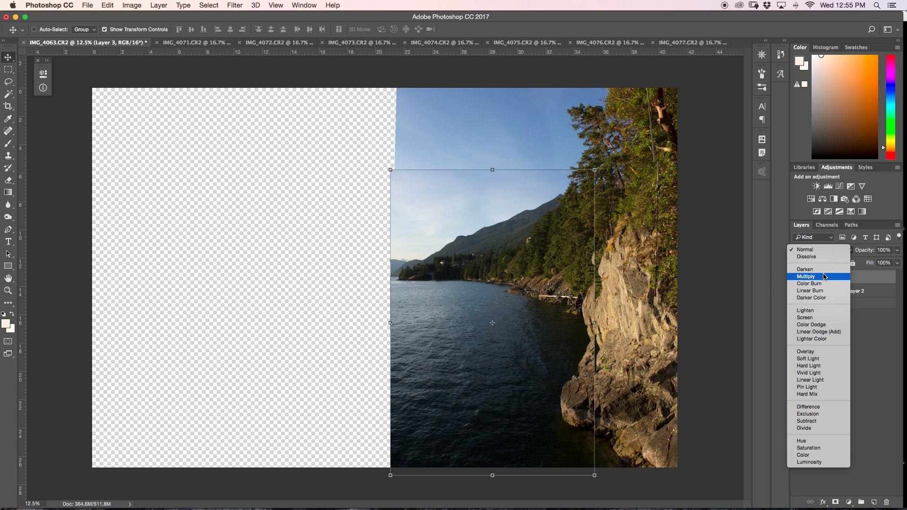
{"action": "mouse_move", "coordinate": [806, 406]}
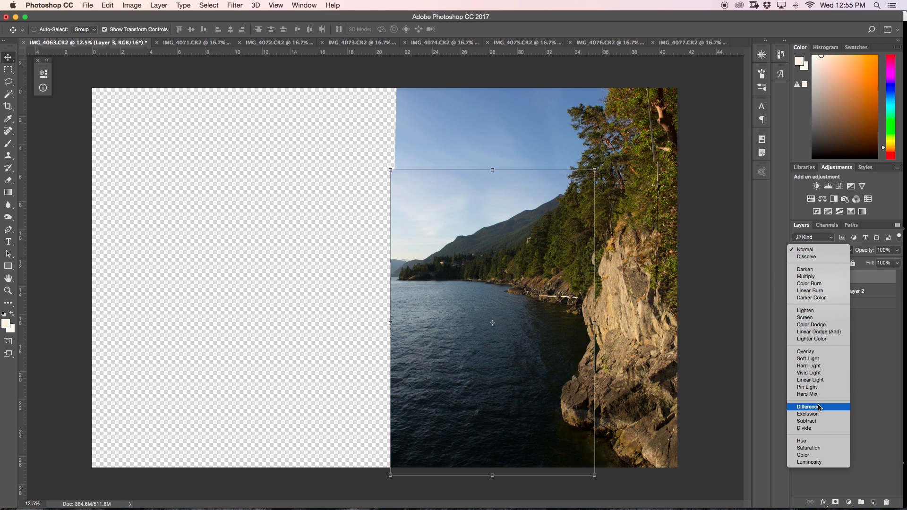
{"action": "left_click", "coordinate": [807, 406]}
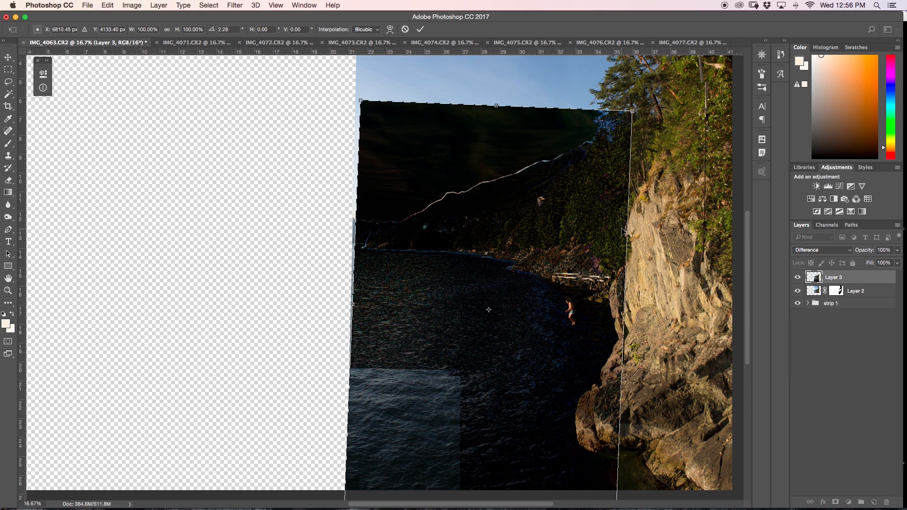
{"action": "mouse_move", "coordinate": [421, 29]}
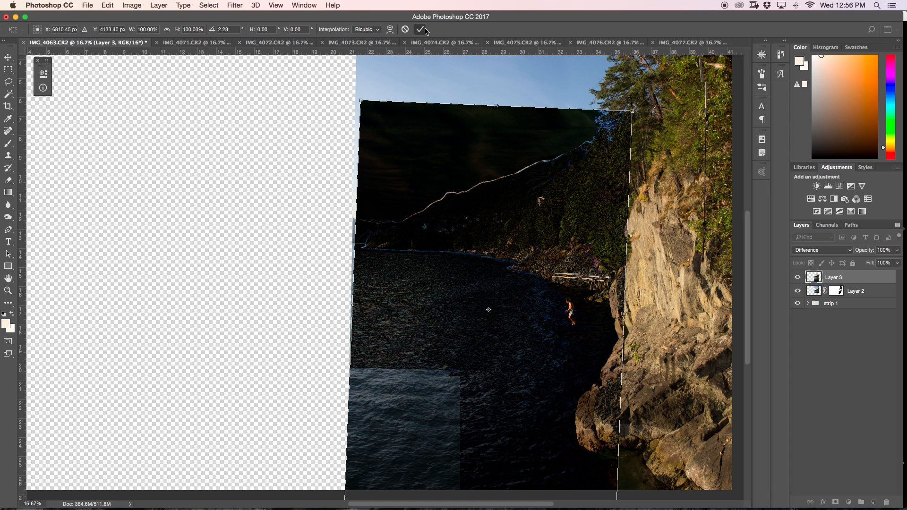
{"action": "left_click", "coordinate": [423, 29]}
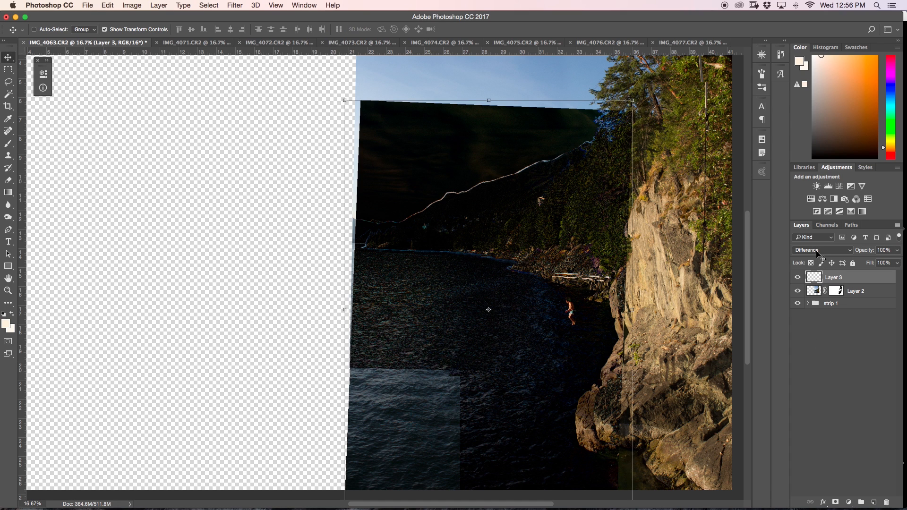
Step: Set the rocky shoreline layer back to Normal blending and begin painting its mask around the jumper
{"action": "left_click", "coordinate": [820, 250]}
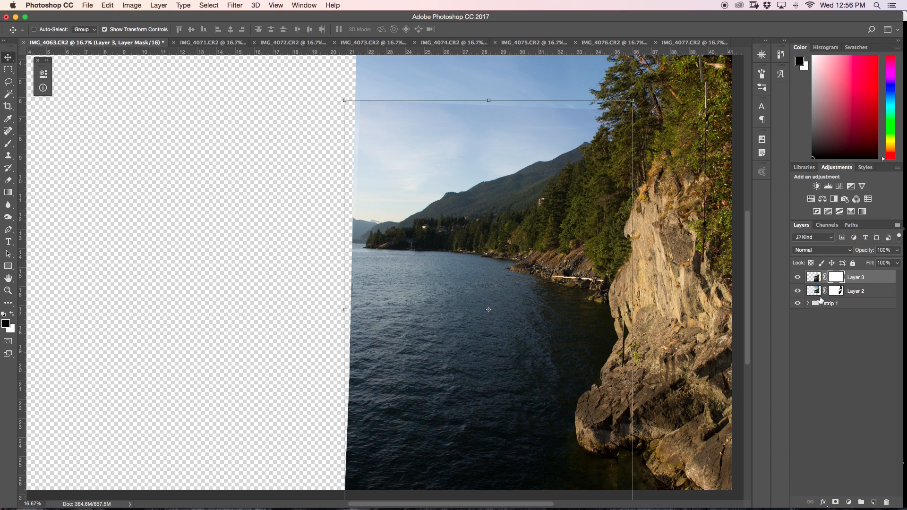
{"action": "left_click", "coordinate": [8, 143]}
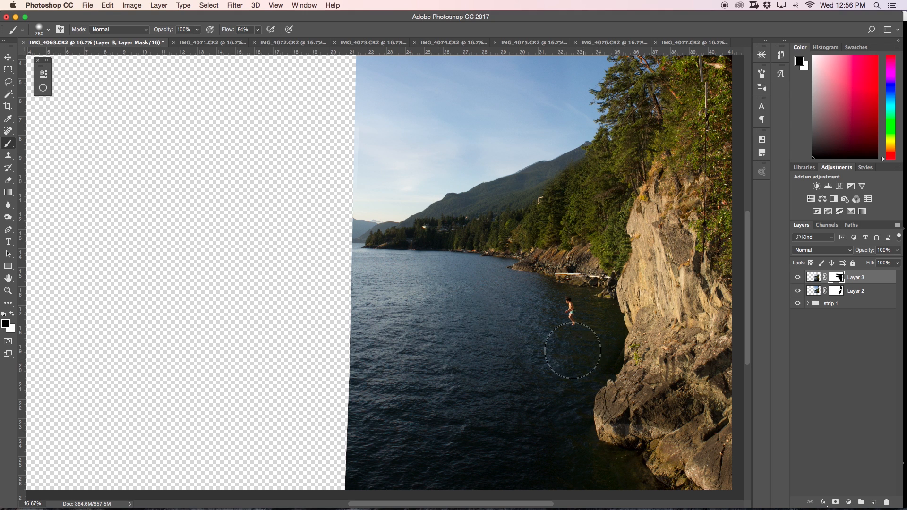
{"action": "mouse_move", "coordinate": [398, 269]}
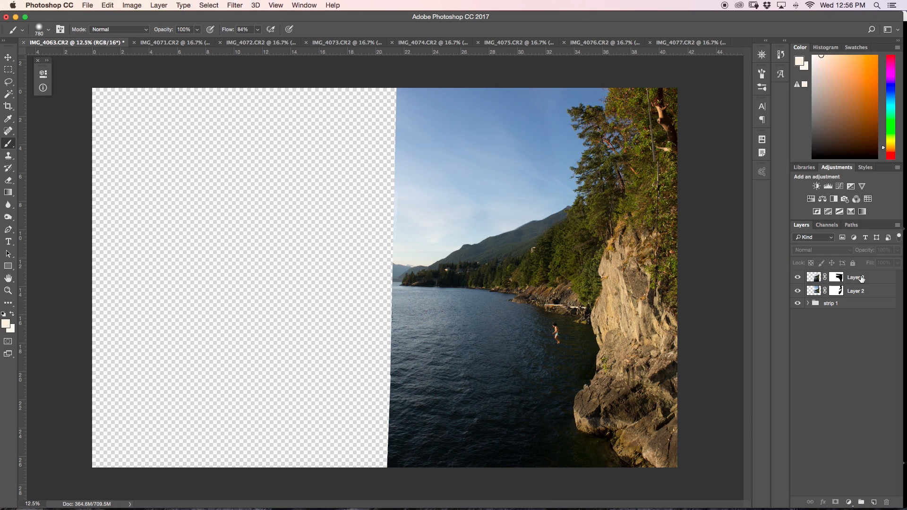
Step: Group the two jumper layers with Cmd+G and rename the group 'strip 2'
{"action": "left_click", "coordinate": [855, 276]}
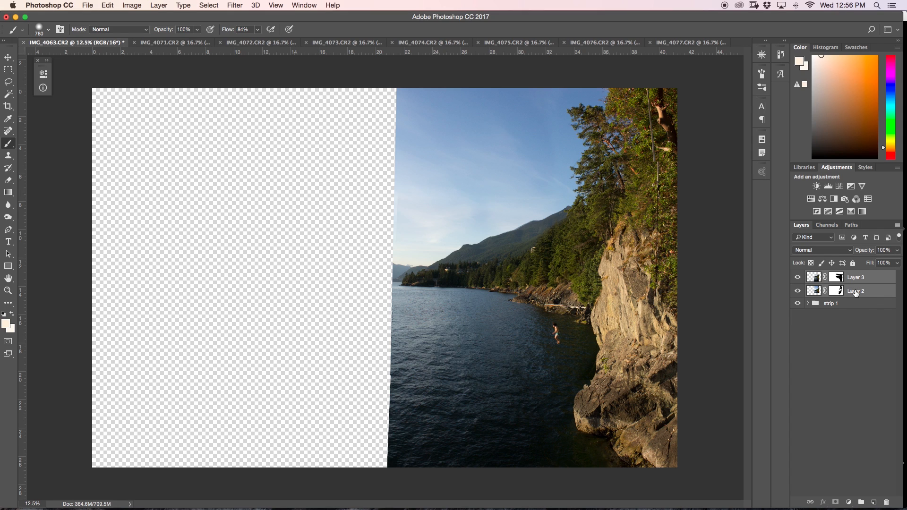
{"action": "key", "text": "cmd+g"}
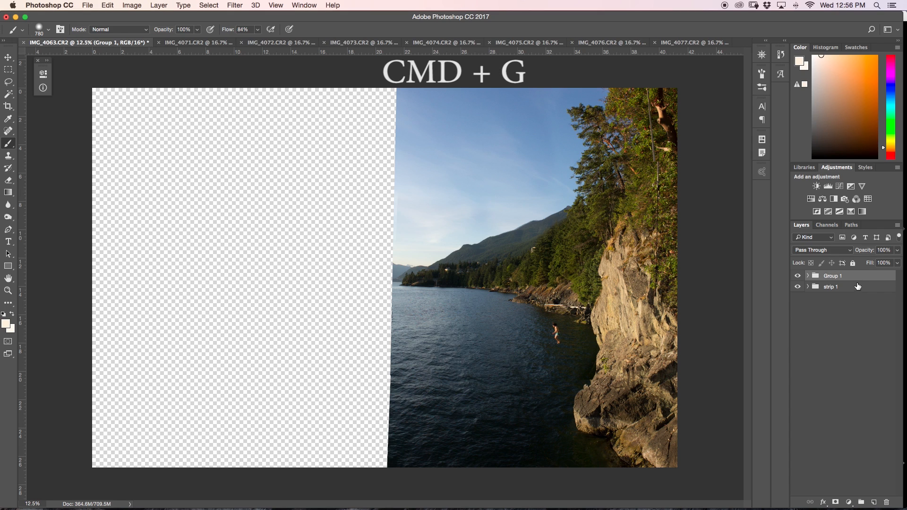
{"action": "double_click", "coordinate": [832, 274]}
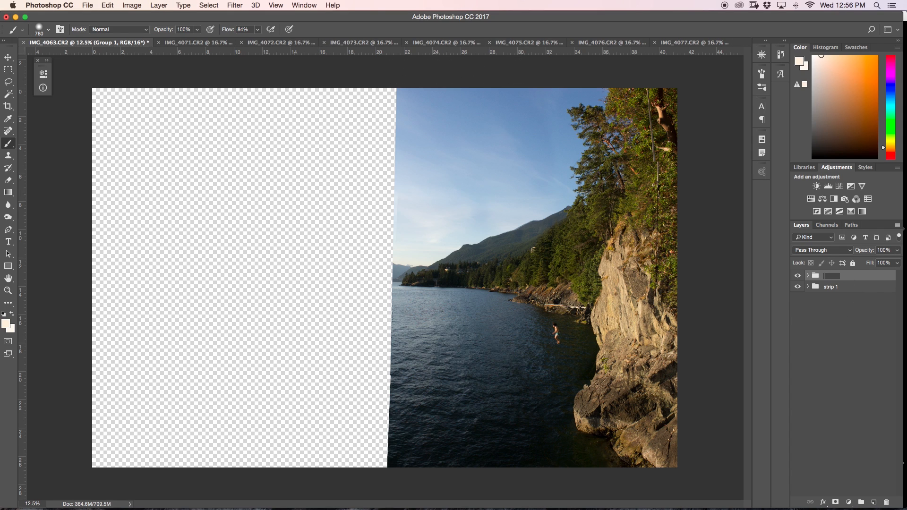
{"action": "double_click", "coordinate": [836, 275]}
{"action": "type", "text": "strip 2"}
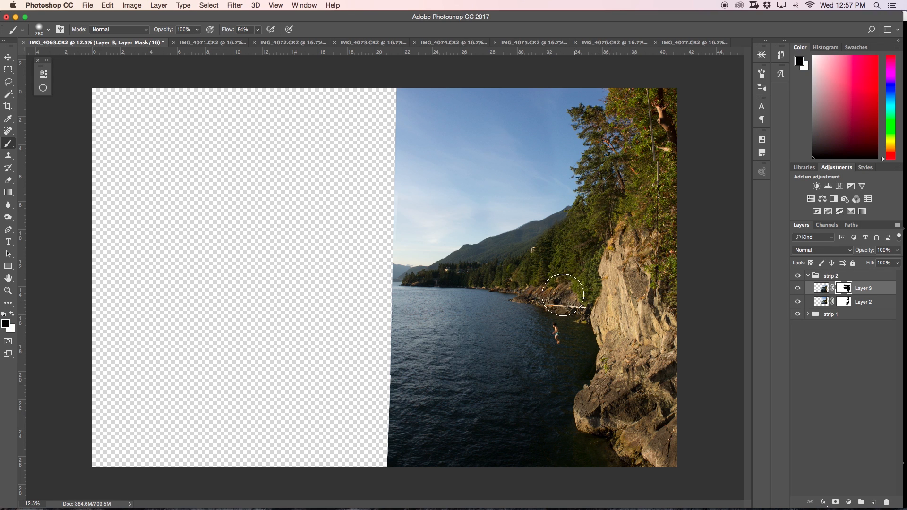
{"action": "mouse_move", "coordinate": [508, 270]}
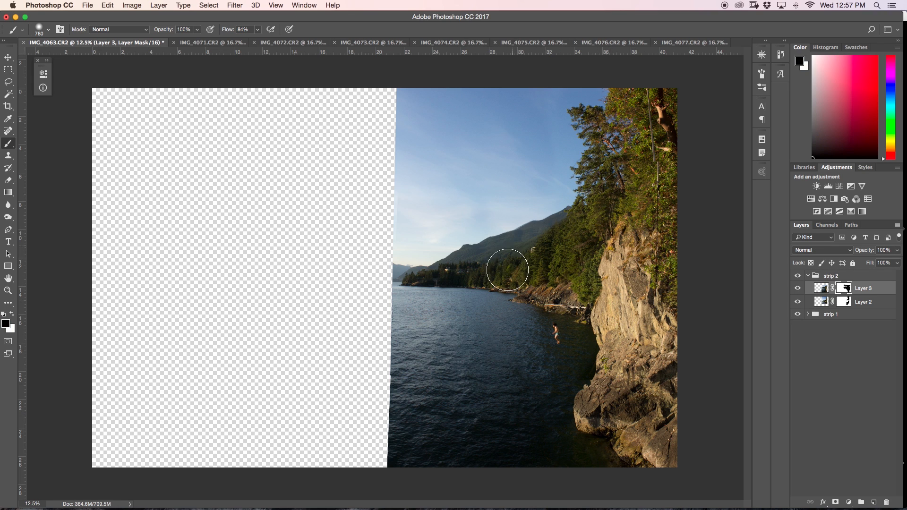
Step: Paint the top layer's sky into its mask and view the mask alone in black and white
{"action": "left_click", "coordinate": [798, 288]}
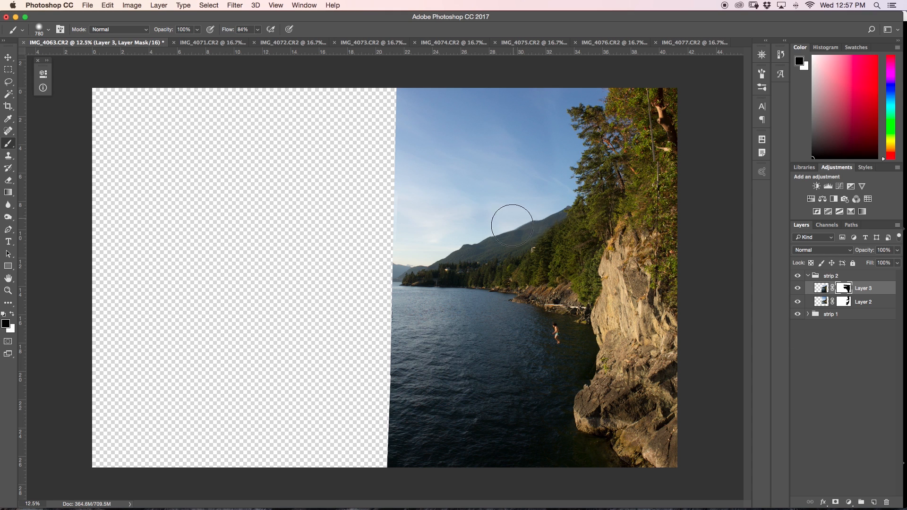
{"action": "mouse_move", "coordinate": [369, 231]}
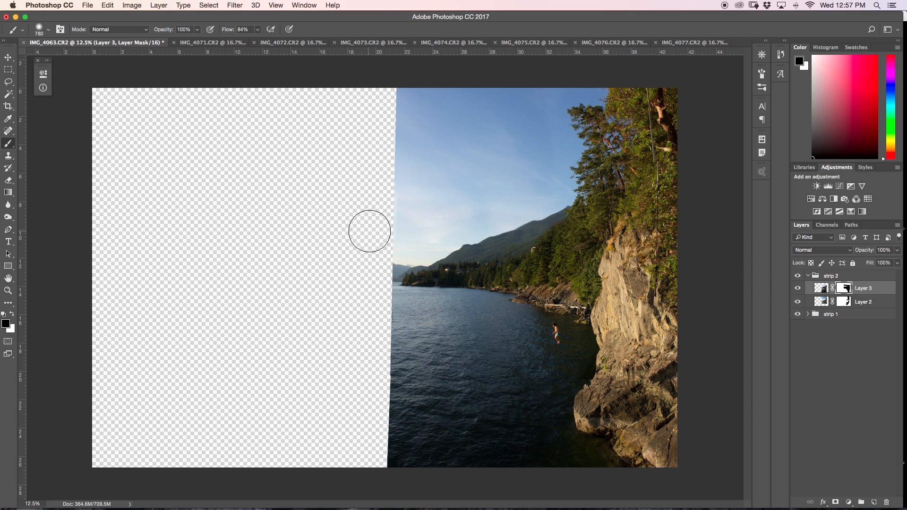
{"action": "mouse_move", "coordinate": [841, 296]}
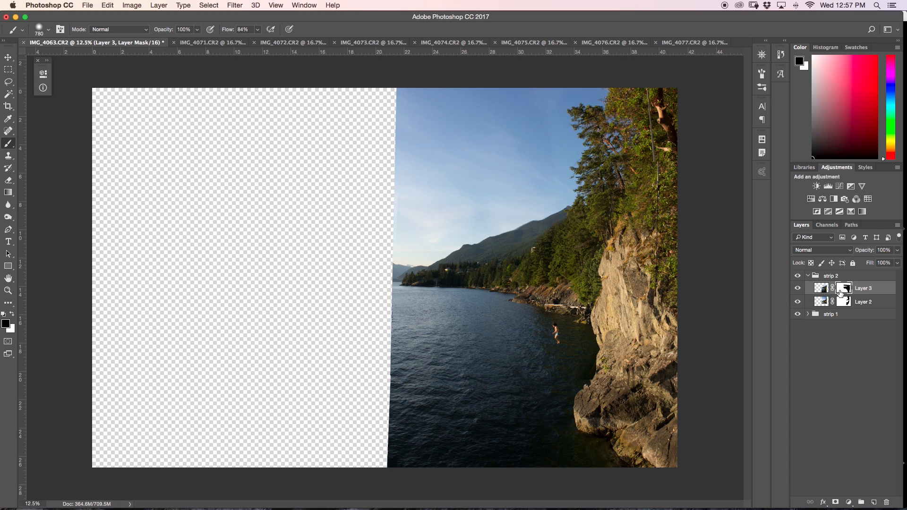
{"action": "left_click", "coordinate": [843, 288]}
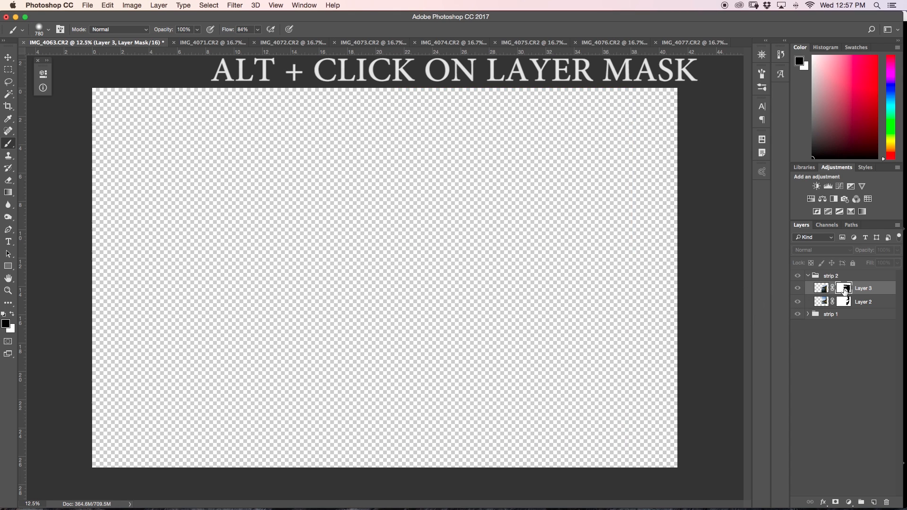
{"action": "left_click", "coordinate": [843, 287]}
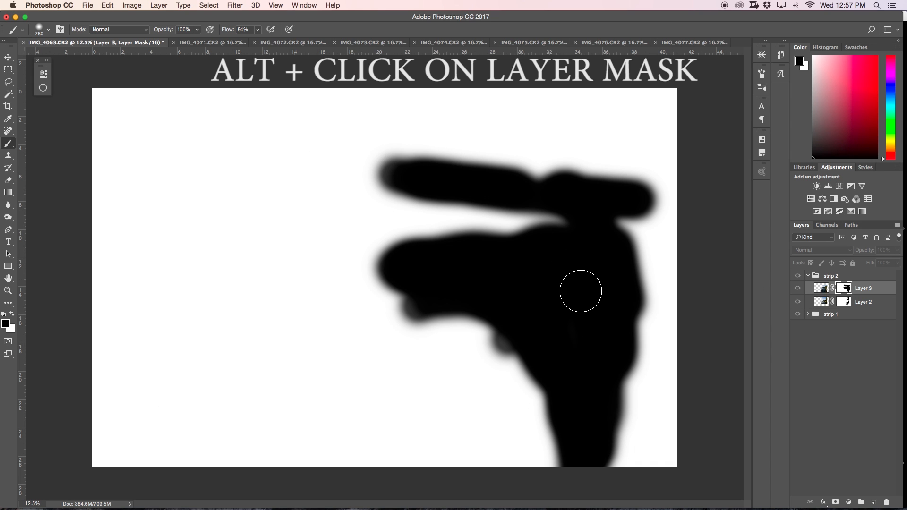
{"action": "mouse_move", "coordinate": [405, 225]}
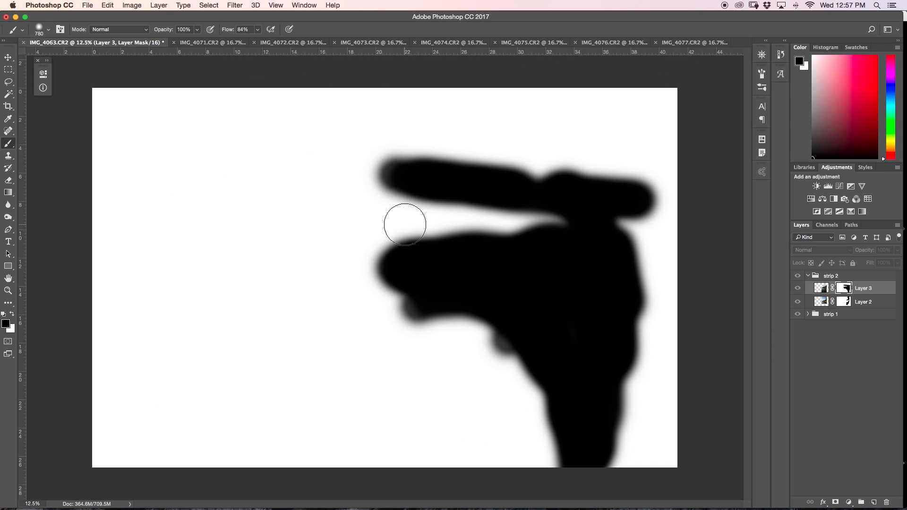
{"action": "mouse_move", "coordinate": [561, 221]}
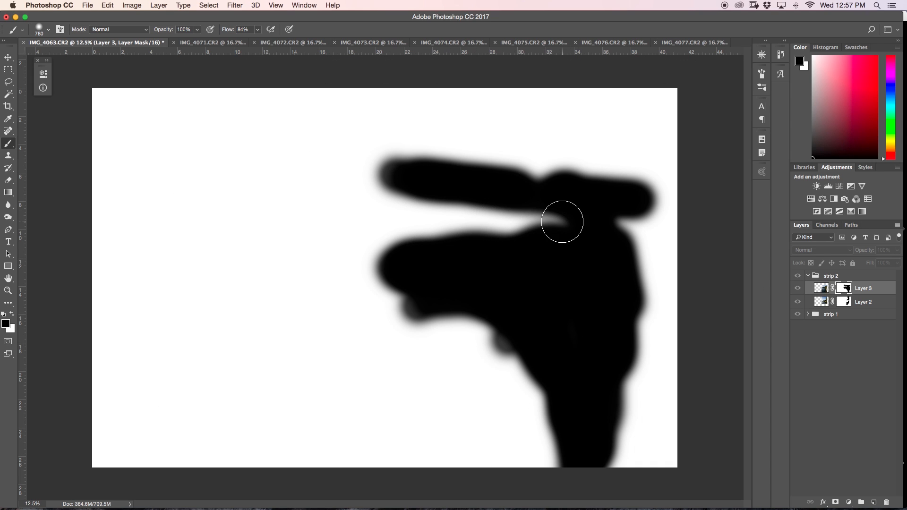
{"action": "mouse_move", "coordinate": [576, 222]}
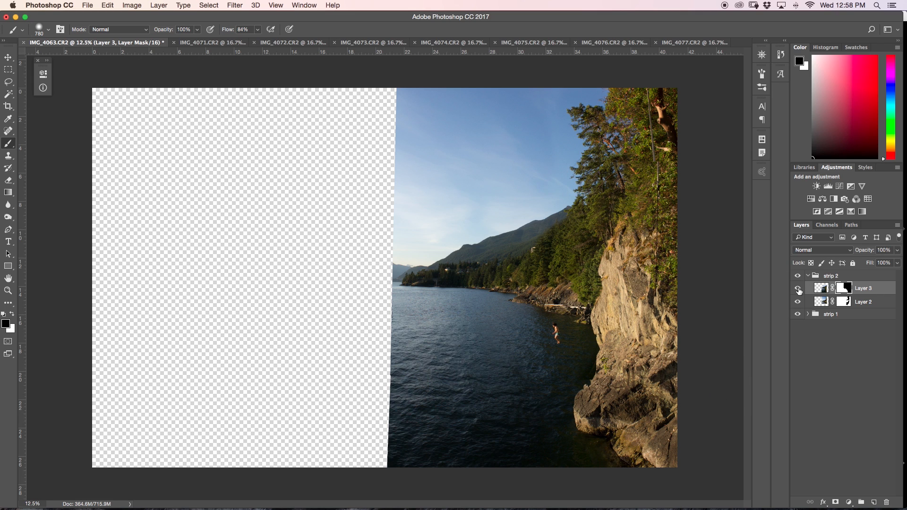
Step: Check the blend, then group Layer 6 and Layer 7 as 'strip 4' and select the group
{"action": "left_click", "coordinate": [419, 42]}
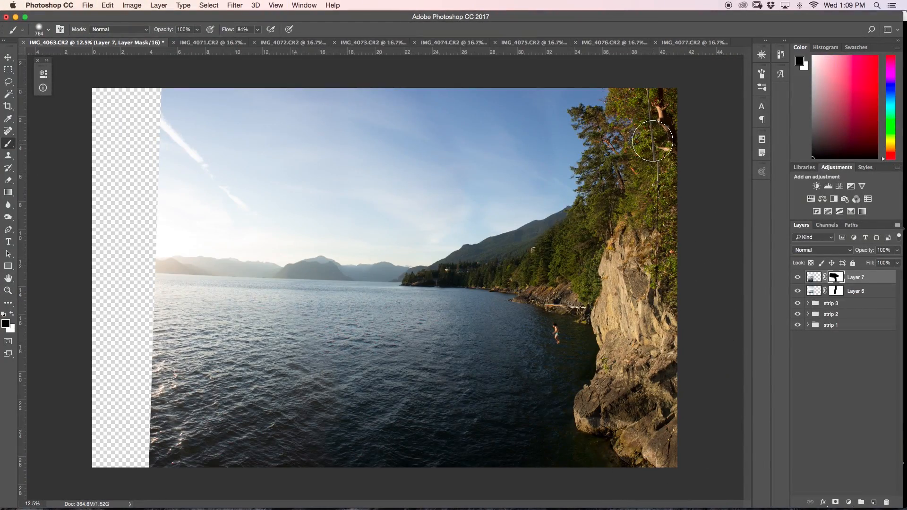
{"action": "mouse_move", "coordinate": [403, 180]}
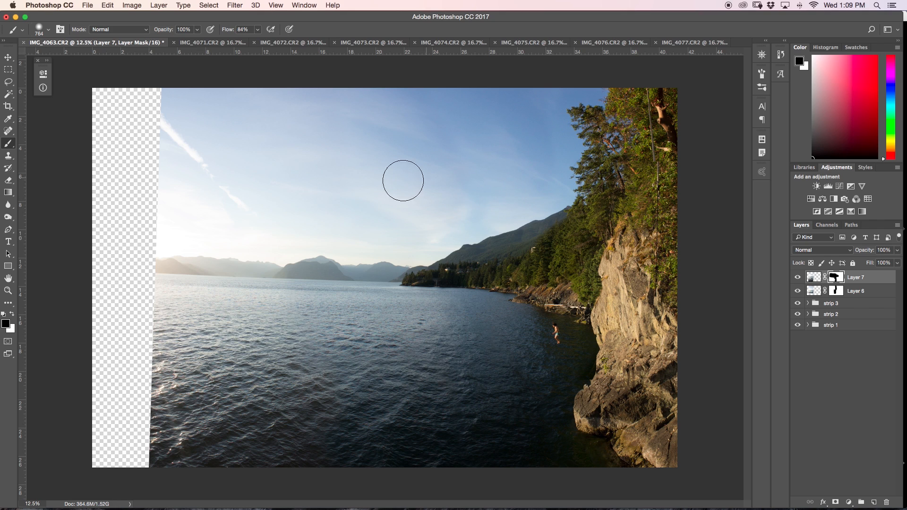
{"action": "mouse_move", "coordinate": [355, 181]}
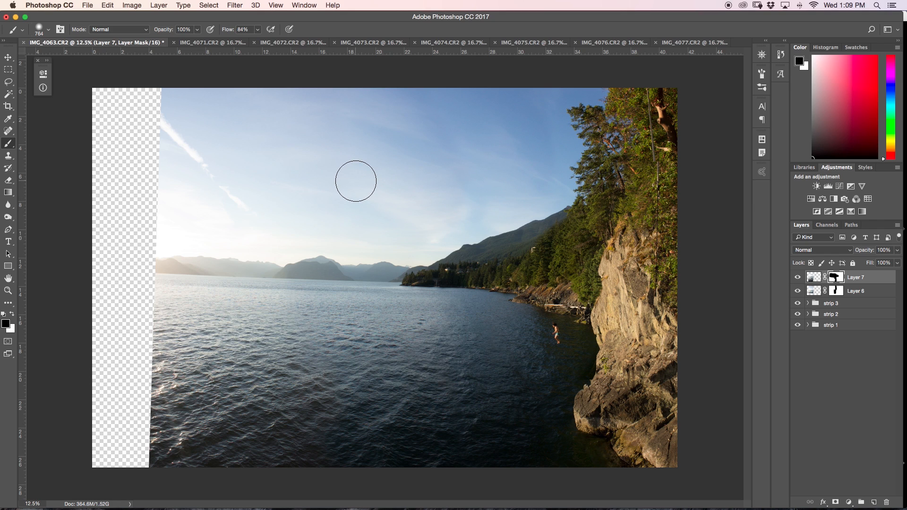
{"action": "mouse_move", "coordinate": [397, 316]}
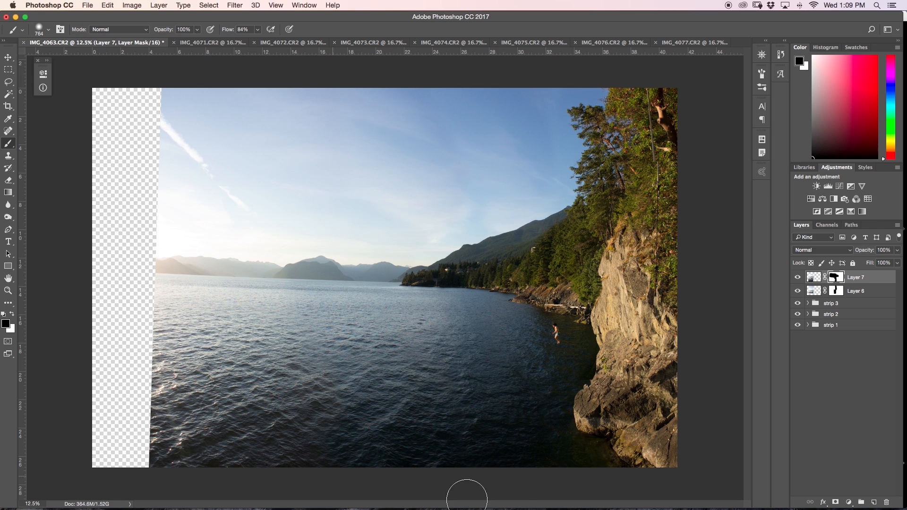
{"action": "mouse_move", "coordinate": [851, 300]}
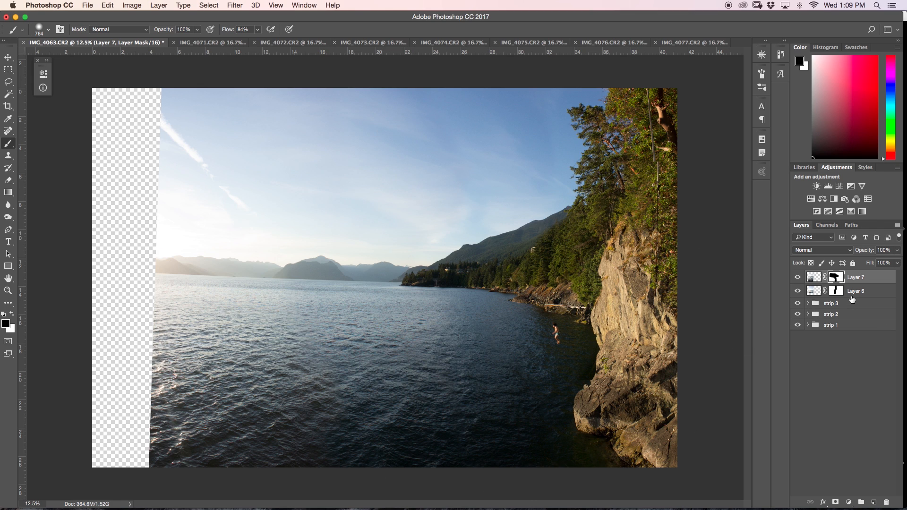
{"action": "left_click", "coordinate": [855, 290]}
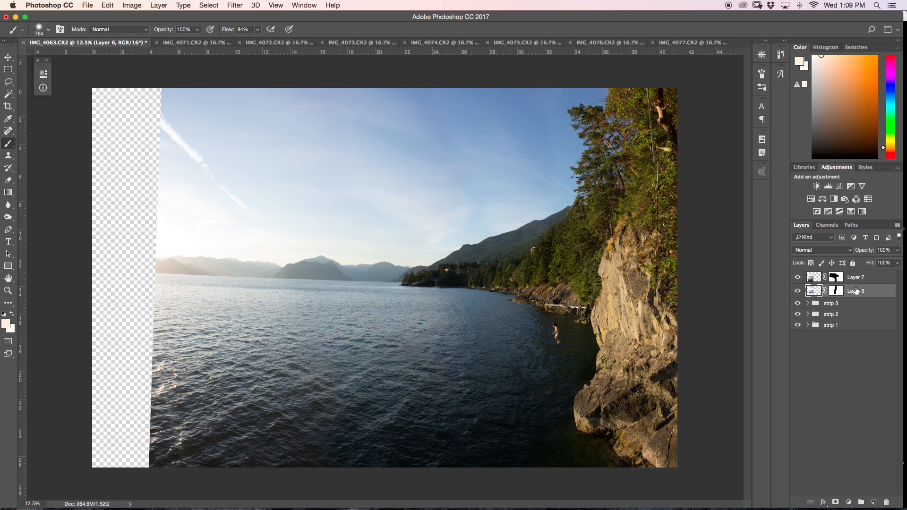
{"action": "left_click", "coordinate": [856, 277]}
{"action": "type", "text": "strip 4"}
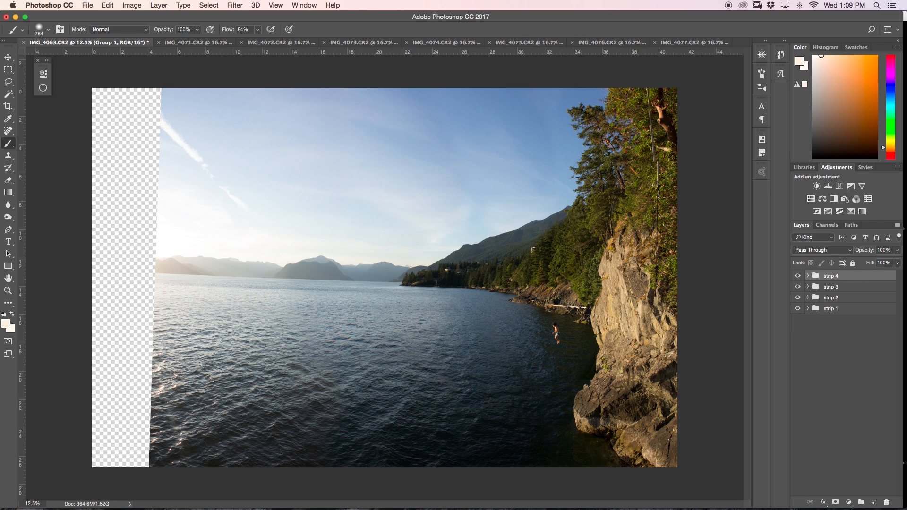
{"action": "left_click", "coordinate": [830, 274]}
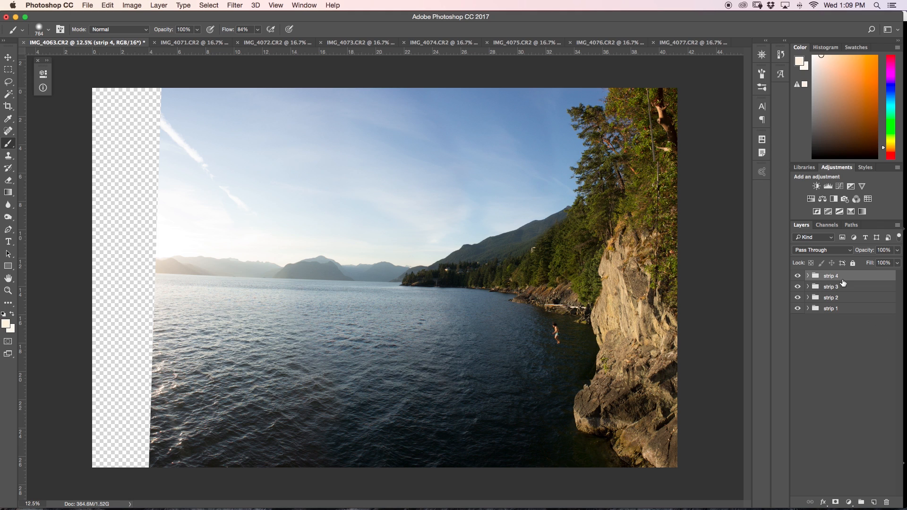
{"action": "left_click", "coordinate": [9, 106]}
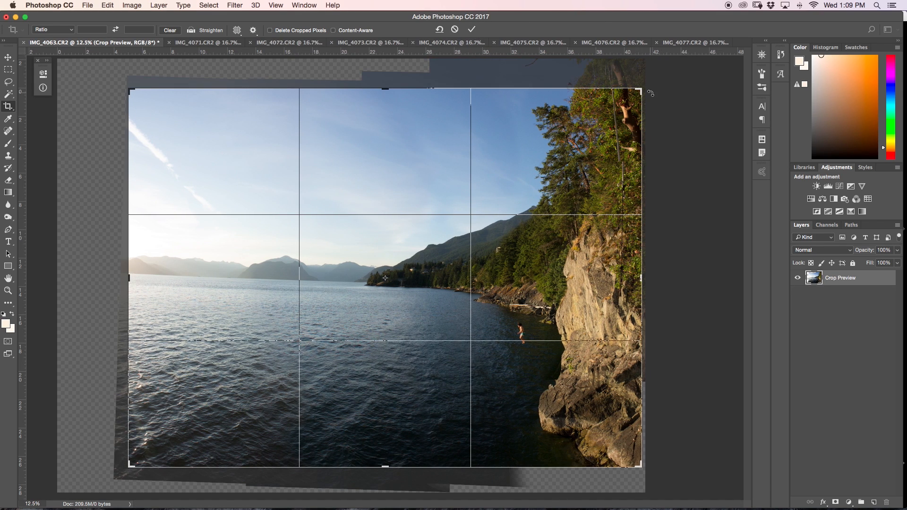
{"action": "mouse_move", "coordinate": [294, 290]}
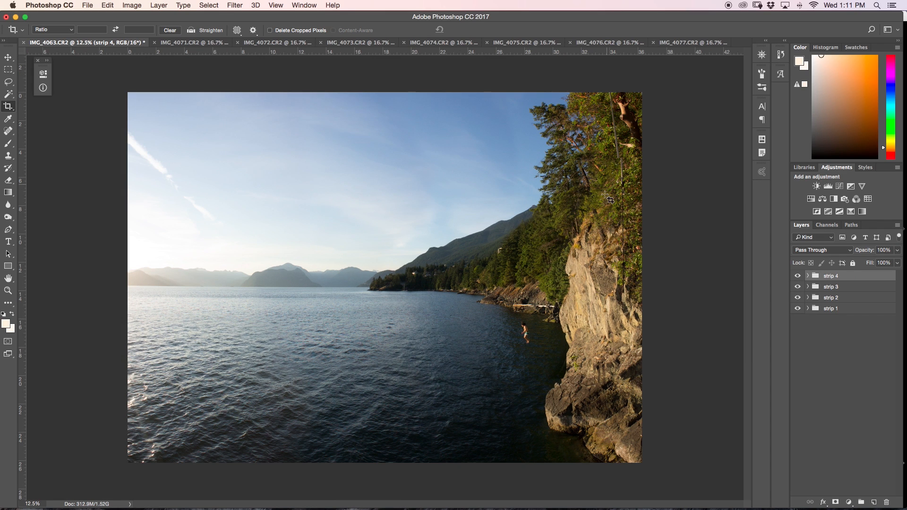
{"action": "mouse_move", "coordinate": [596, 185]}
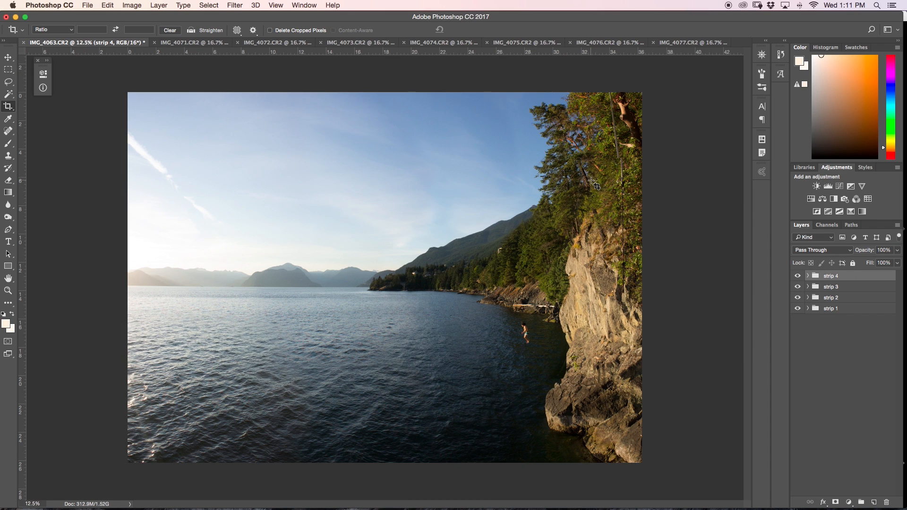
{"action": "mouse_move", "coordinate": [564, 218]}
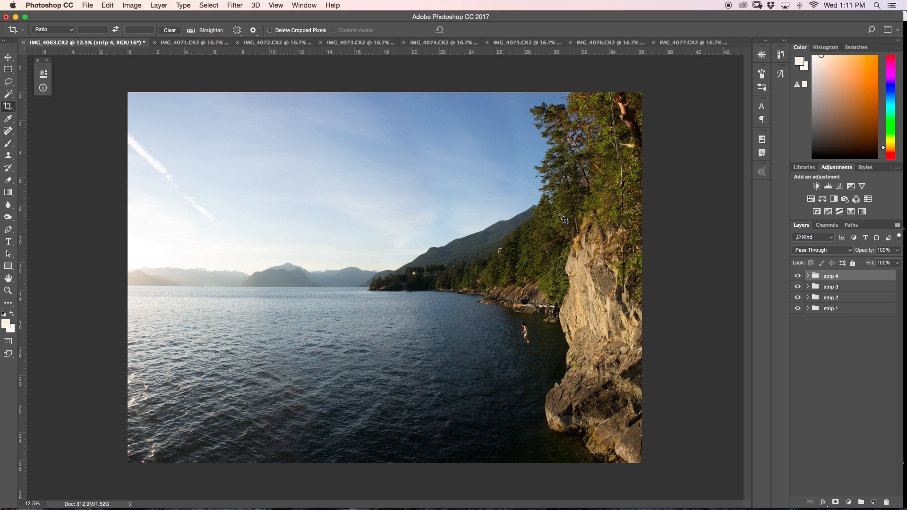
{"action": "mouse_move", "coordinate": [611, 172]}
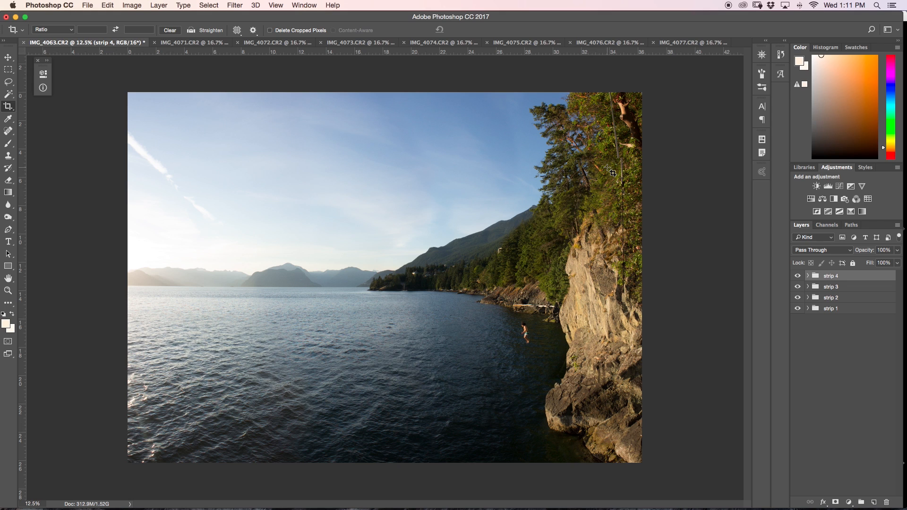
{"action": "mouse_move", "coordinate": [557, 287]}
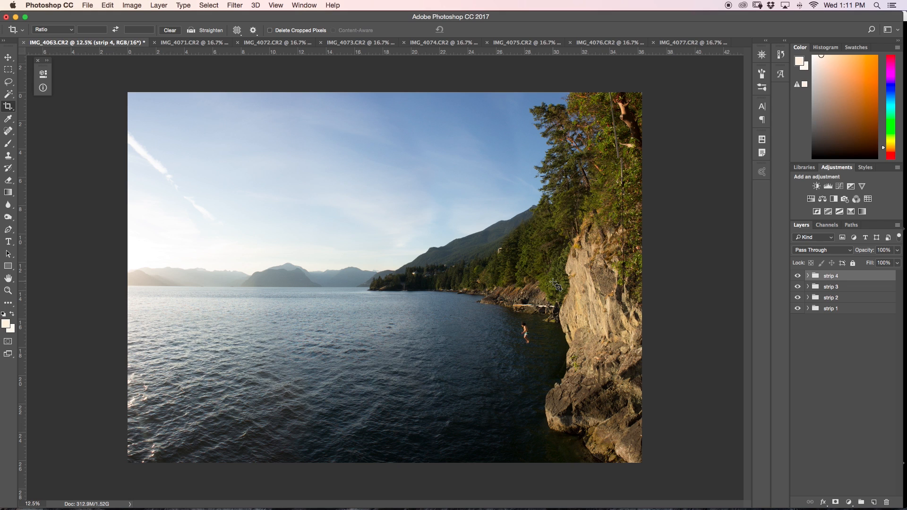
{"action": "mouse_move", "coordinate": [409, 57]}
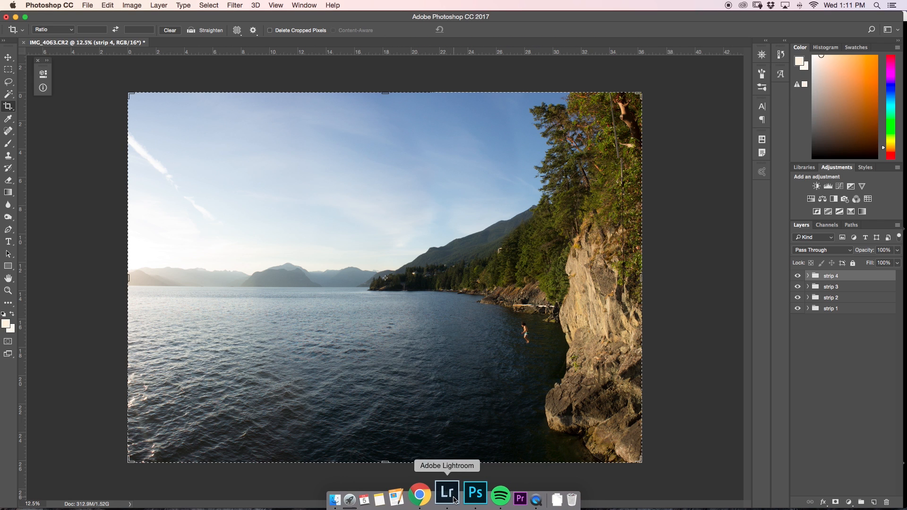
Step: Switch to Lightroom and select the jump frames IMG_4059 through IMG_4065 to edit in Photoshop
{"action": "left_click", "coordinate": [446, 492]}
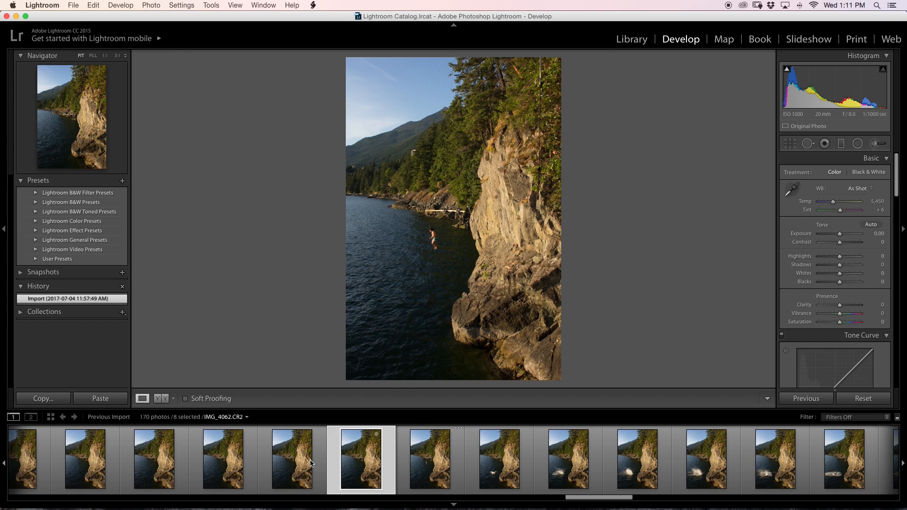
{"action": "left_click", "coordinate": [292, 459]}
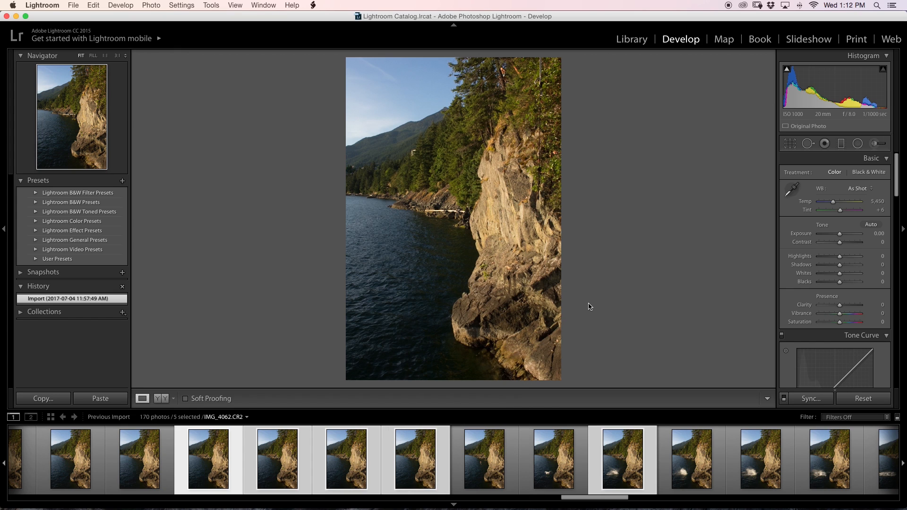
{"action": "mouse_move", "coordinate": [592, 315]}
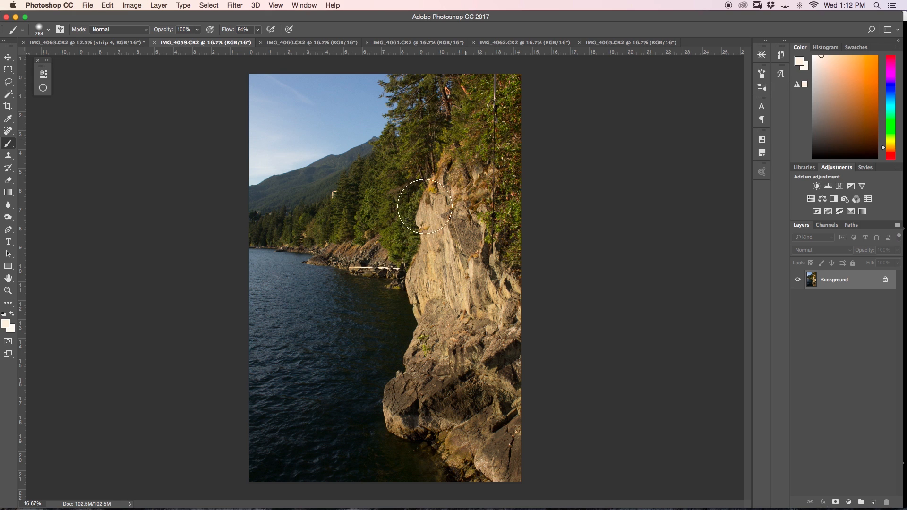
Step: Drag IMG_4059 into the panorama with the Move tool and set it to Difference blending for alignment
{"action": "left_click", "coordinate": [8, 58]}
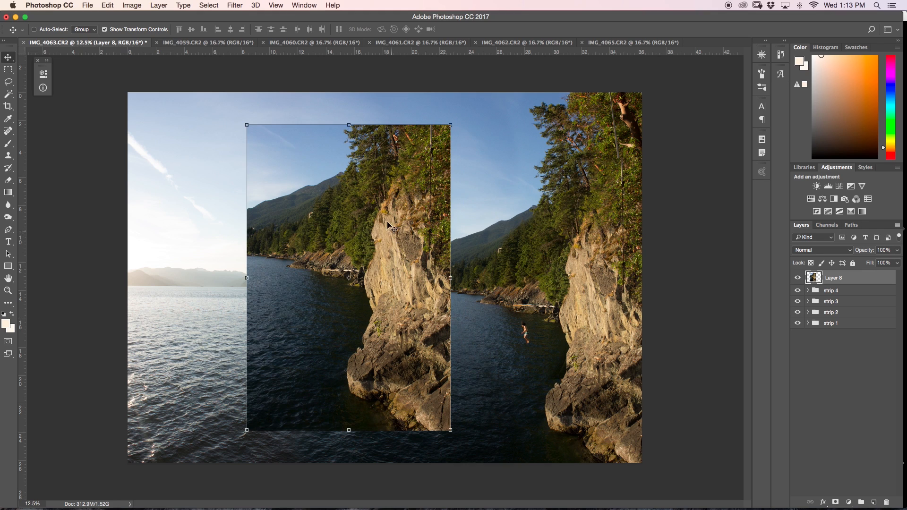
{"action": "mouse_move", "coordinate": [531, 422]}
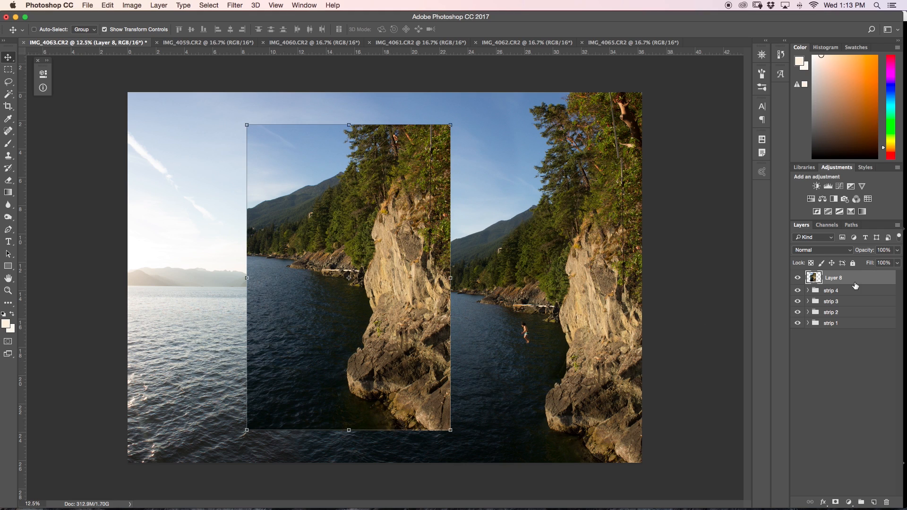
{"action": "mouse_move", "coordinate": [820, 258]}
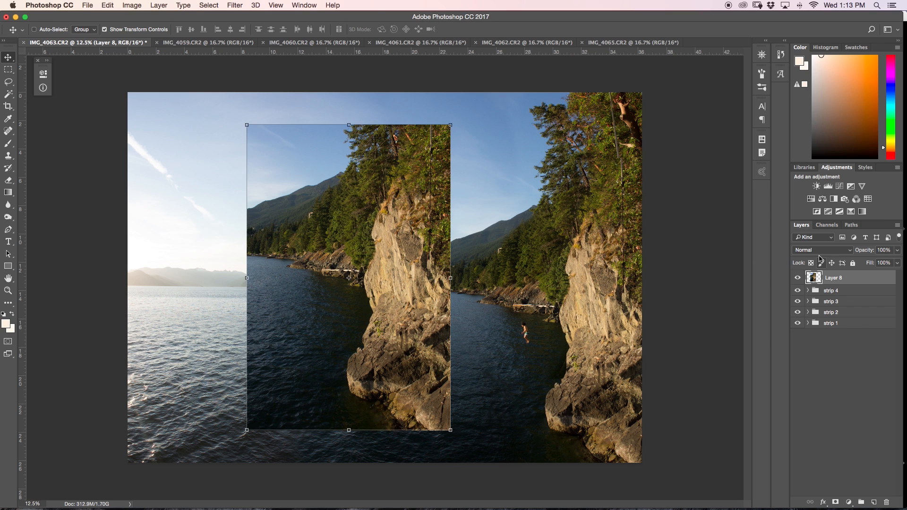
{"action": "left_click", "coordinate": [820, 249]}
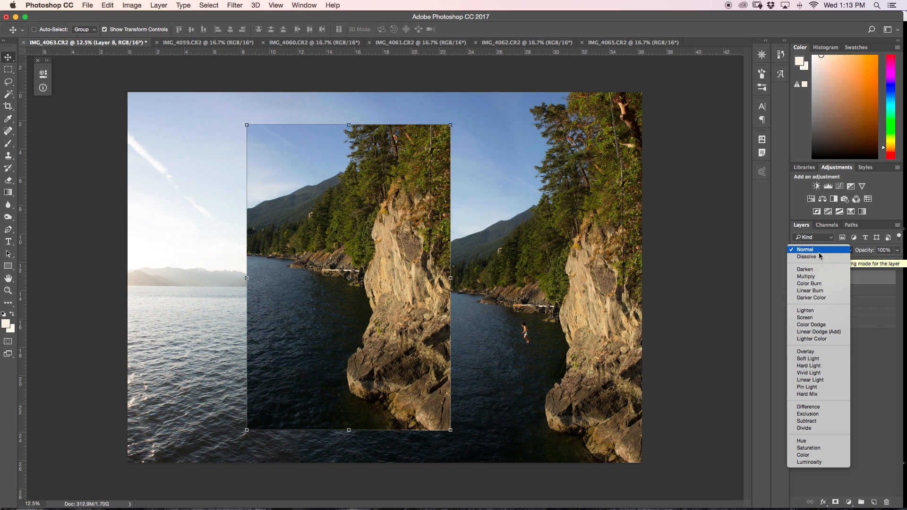
{"action": "left_click", "coordinate": [808, 407]}
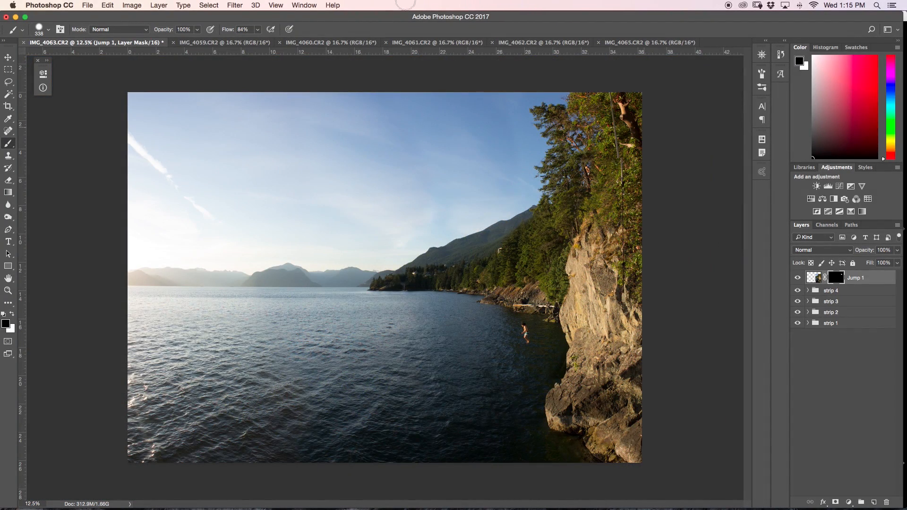
Step: Bring the IMG_4060 frame into the panorama as a new layer with the Move tool
{"action": "left_click", "coordinate": [330, 43]}
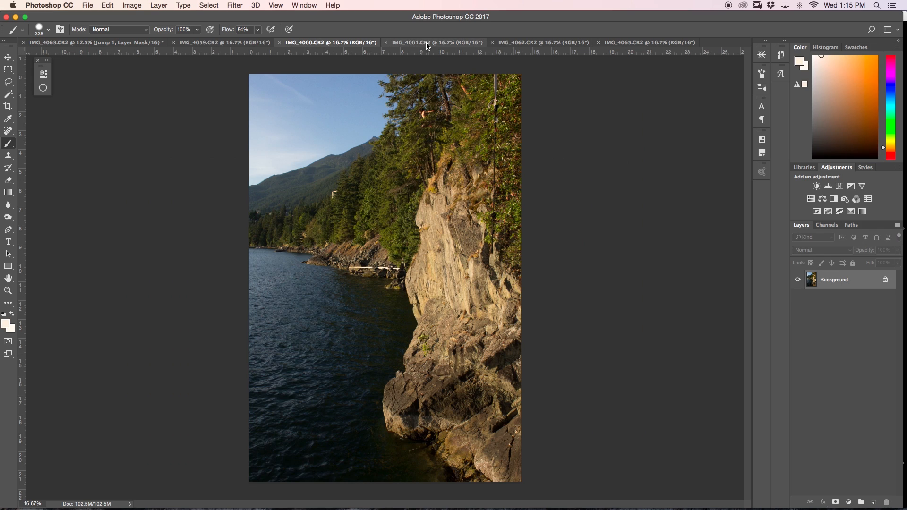
{"action": "mouse_move", "coordinate": [395, 90]}
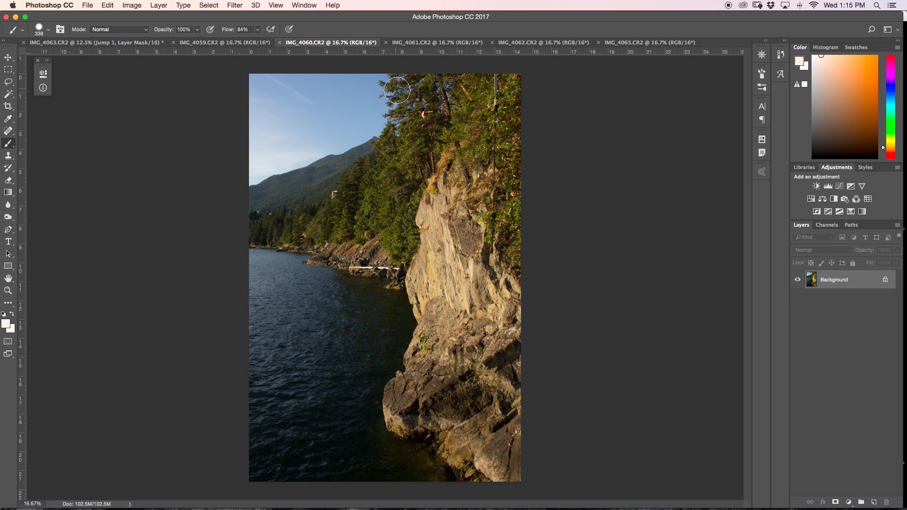
{"action": "left_click", "coordinate": [9, 58]}
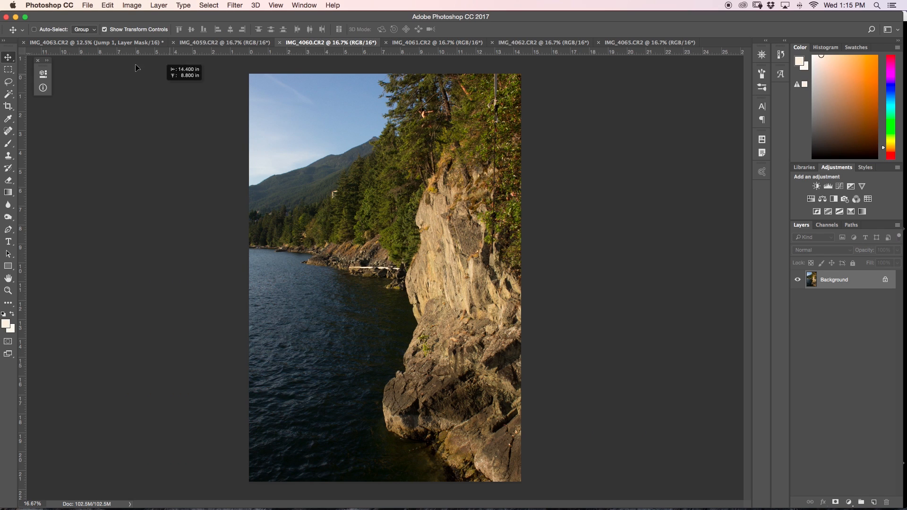
{"action": "left_click", "coordinate": [93, 41]}
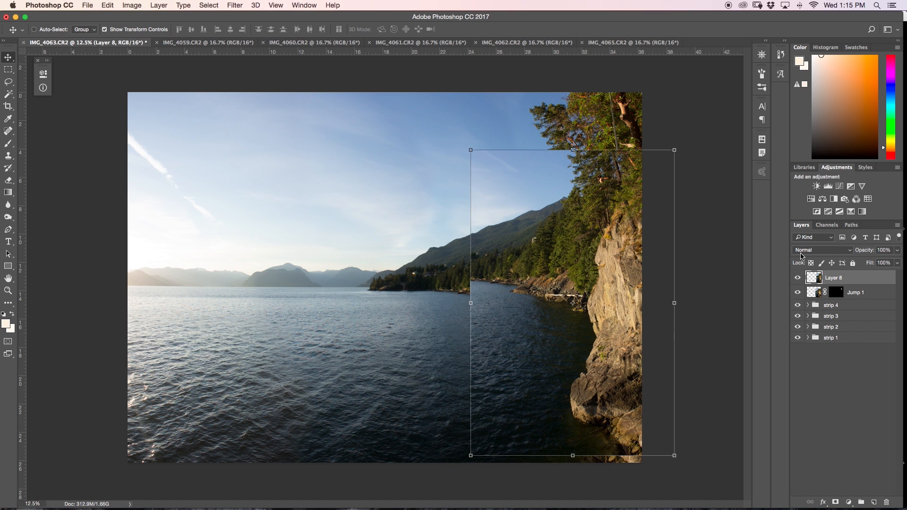
Step: Align Layer 8 using Difference blending, then return it to Normal
{"action": "left_click", "coordinate": [820, 250]}
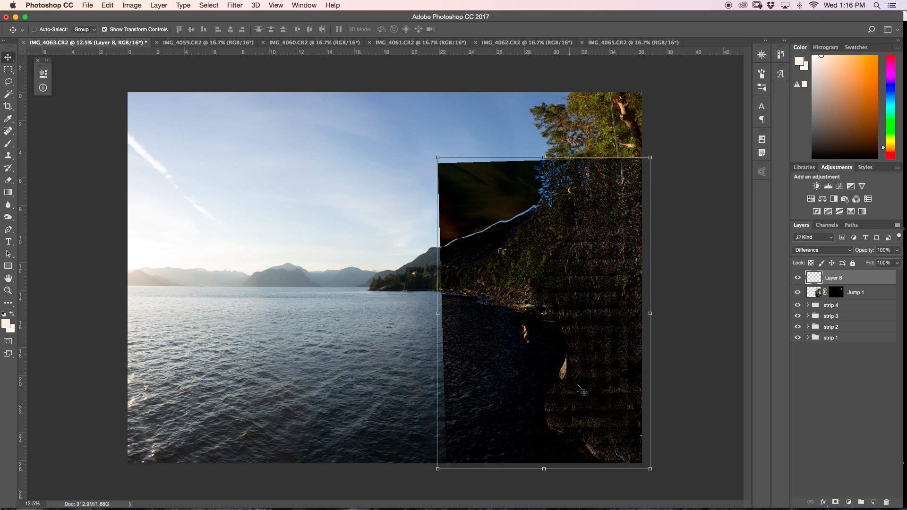
{"action": "left_click", "coordinate": [820, 249]}
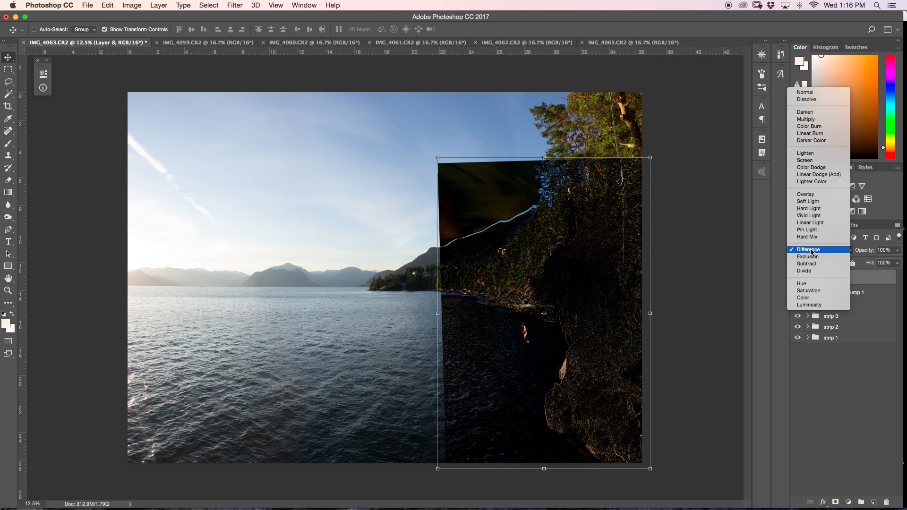
{"action": "left_click", "coordinate": [804, 91]}
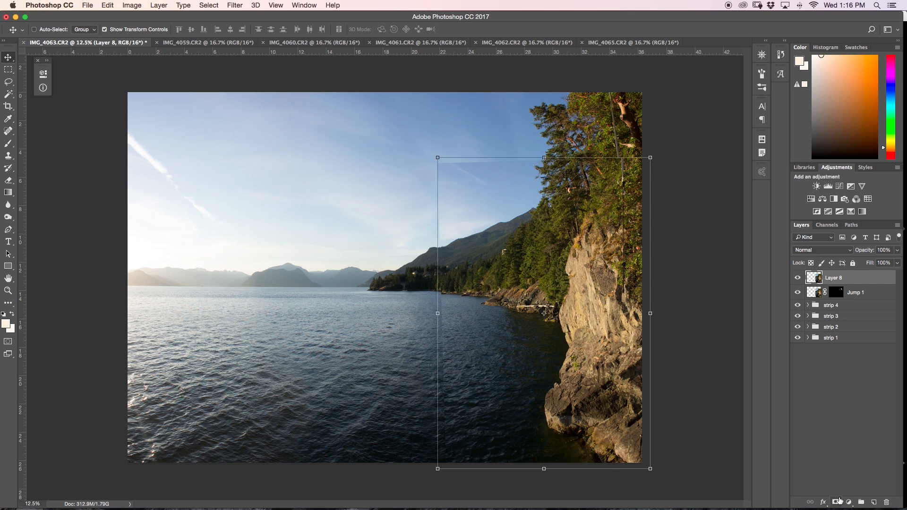
Step: Add a black layer mask hiding all of Layer 8 so the jumper can be painted back in
{"action": "left_click", "coordinate": [837, 502]}
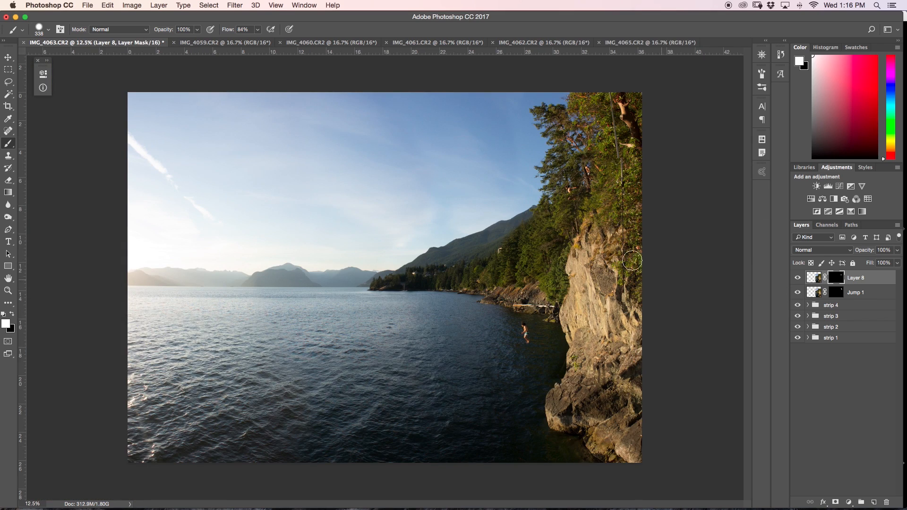
{"action": "mouse_move", "coordinate": [583, 158]}
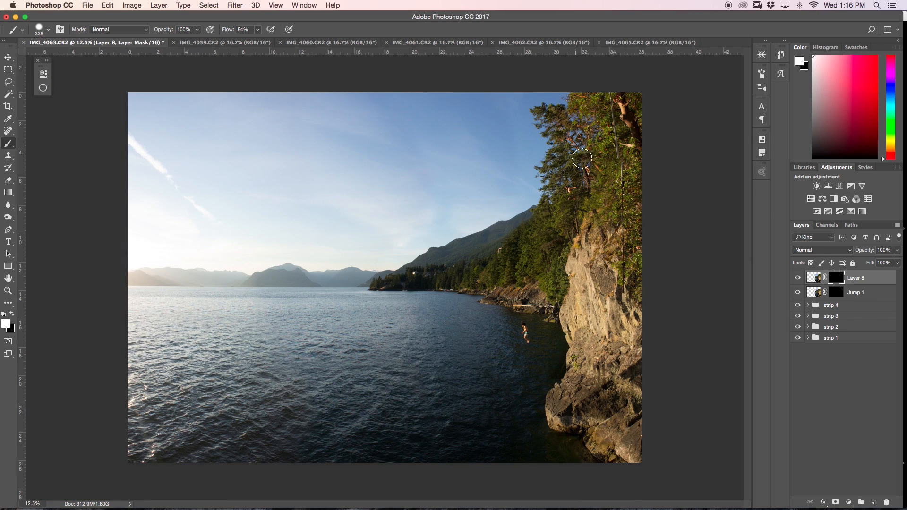
{"action": "mouse_move", "coordinate": [567, 192]}
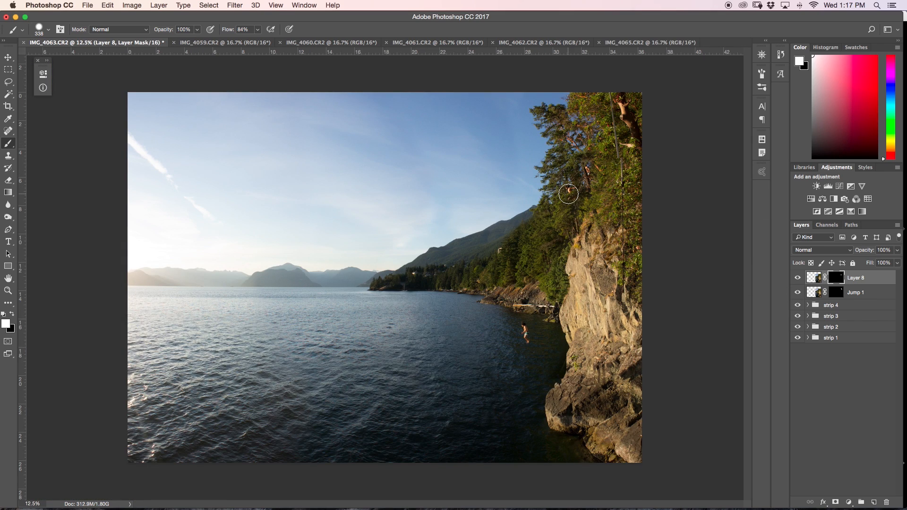
Step: Rename the new frame layer above Jump 1 to 'Jump'
{"action": "left_click", "coordinate": [855, 292]}
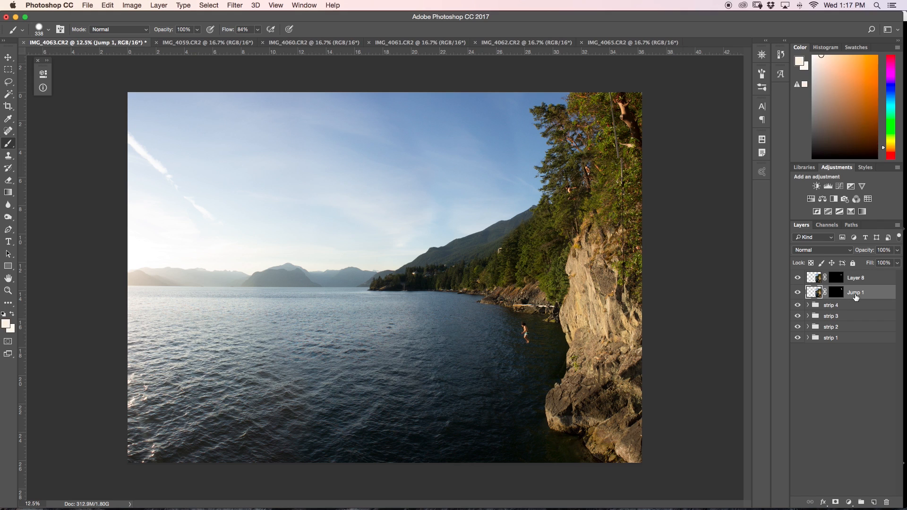
{"action": "left_click", "coordinate": [854, 292]}
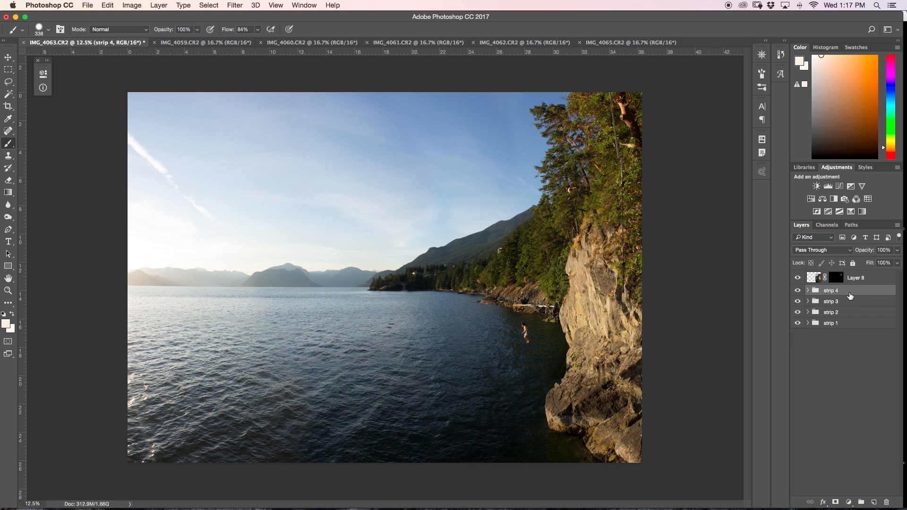
{"action": "double_click", "coordinate": [855, 278]}
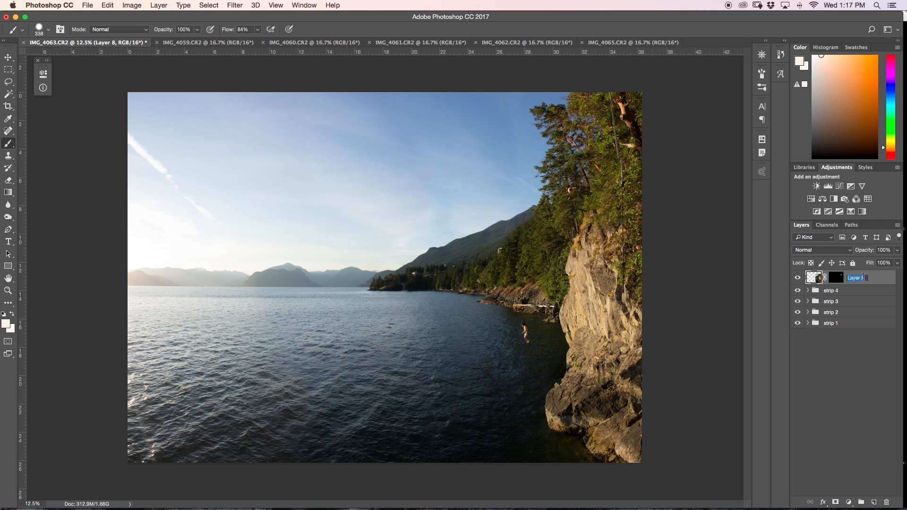
{"action": "type", "text": "Jump"}
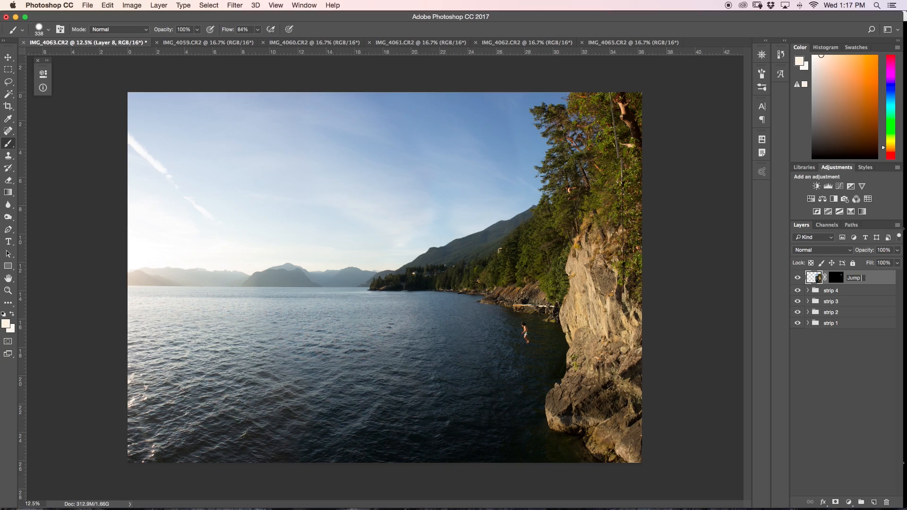
Step: Switch to the IMG_4061 frame and bring it into the panorama as the next jump layer
{"action": "left_click", "coordinate": [419, 42]}
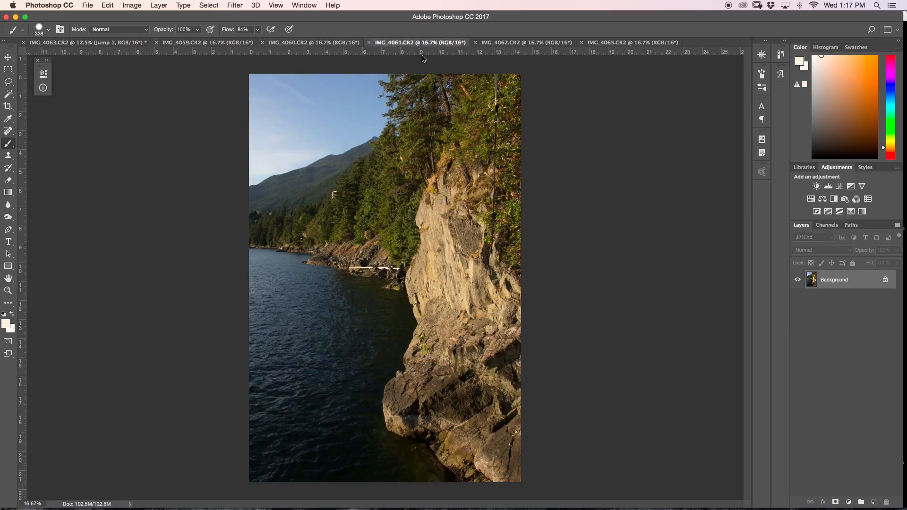
{"action": "left_click", "coordinate": [87, 42]}
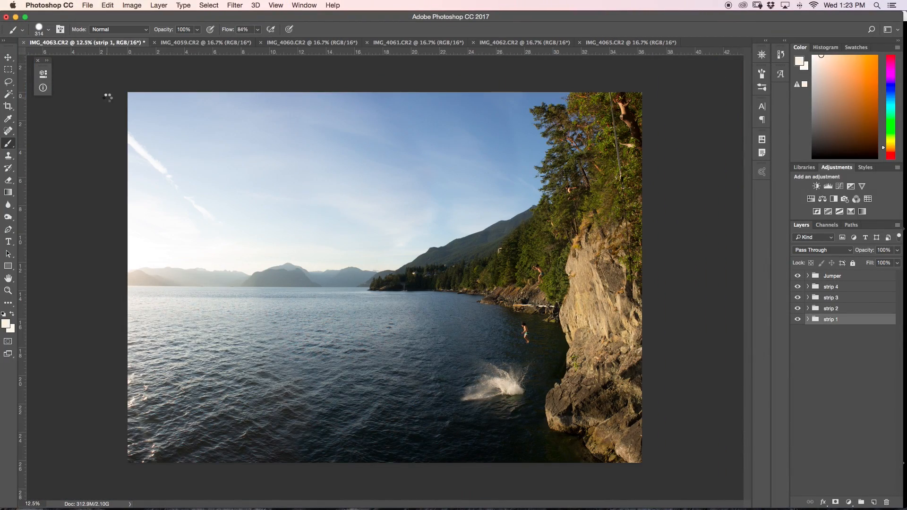
{"action": "mouse_move", "coordinate": [395, 454]}
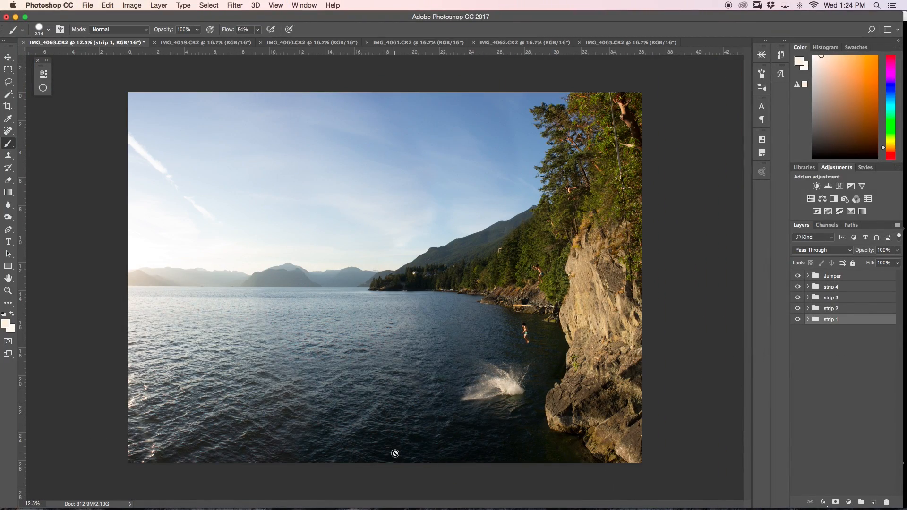